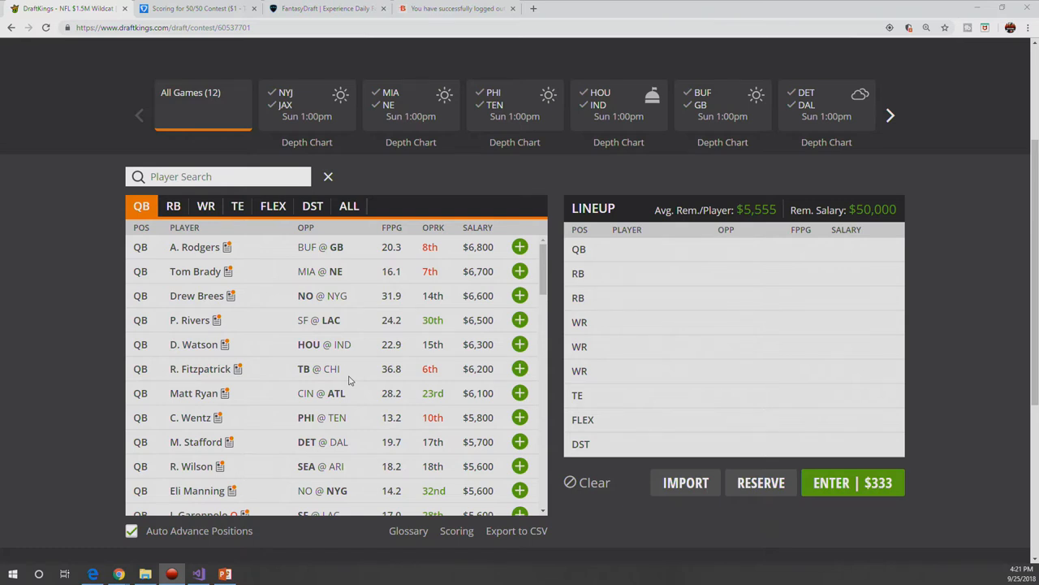
{"action": "mouse_move", "coordinate": [377, 341]}
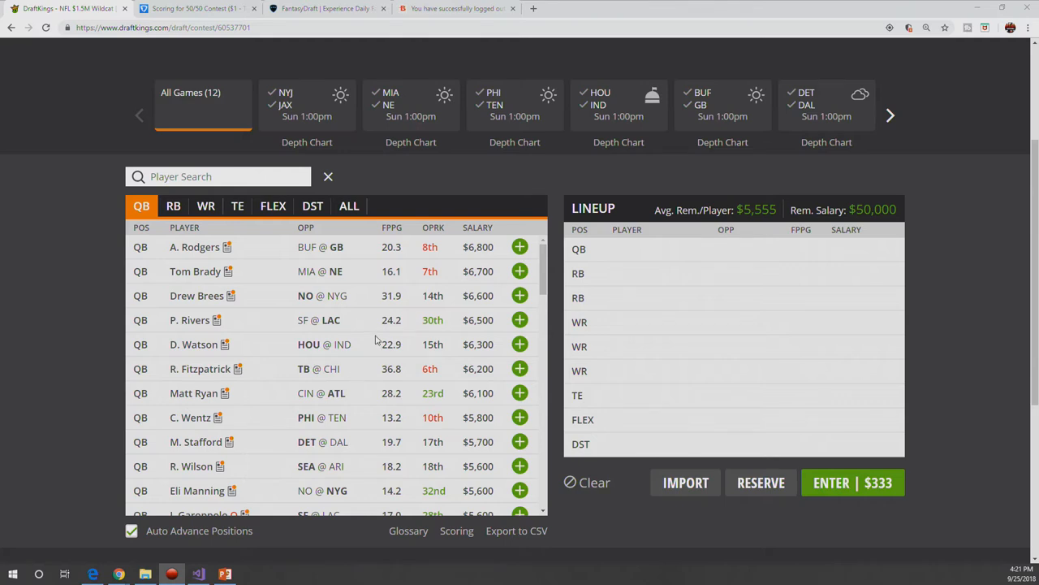
{"action": "mouse_move", "coordinate": [368, 354]}
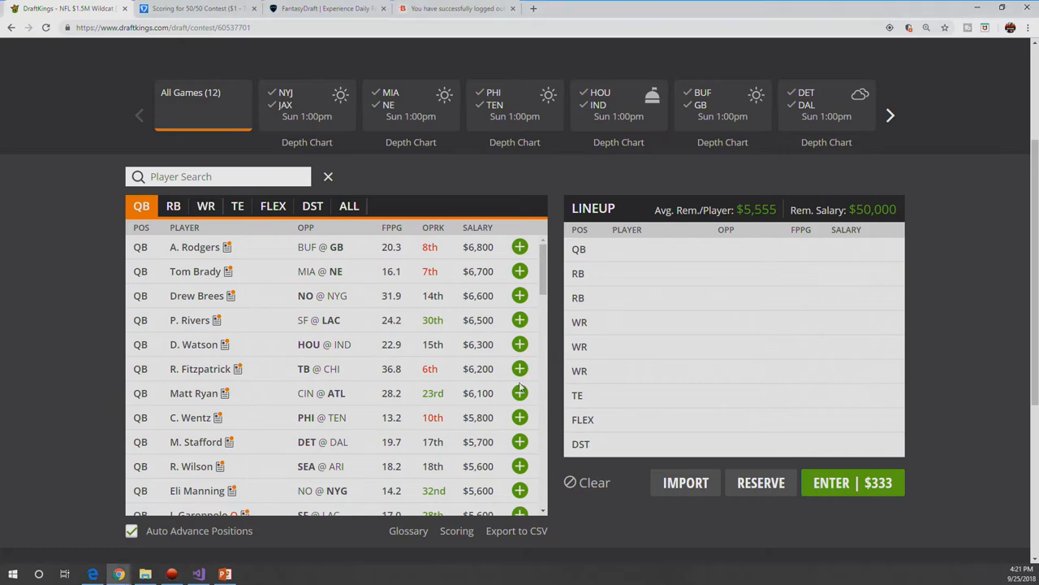
{"action": "mouse_move", "coordinate": [593, 321]}
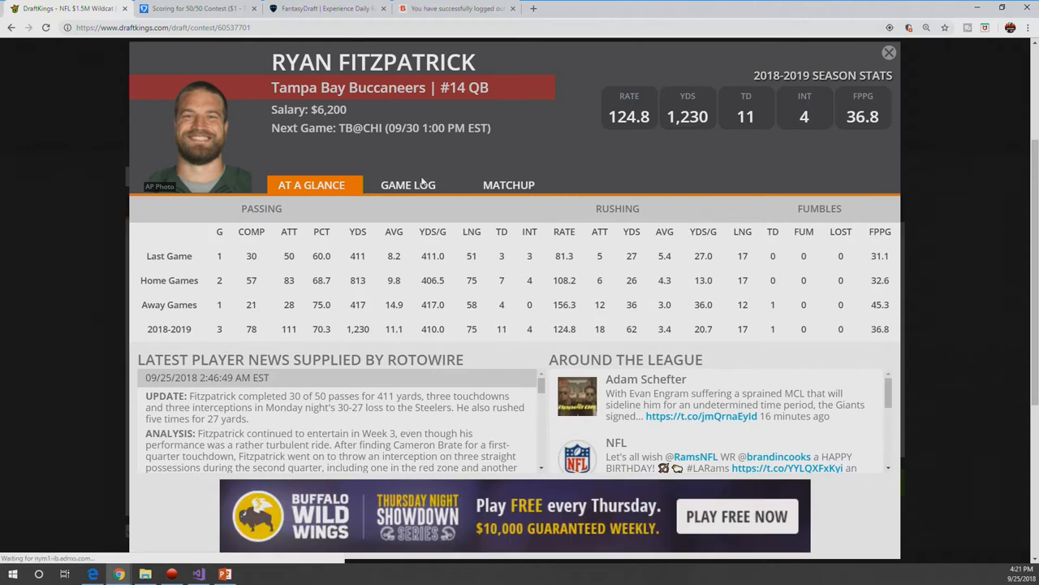
Step: Review Fitzpatrick's game log and draft him as QB at $6,200, leaving $43,800
{"action": "left_click", "coordinate": [407, 186]}
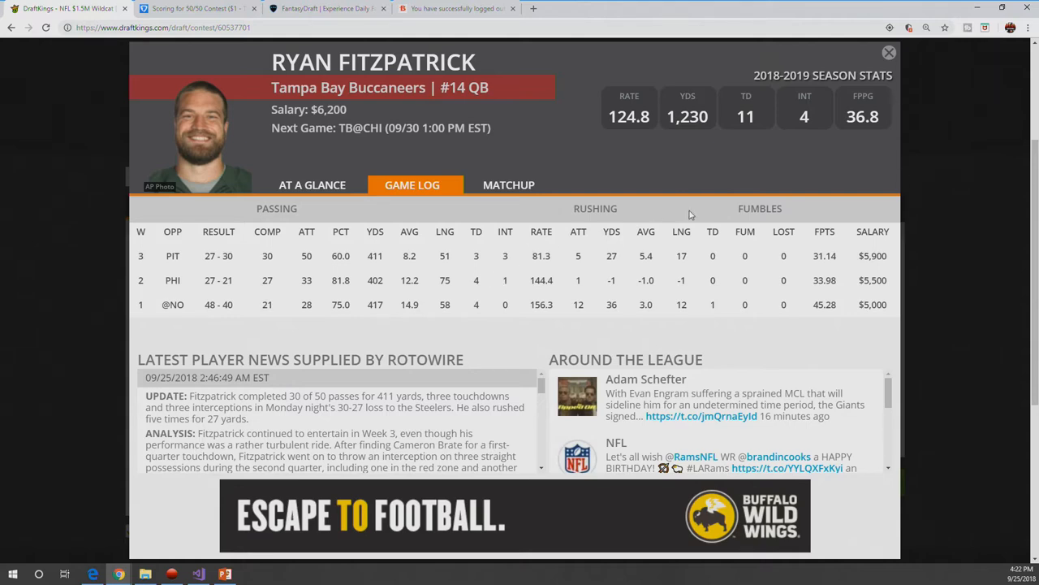
{"action": "left_click", "coordinate": [890, 50]}
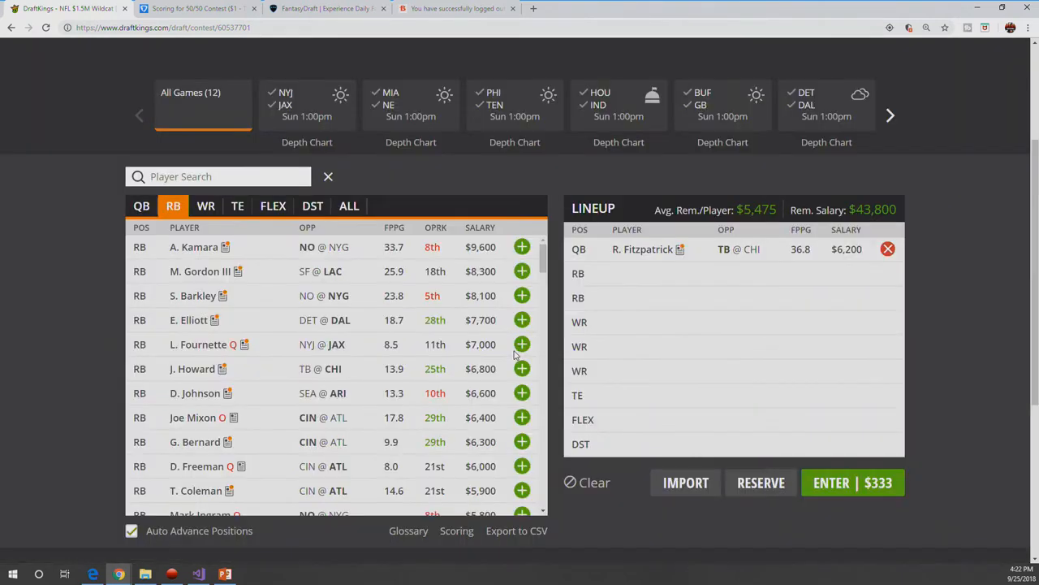
{"action": "mouse_move", "coordinate": [255, 227]}
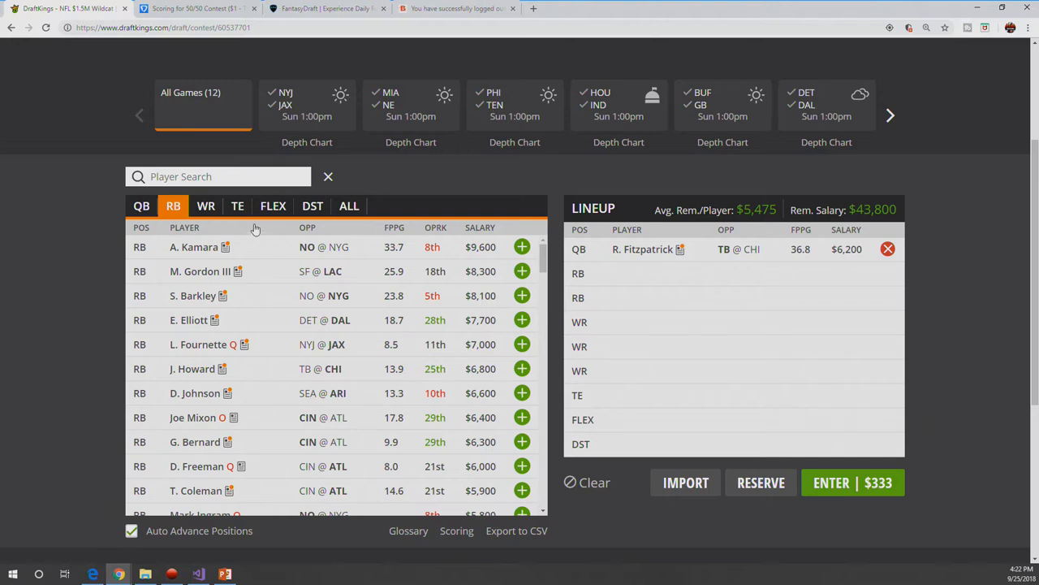
Step: Return to the quarterback list and browse down to the $5,000–$5,600 options
{"action": "left_click", "coordinate": [141, 205]}
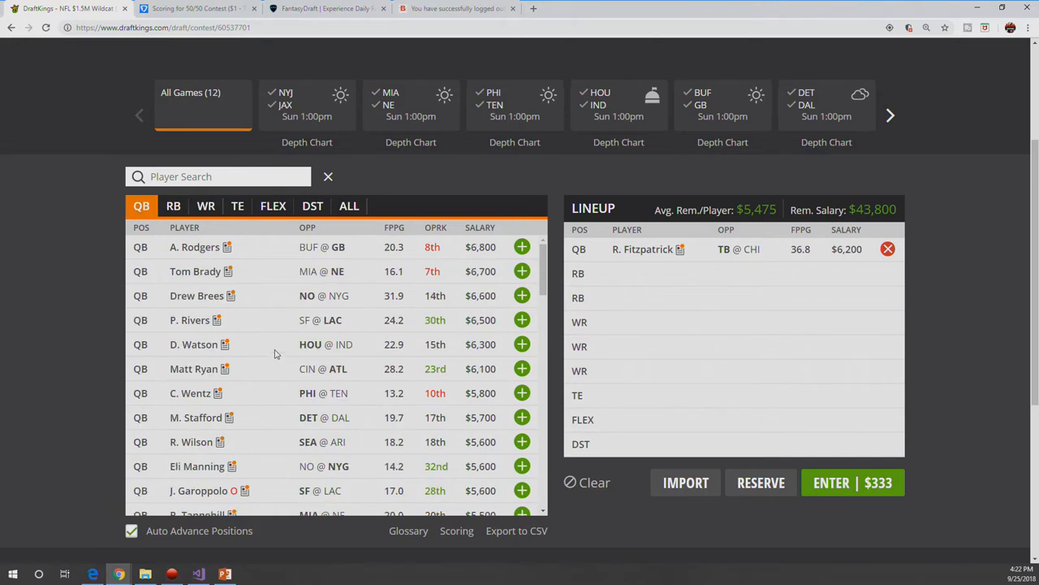
{"action": "mouse_move", "coordinate": [186, 340]}
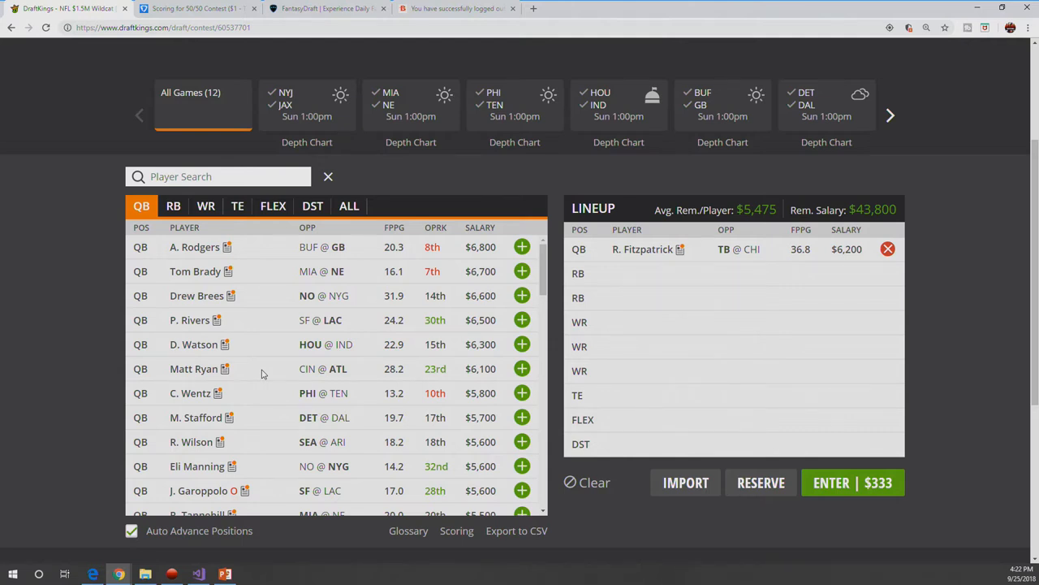
{"action": "scroll", "scroll_direction": "down", "scroll_amount": 3}
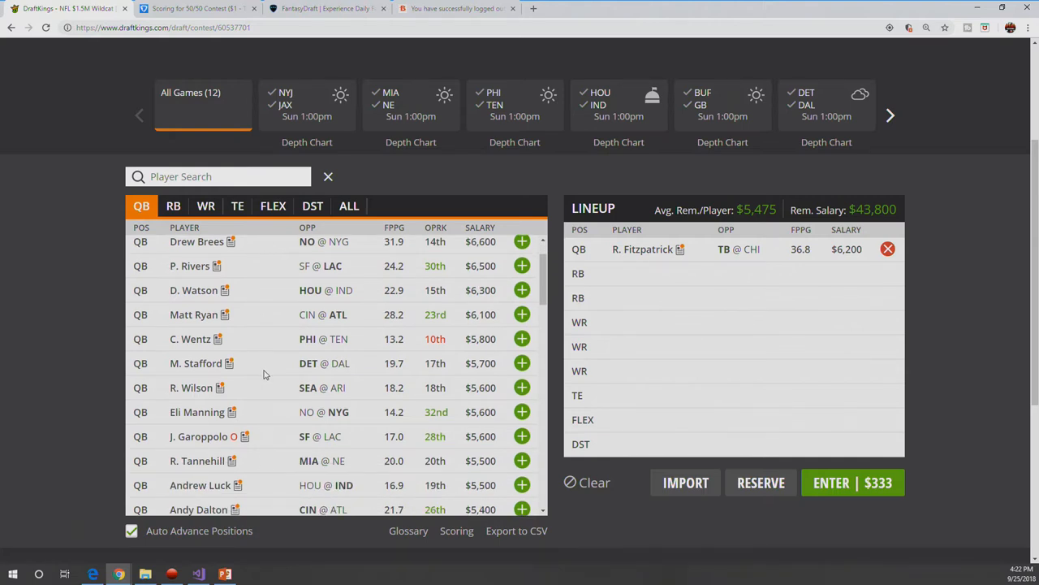
{"action": "scroll", "scroll_direction": "down", "scroll_amount": 3}
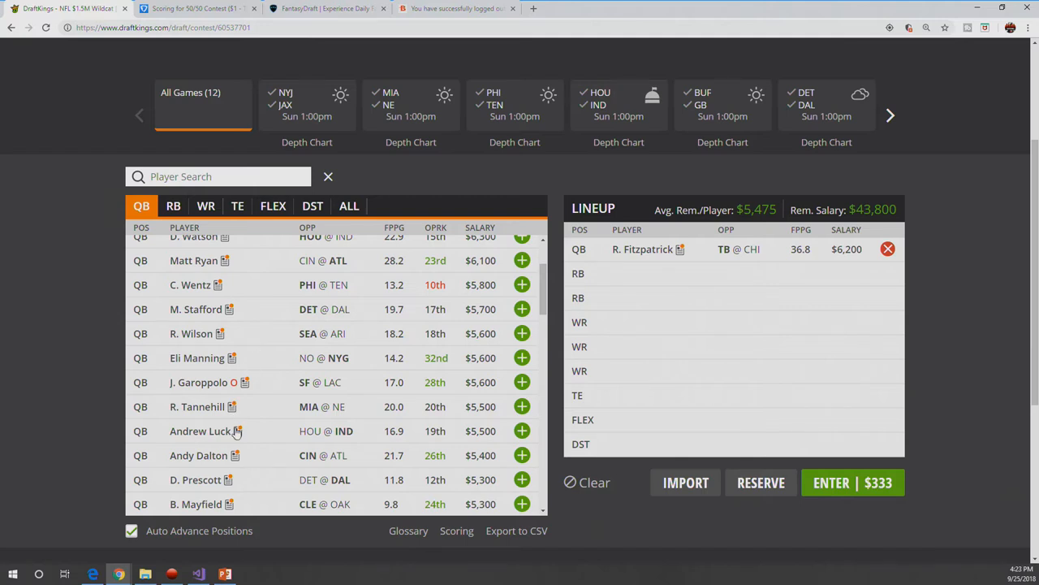
{"action": "scroll", "scroll_direction": "down", "scroll_amount": 3}
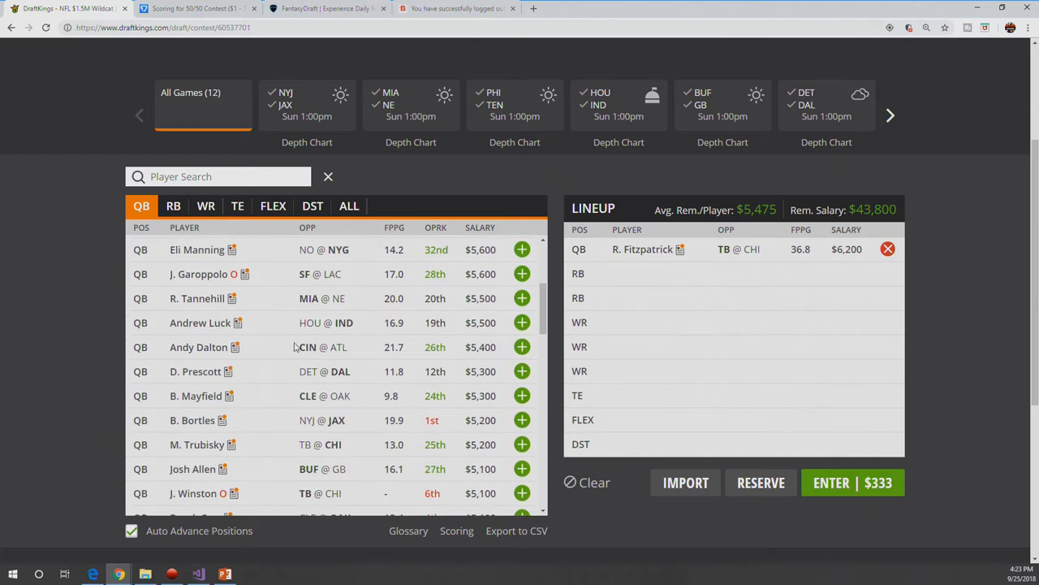
{"action": "mouse_move", "coordinate": [288, 357]}
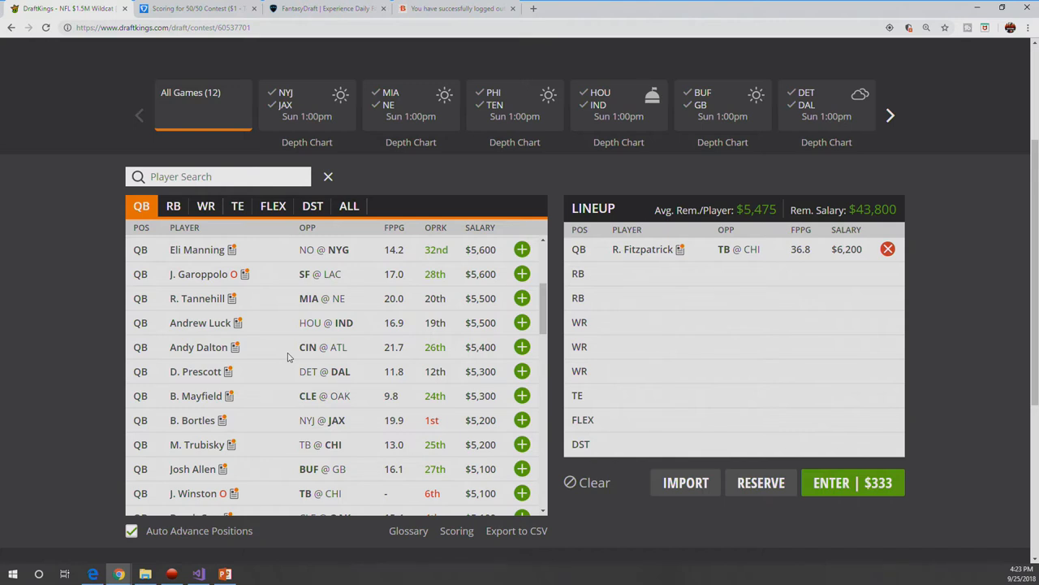
{"action": "scroll", "scroll_direction": "down", "scroll_amount": 3}
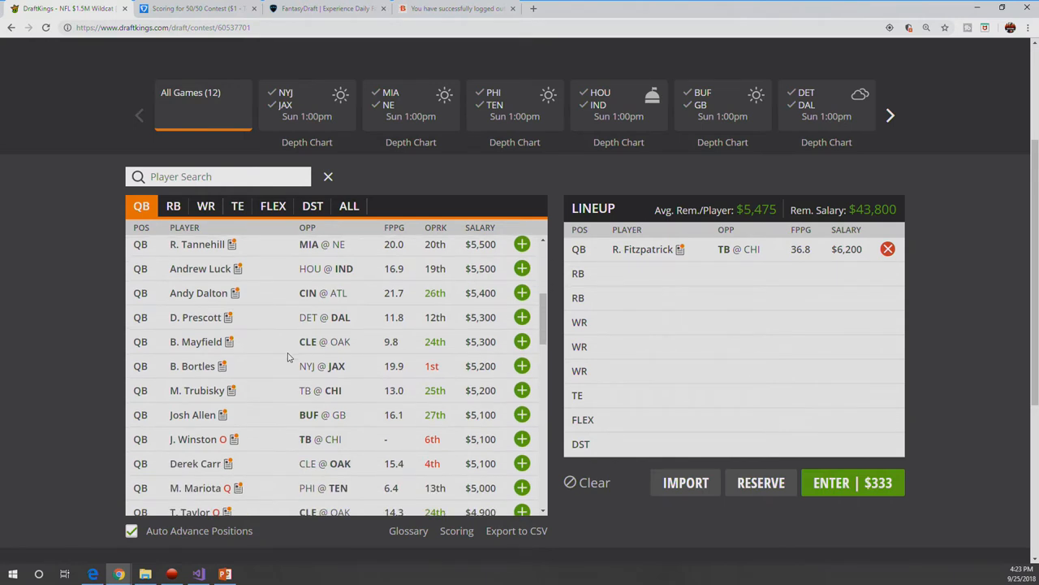
{"action": "scroll", "scroll_direction": "down", "scroll_amount": 3}
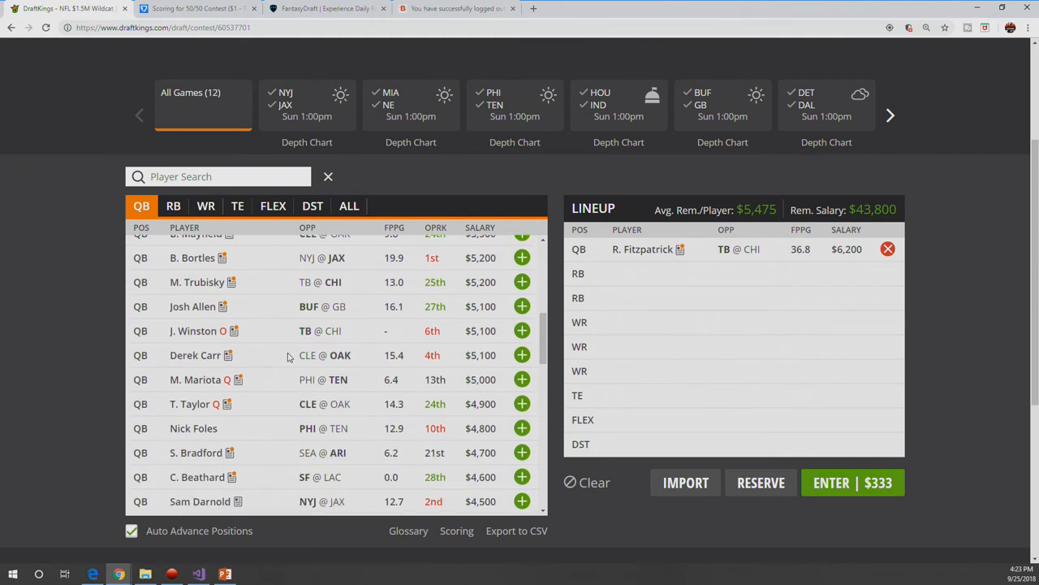
{"action": "scroll", "scroll_direction": "down", "scroll_amount": 3}
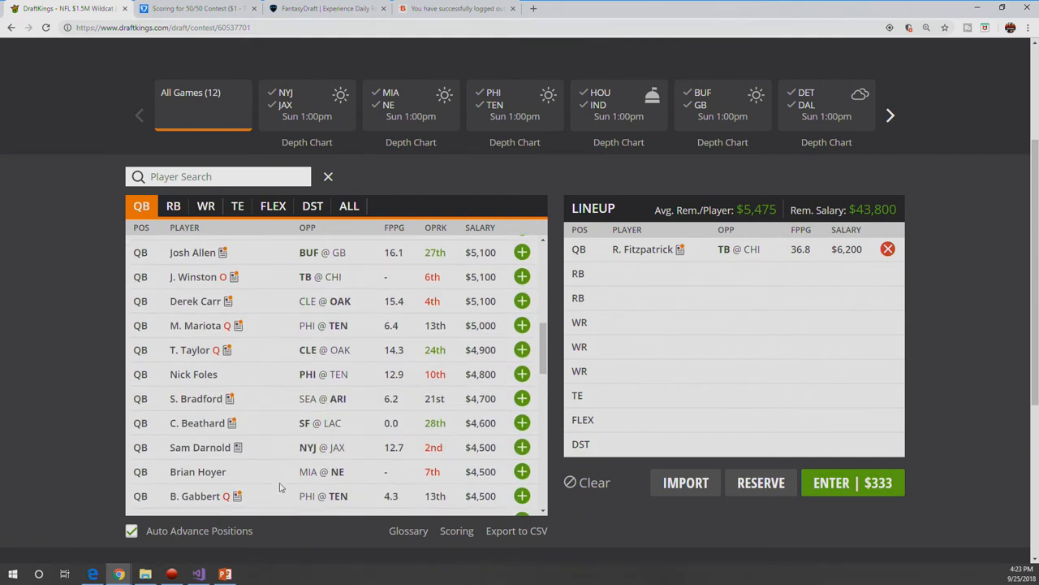
{"action": "mouse_move", "coordinate": [293, 423]}
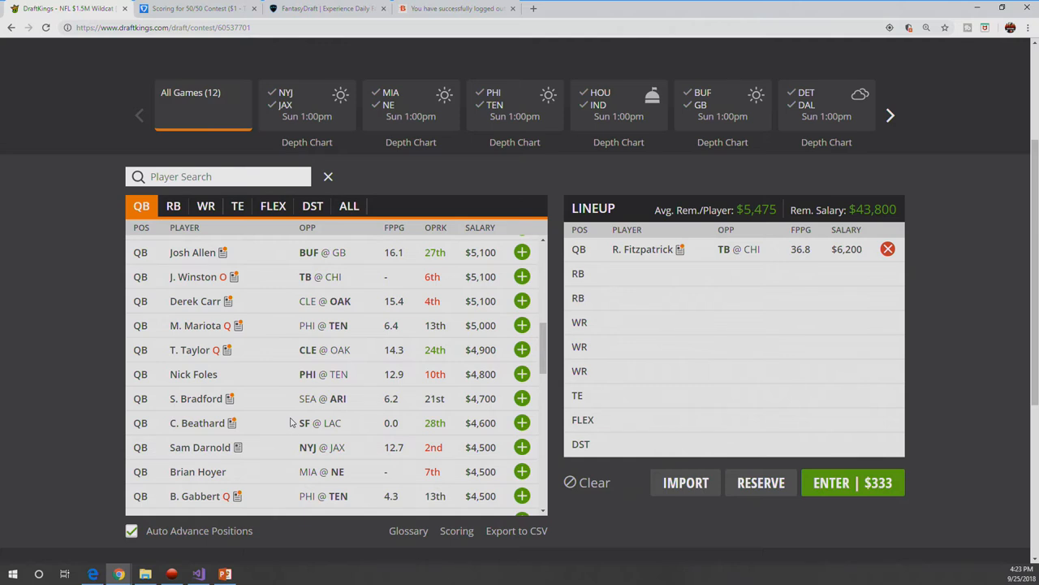
{"action": "mouse_move", "coordinate": [302, 445]}
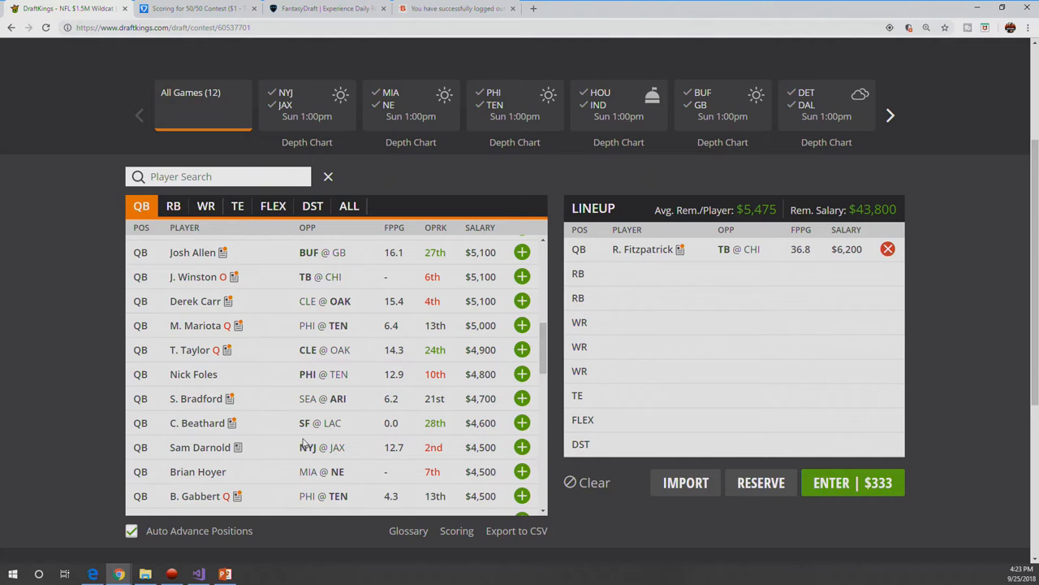
{"action": "mouse_move", "coordinate": [295, 413]}
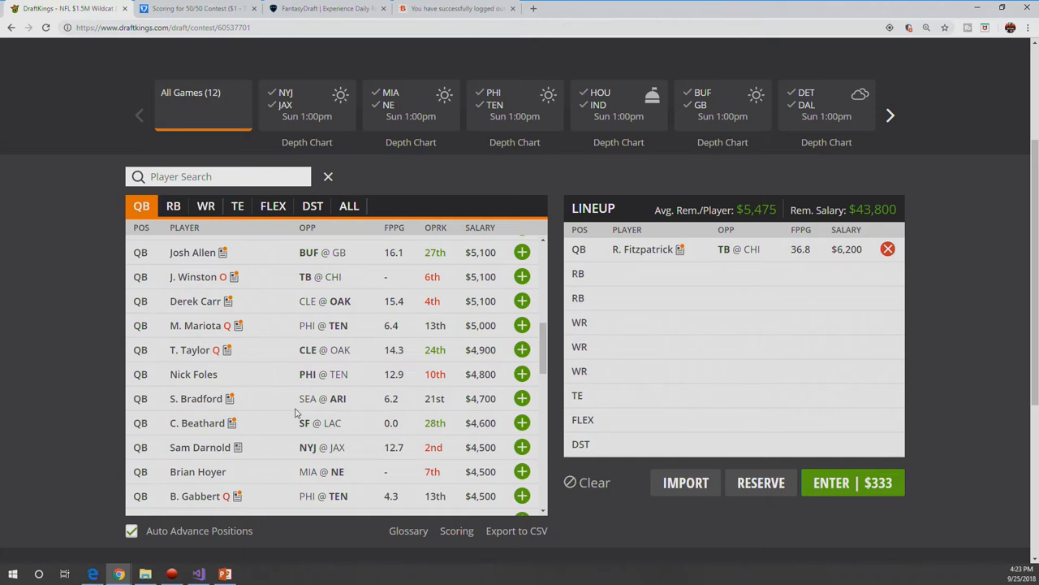
{"action": "mouse_move", "coordinate": [253, 335]}
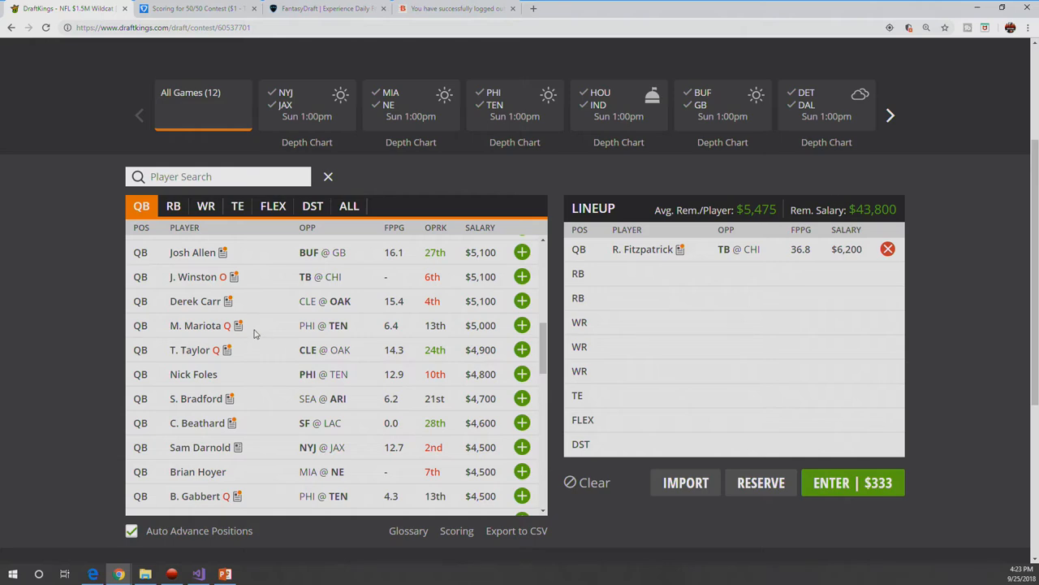
{"action": "left_click", "coordinate": [191, 252]}
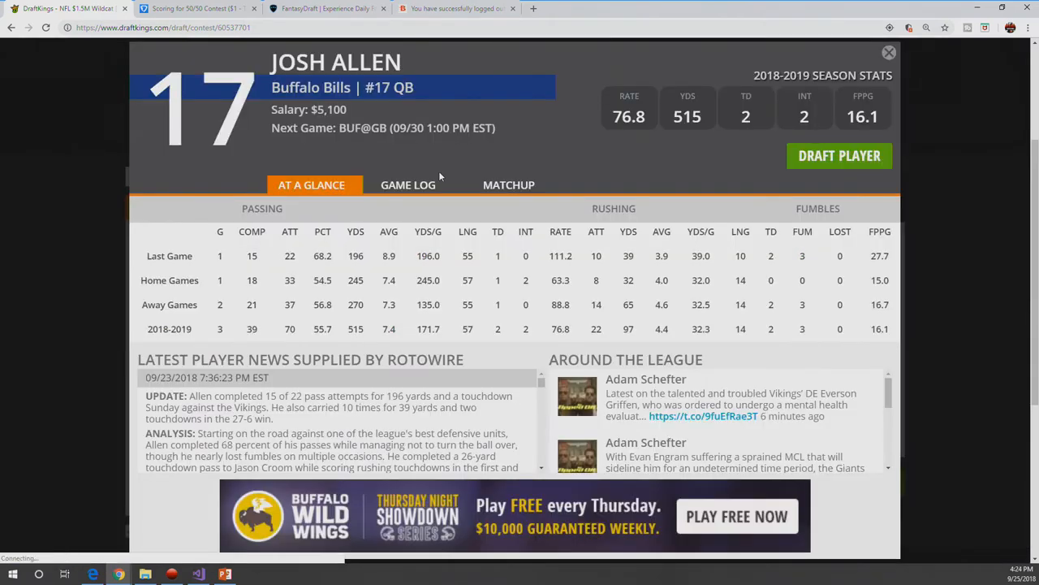
{"action": "left_click", "coordinate": [409, 185]}
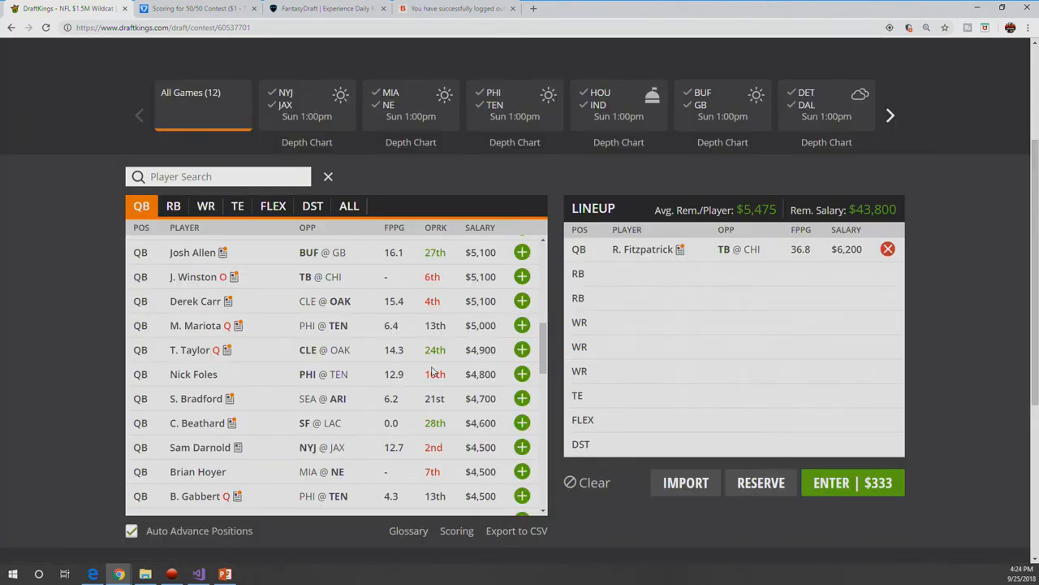
Step: Filter the player pool to running backs, starting from Kamara at $9,600
{"action": "left_click", "coordinate": [173, 204]}
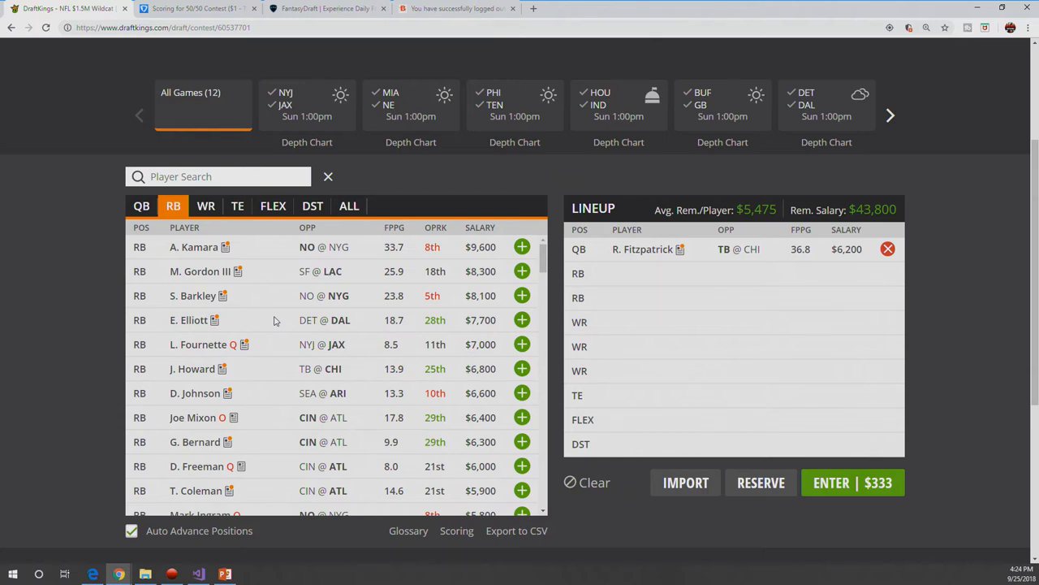
{"action": "mouse_move", "coordinate": [198, 393]}
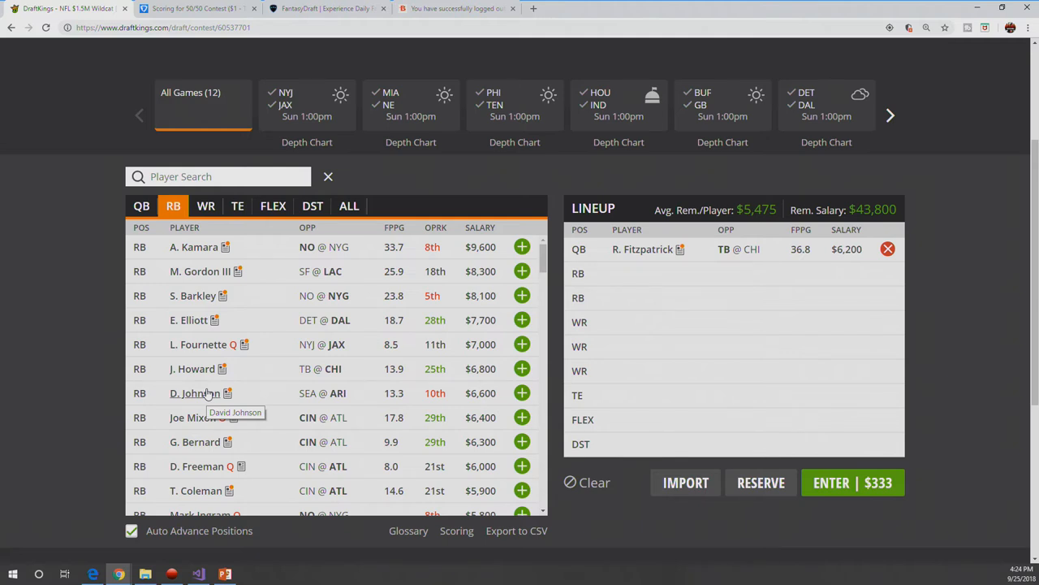
{"action": "left_click", "coordinate": [141, 204]}
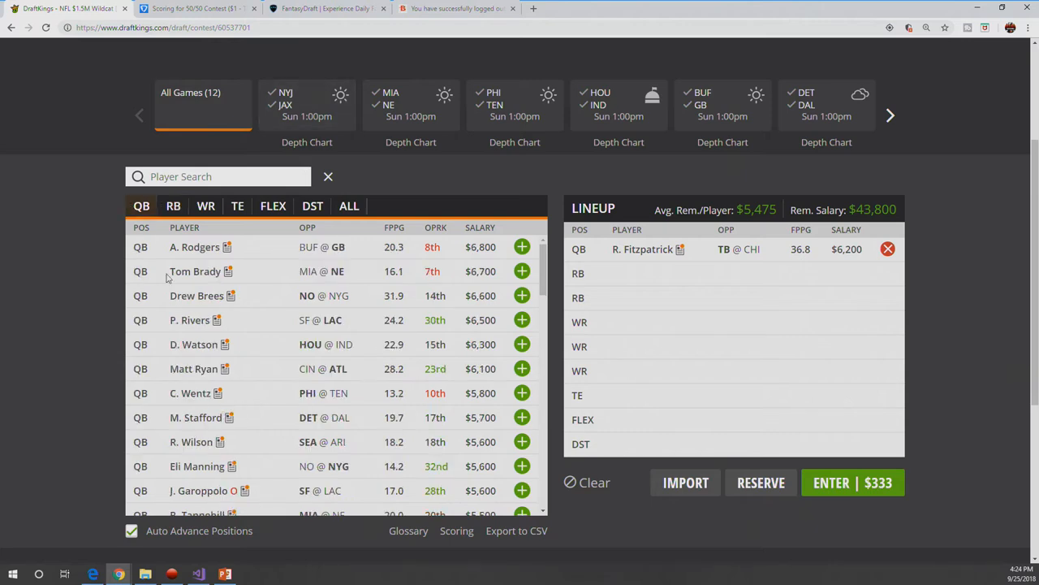
{"action": "scroll", "scroll_direction": "down", "scroll_amount": 3}
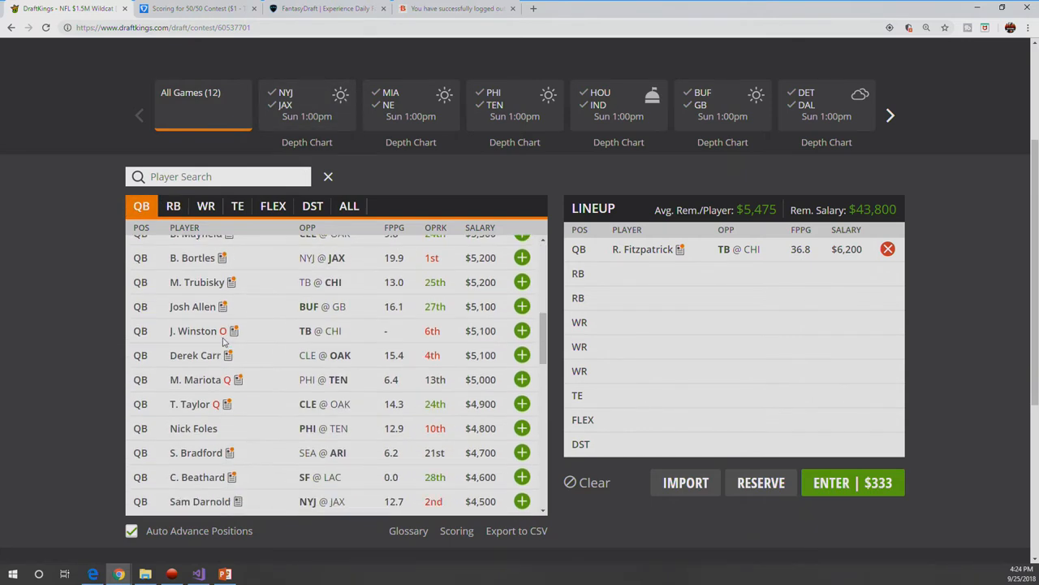
{"action": "scroll", "scroll_direction": "down", "scroll_amount": 3}
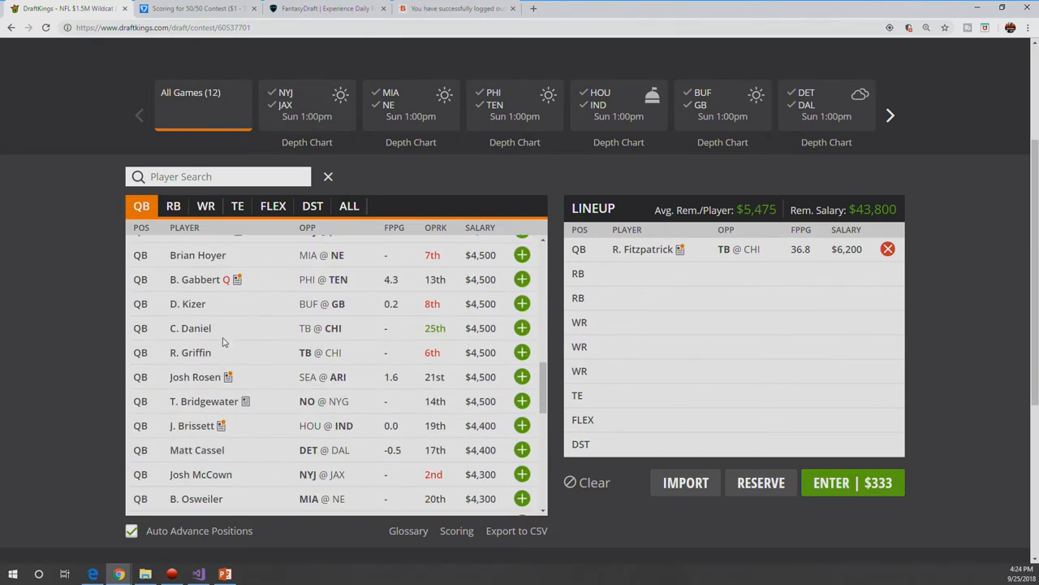
{"action": "mouse_move", "coordinate": [244, 377]}
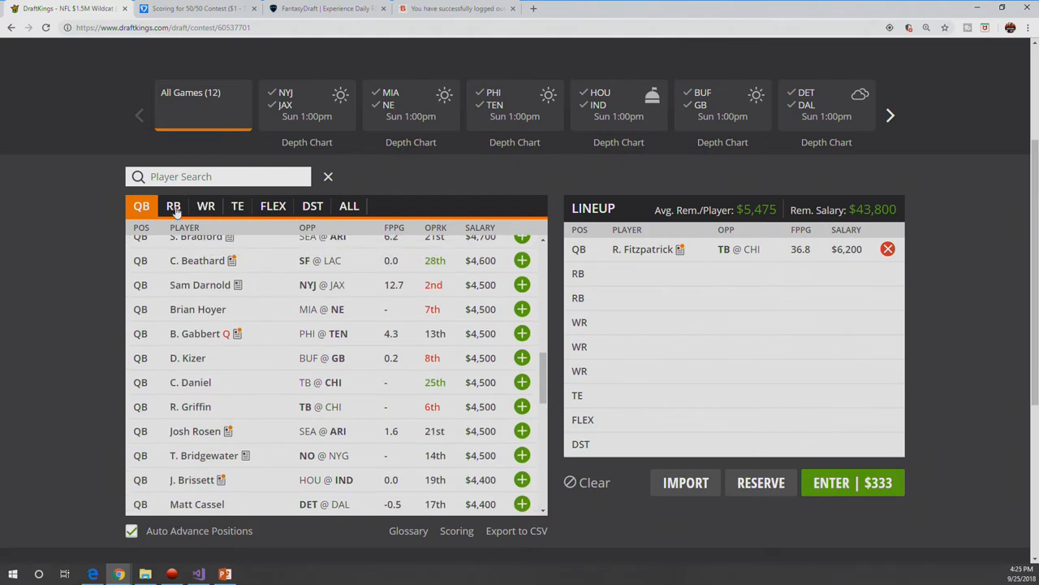
{"action": "left_click", "coordinate": [172, 205]}
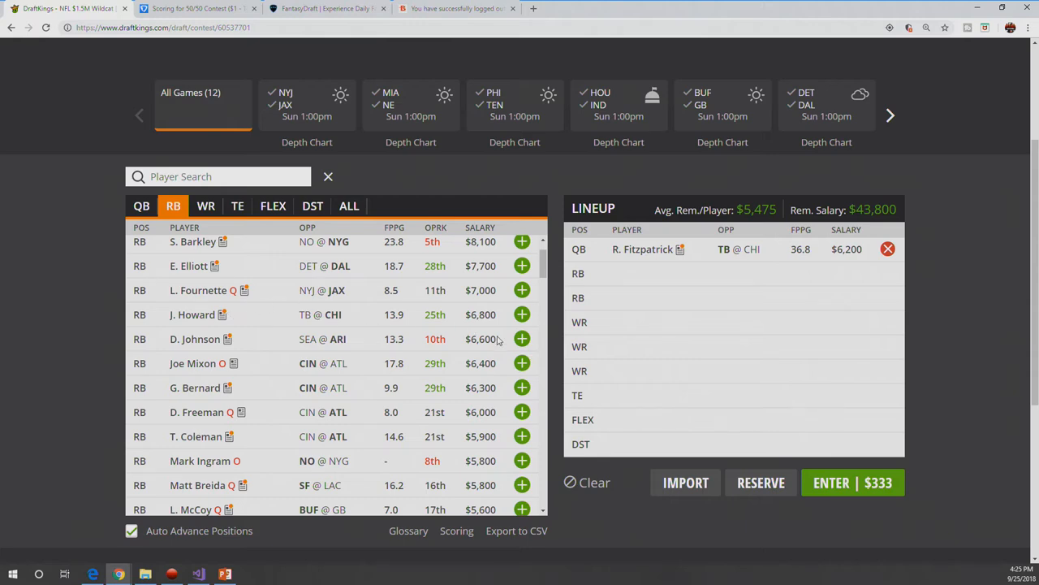
Step: Review David Johnson's first-three-week game log and close his card
{"action": "left_click", "coordinate": [521, 340]}
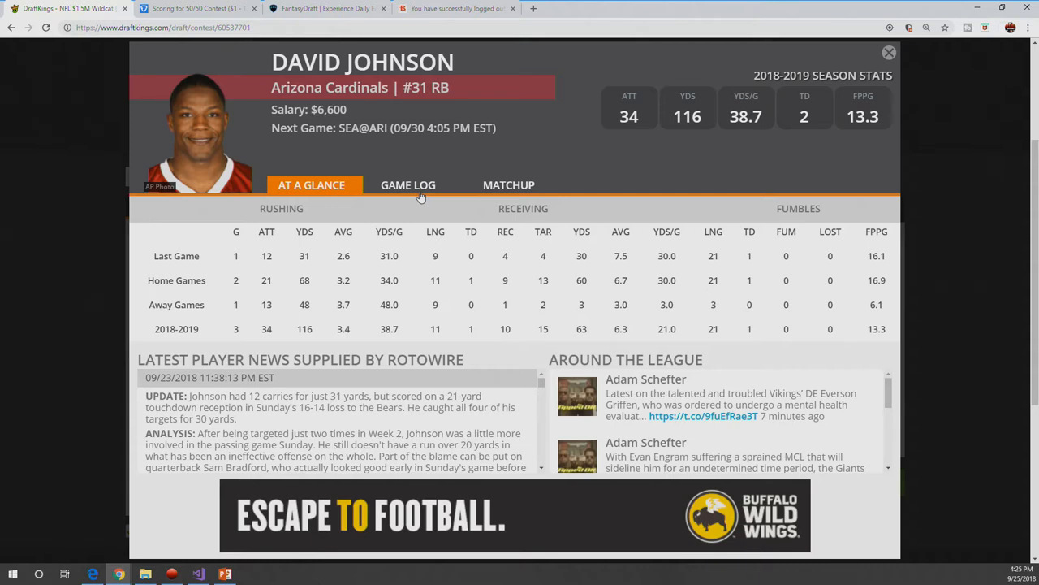
{"action": "left_click", "coordinate": [408, 185]}
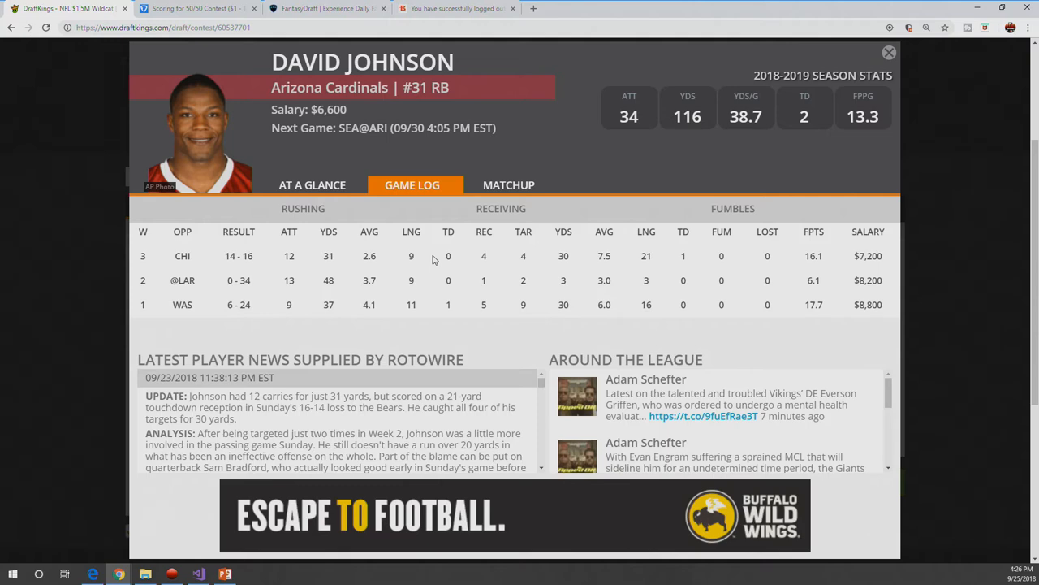
{"action": "mouse_move", "coordinate": [771, 107]}
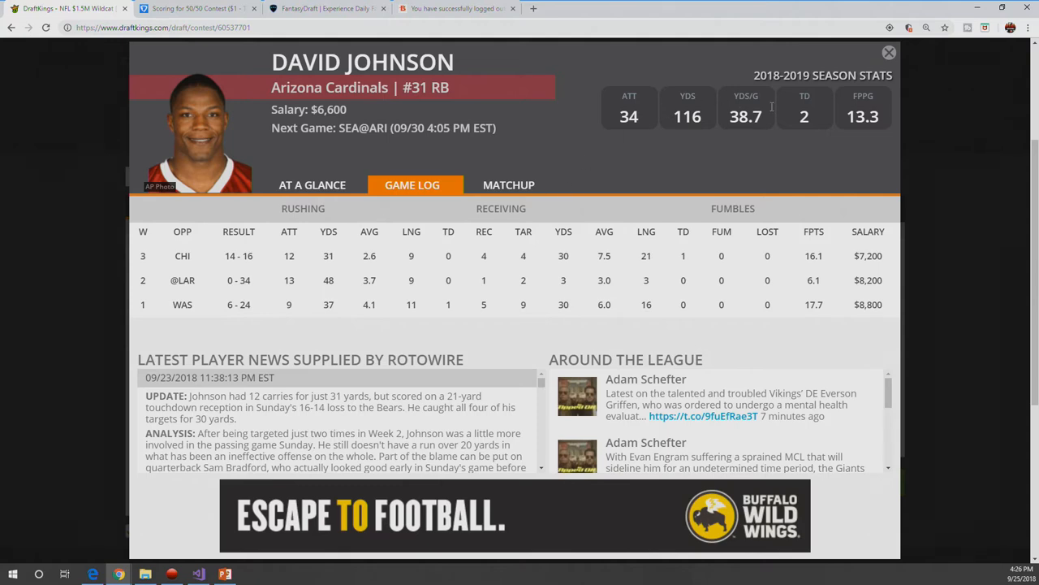
{"action": "left_click", "coordinate": [889, 50]}
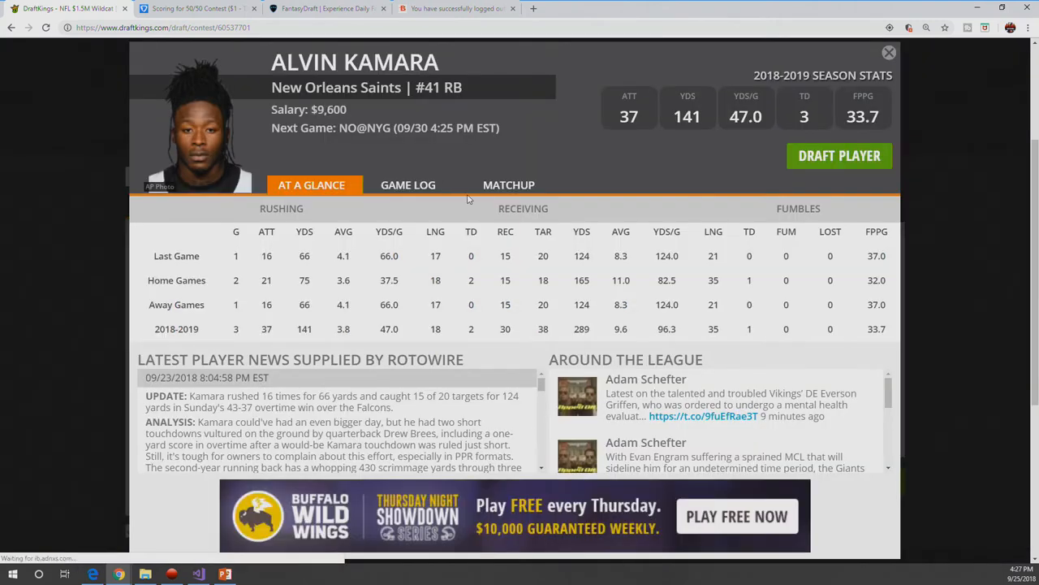
Step: Check Alvin Kamara's game log and close his card without drafting him
{"action": "left_click", "coordinate": [408, 185]}
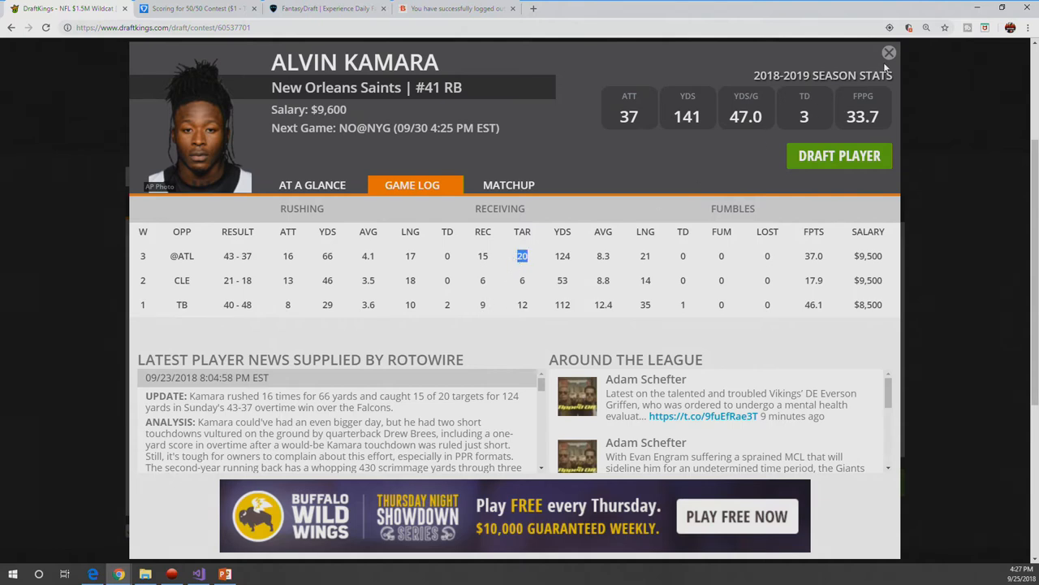
{"action": "left_click", "coordinate": [885, 50]}
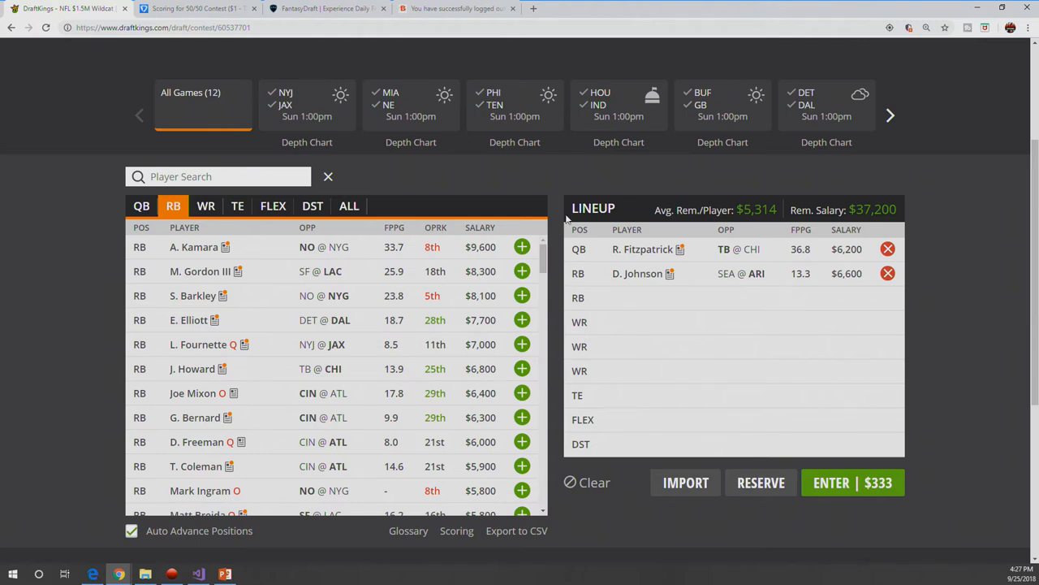
Step: Add G. Bernard to the FLEX slot at $6,300, then return to the running back list
{"action": "left_click", "coordinate": [273, 205]}
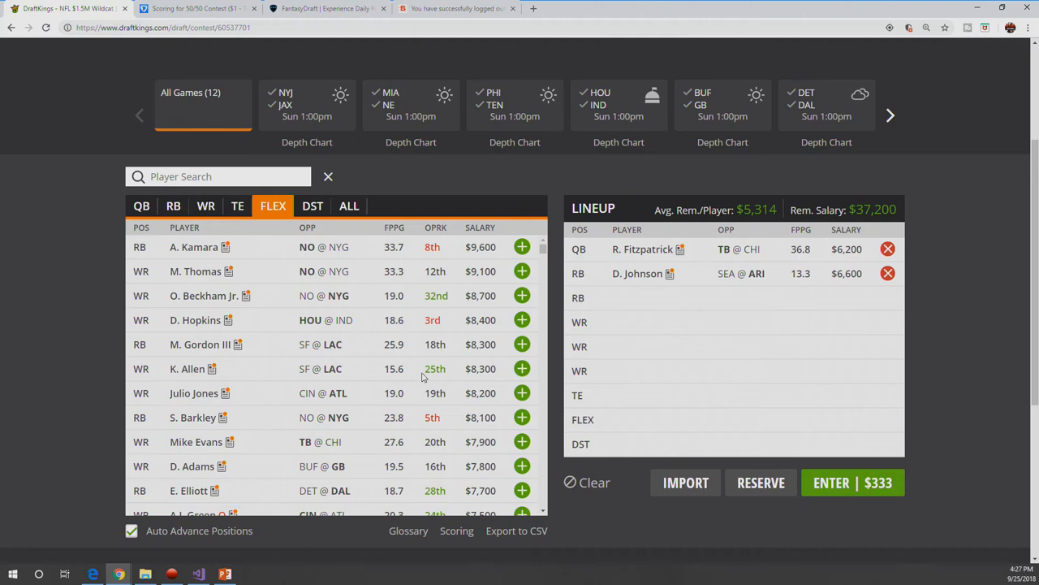
{"action": "scroll", "scroll_direction": "down", "scroll_amount": 3}
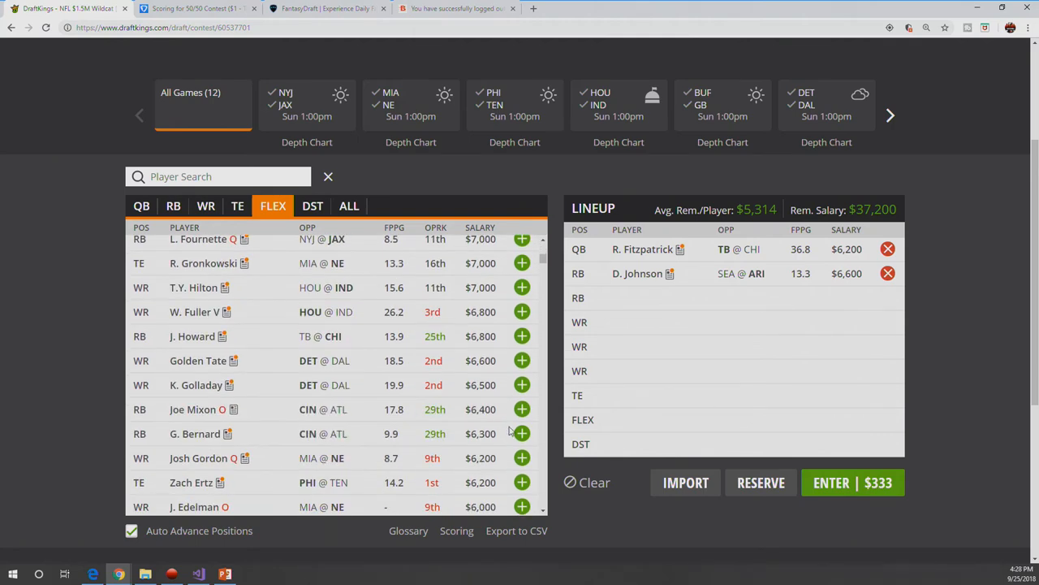
{"action": "left_click", "coordinate": [522, 433]}
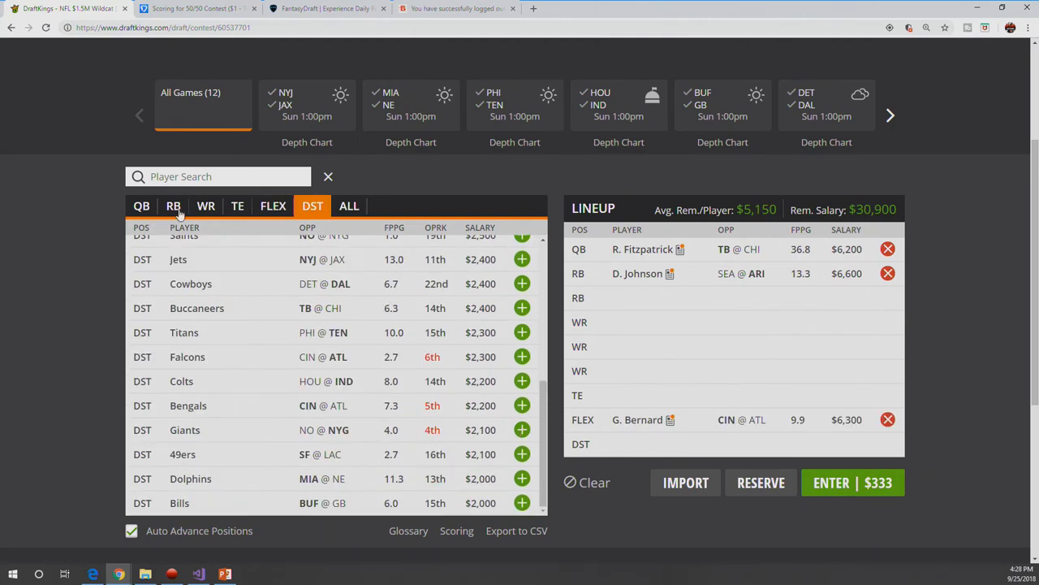
{"action": "left_click", "coordinate": [172, 205]}
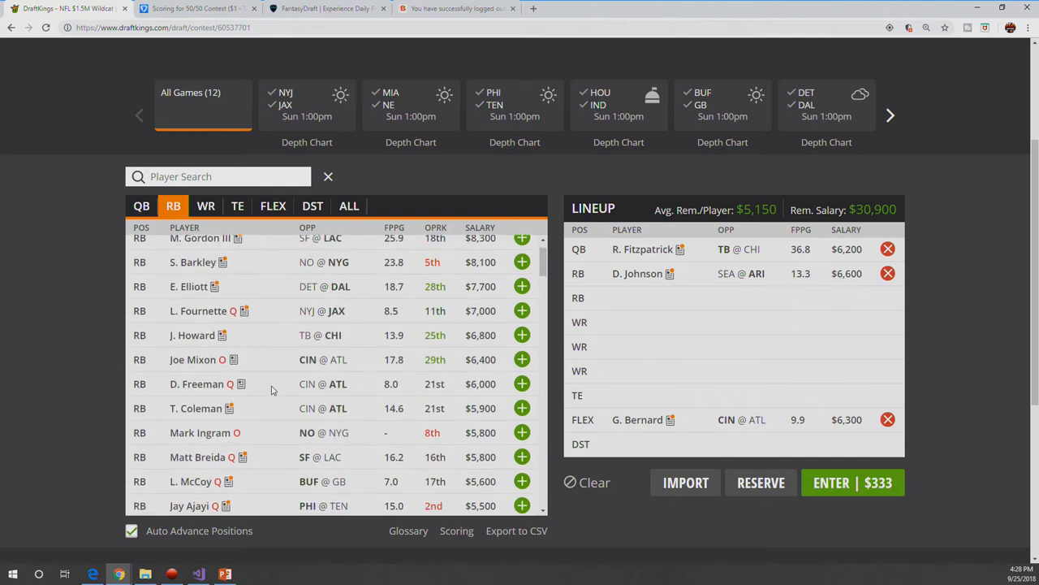
{"action": "scroll", "scroll_direction": "down", "scroll_amount": 3}
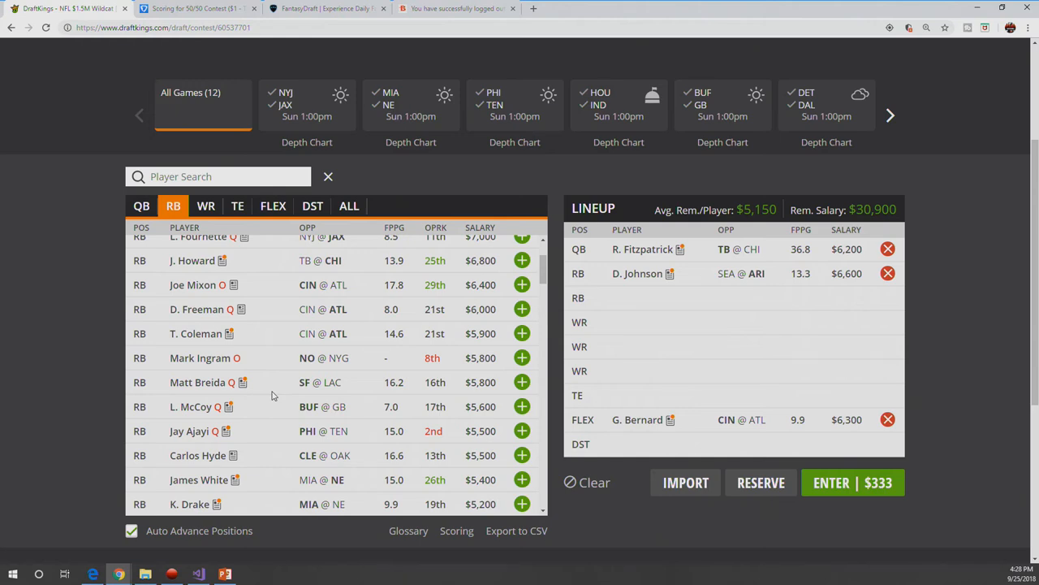
{"action": "mouse_move", "coordinate": [202, 315]}
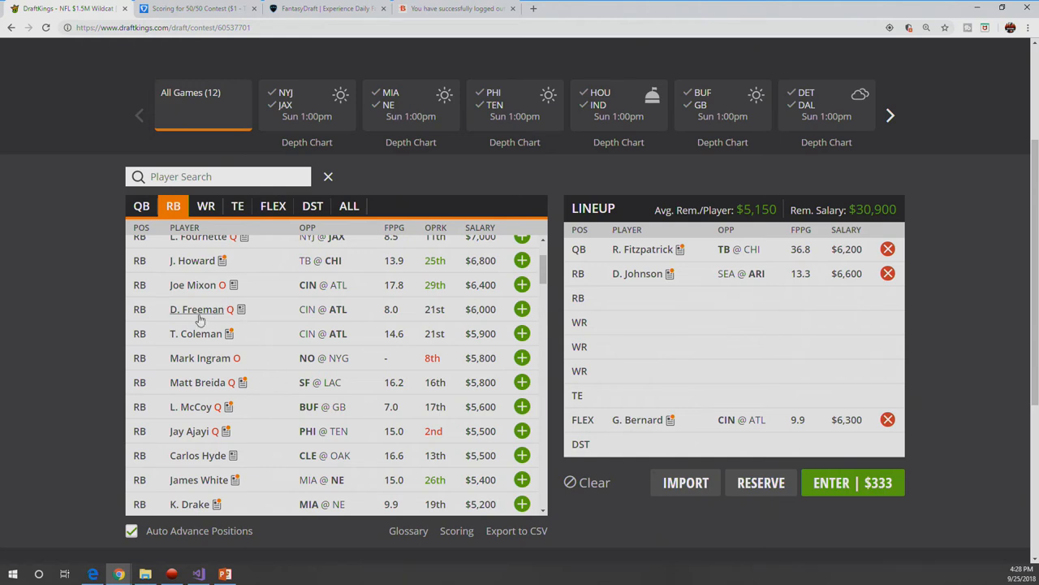
{"action": "left_click", "coordinate": [195, 308]}
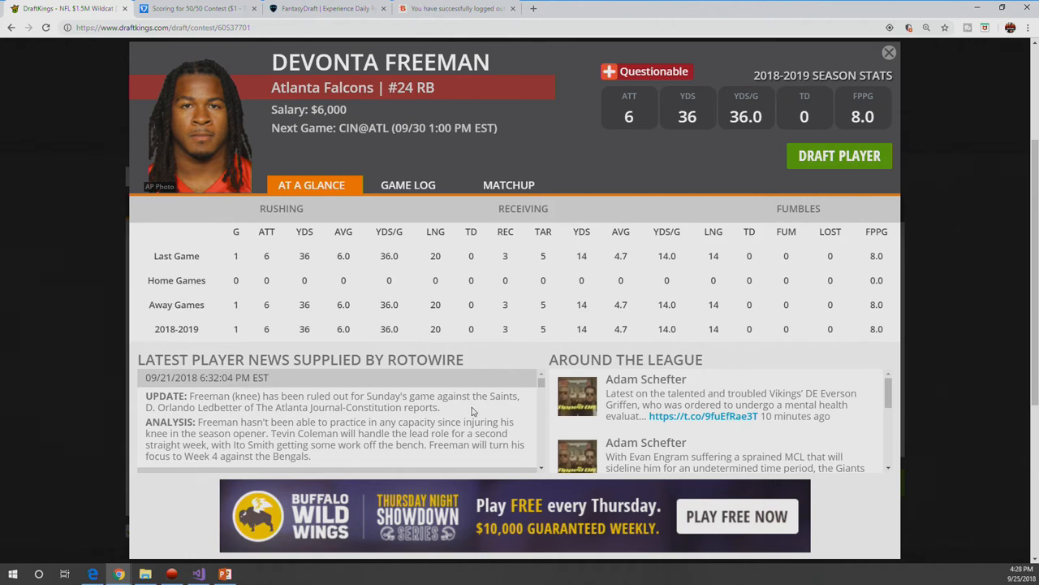
{"action": "left_click", "coordinate": [887, 50]}
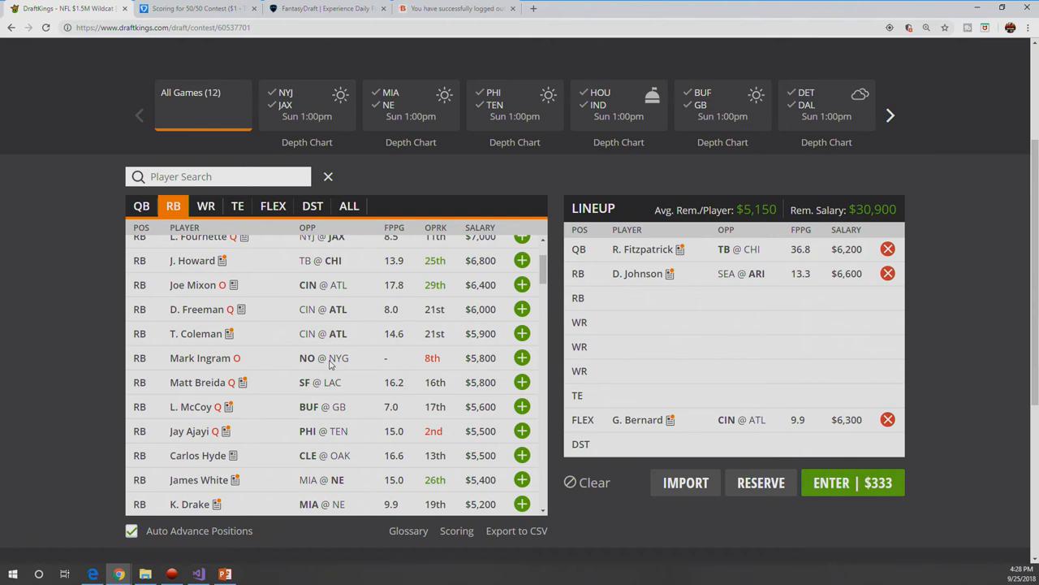
{"action": "mouse_move", "coordinate": [592, 406]}
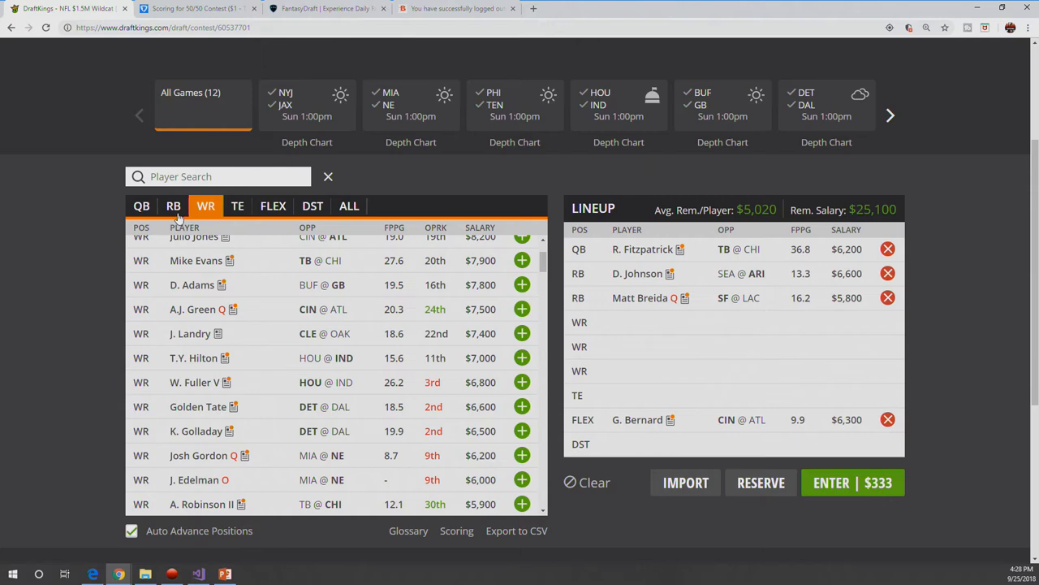
Step: Review Matt Breida's game log from his lineup entry and close his card
{"action": "left_click", "coordinate": [640, 299]}
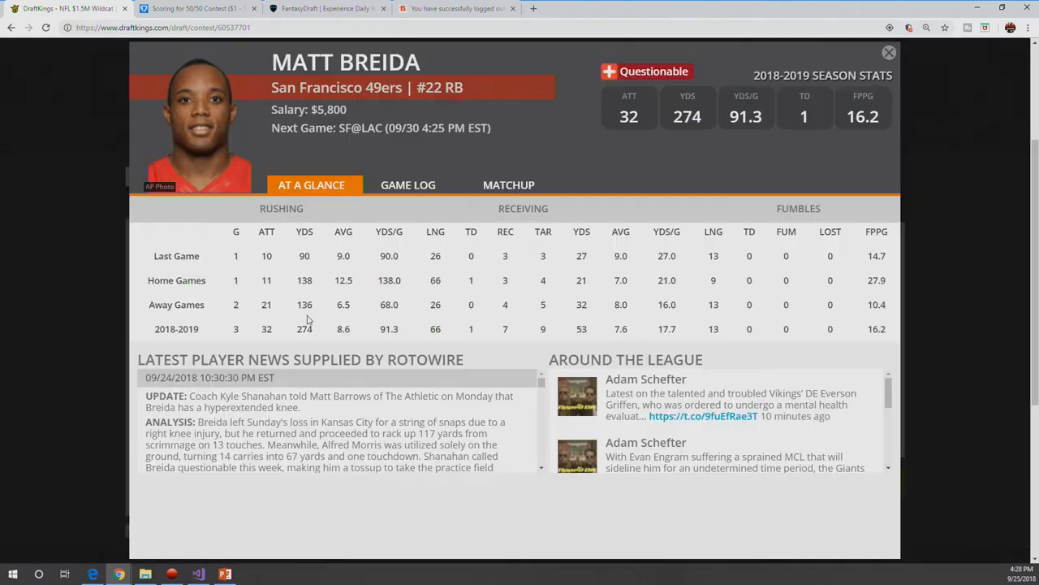
{"action": "left_click", "coordinate": [408, 185]}
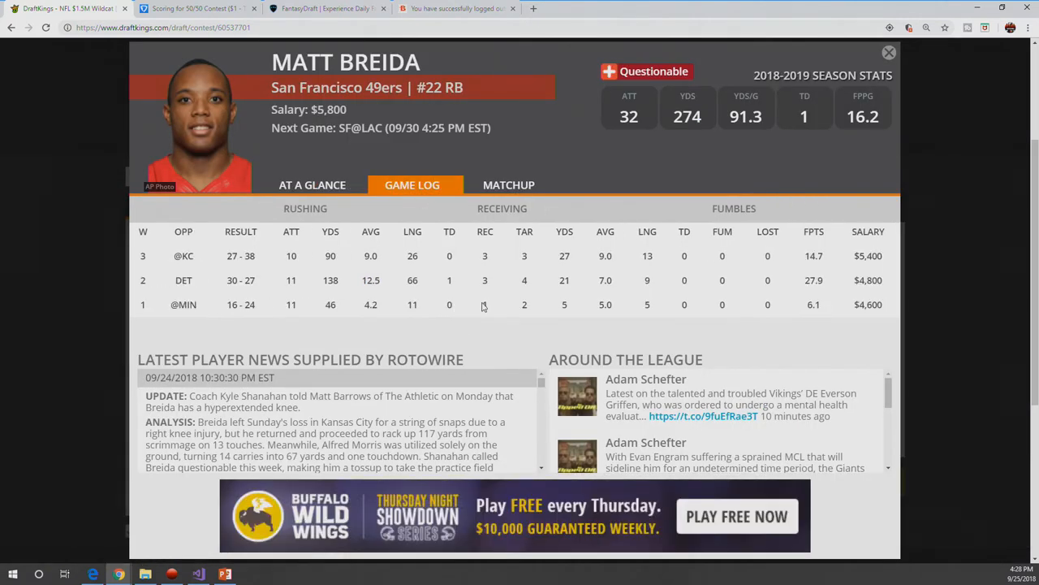
{"action": "mouse_move", "coordinate": [868, 64]}
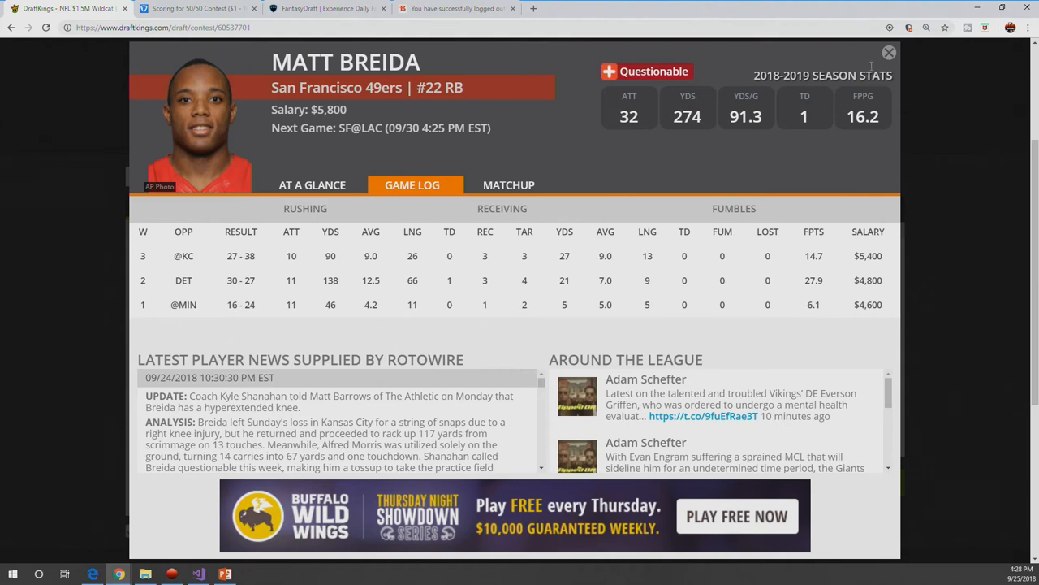
{"action": "left_click", "coordinate": [887, 50]}
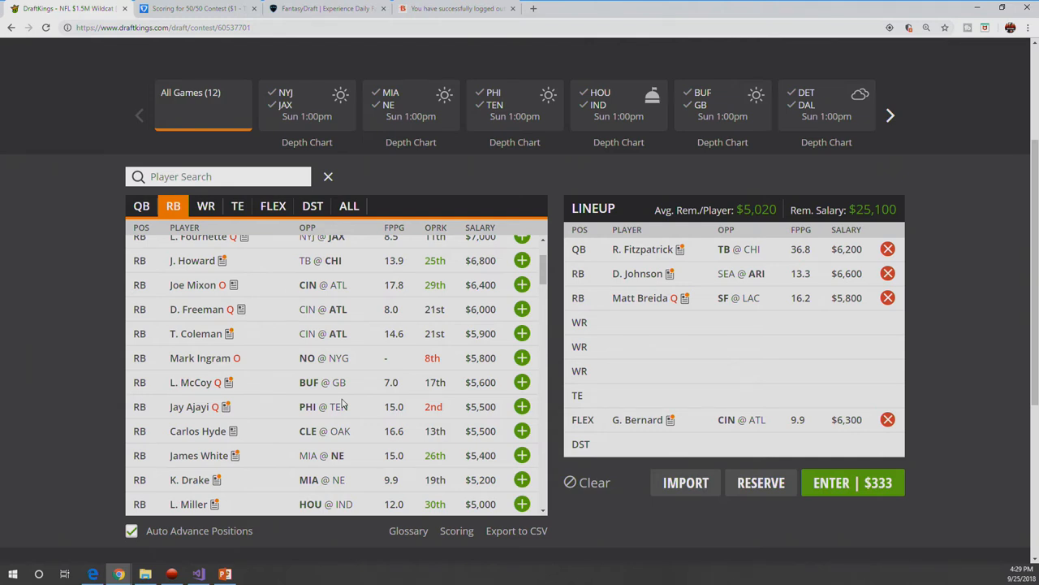
{"action": "mouse_move", "coordinate": [317, 382]}
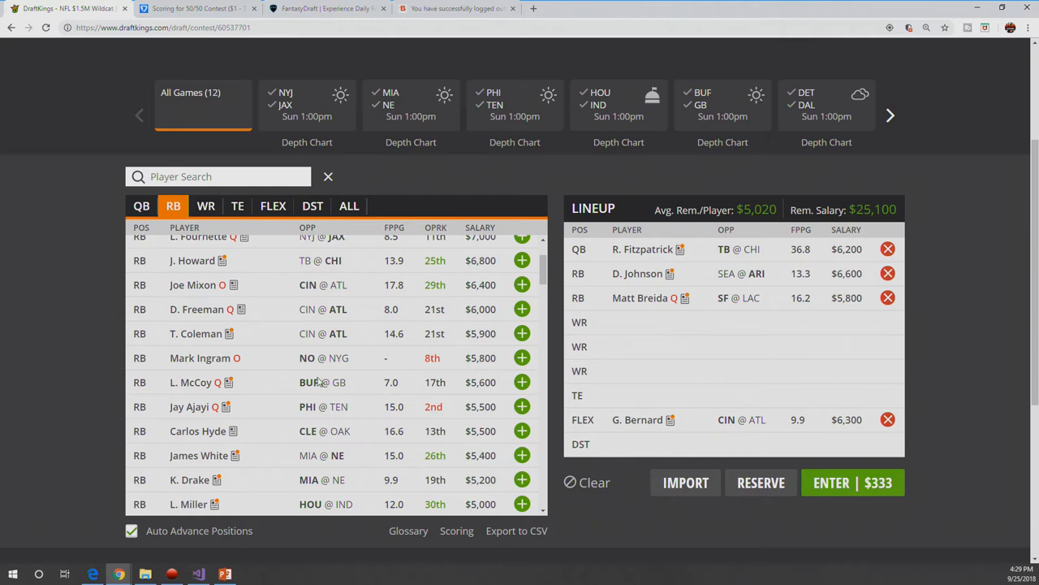
{"action": "mouse_move", "coordinate": [244, 432]}
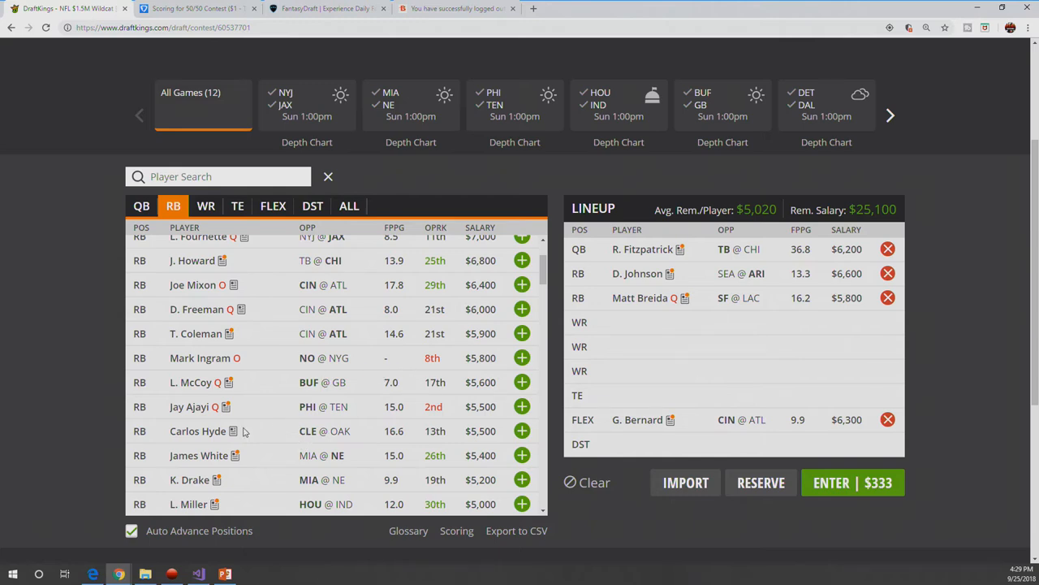
{"action": "left_click", "coordinate": [197, 430]}
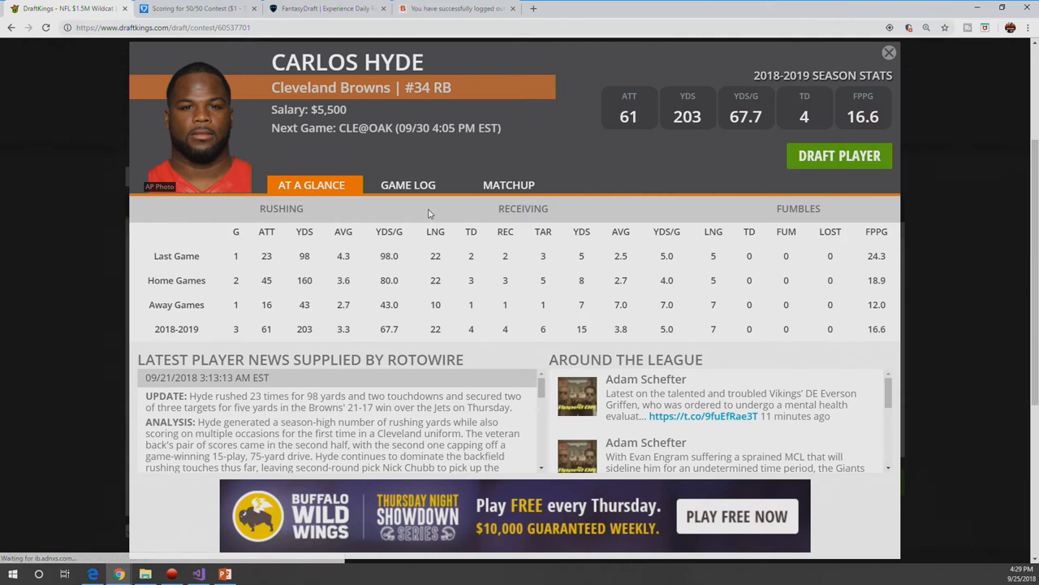
{"action": "left_click", "coordinate": [408, 185]}
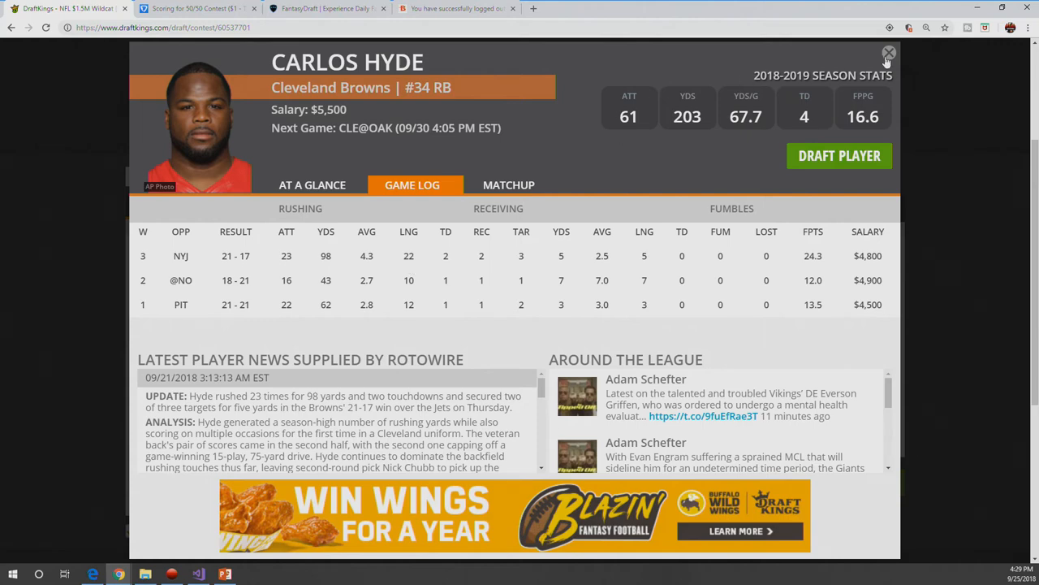
{"action": "left_click", "coordinate": [887, 51]}
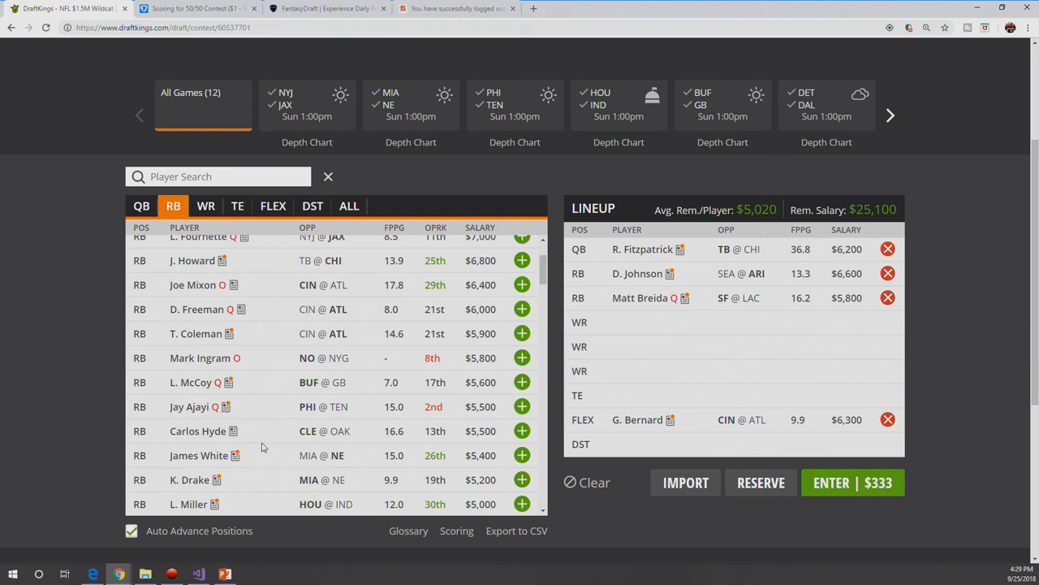
Step: Review Lamar Miller's game log and close his card without drafting him
{"action": "scroll", "scroll_direction": "down", "scroll_amount": 3}
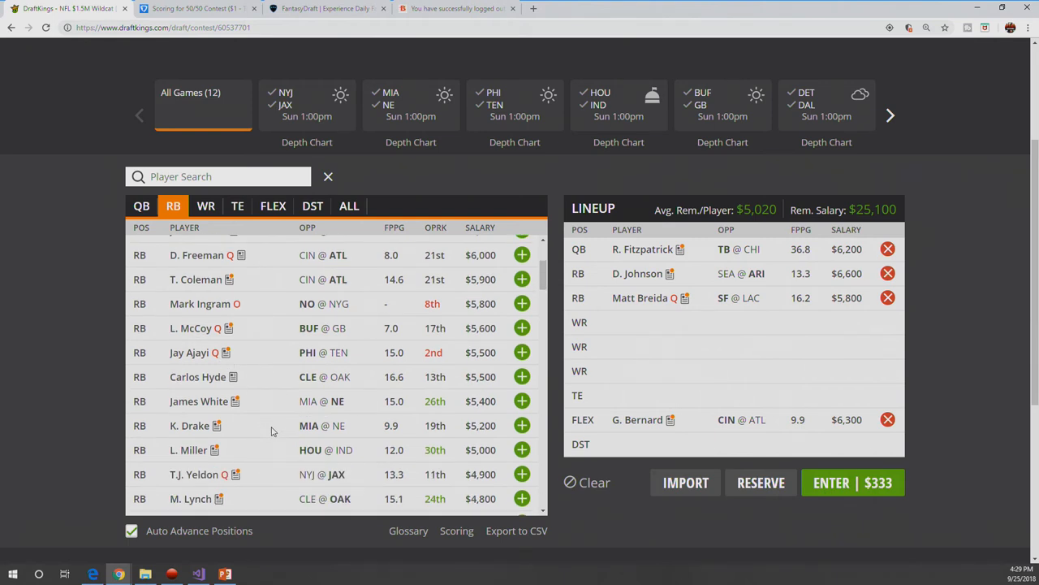
{"action": "scroll", "scroll_direction": "down", "scroll_amount": 3}
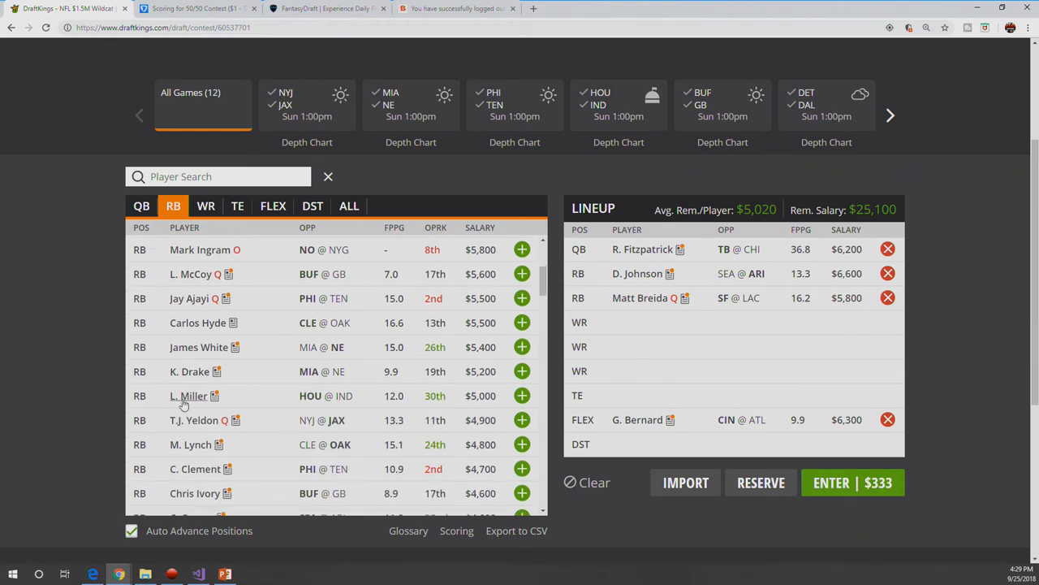
{"action": "left_click", "coordinate": [187, 396]}
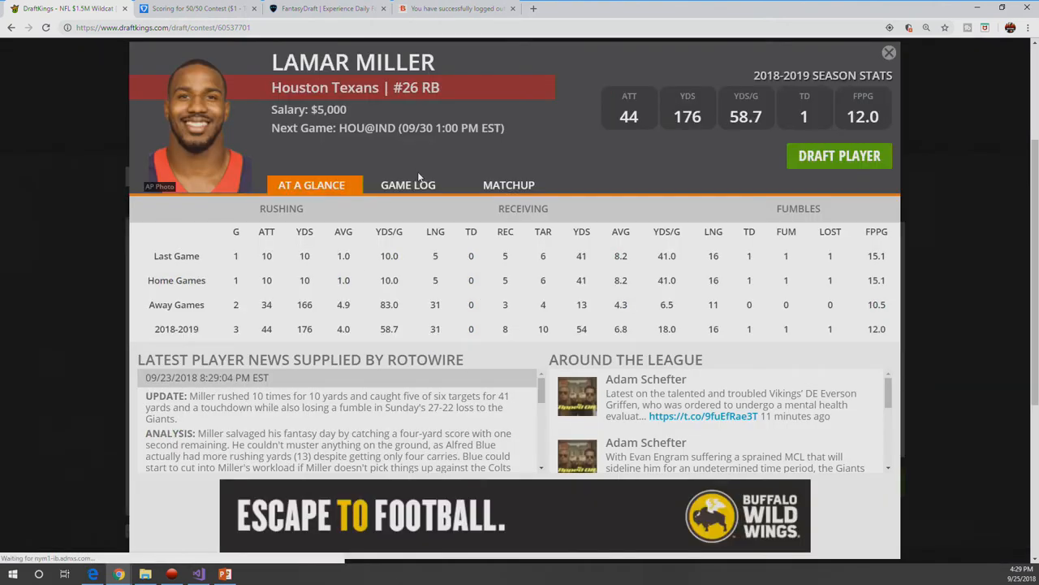
{"action": "left_click", "coordinate": [408, 185]}
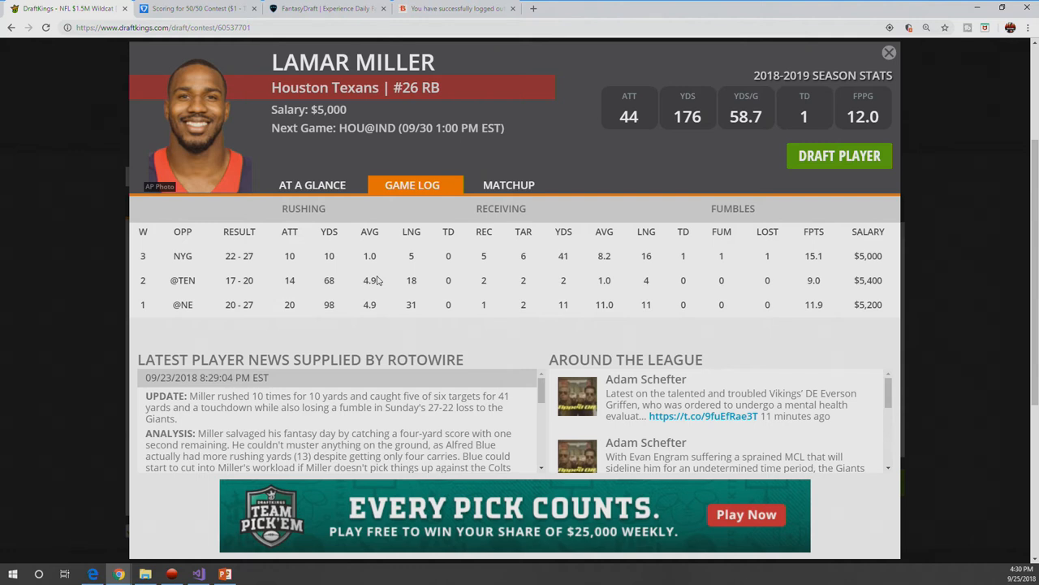
{"action": "mouse_move", "coordinate": [484, 253]}
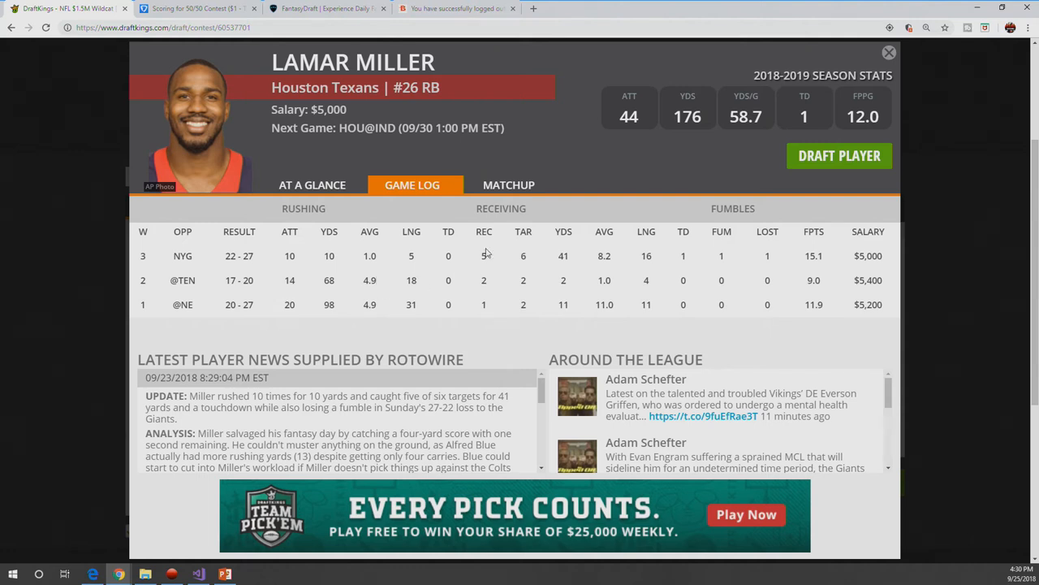
{"action": "mouse_move", "coordinate": [484, 283]}
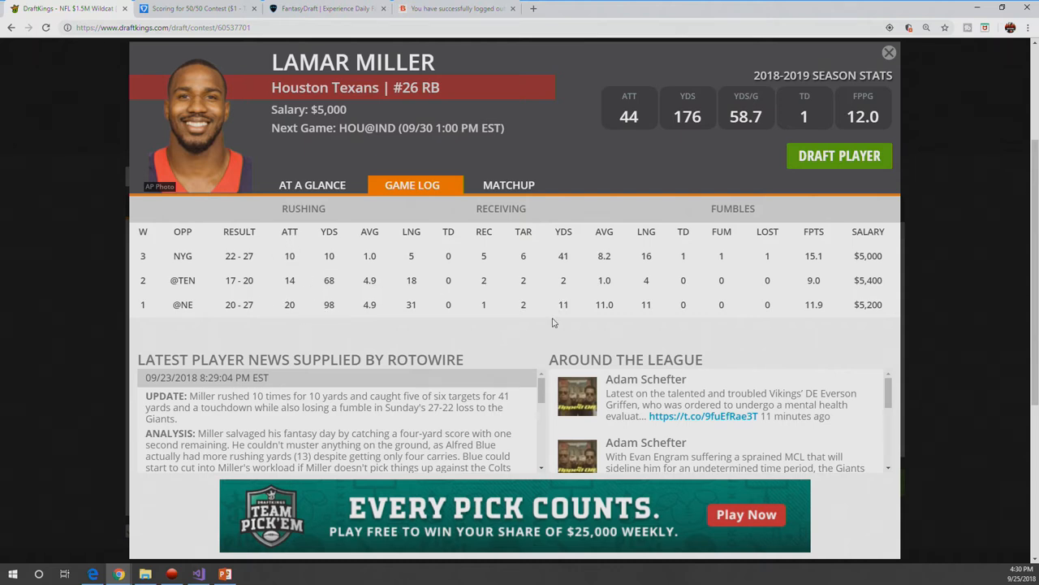
{"action": "mouse_move", "coordinate": [517, 330]}
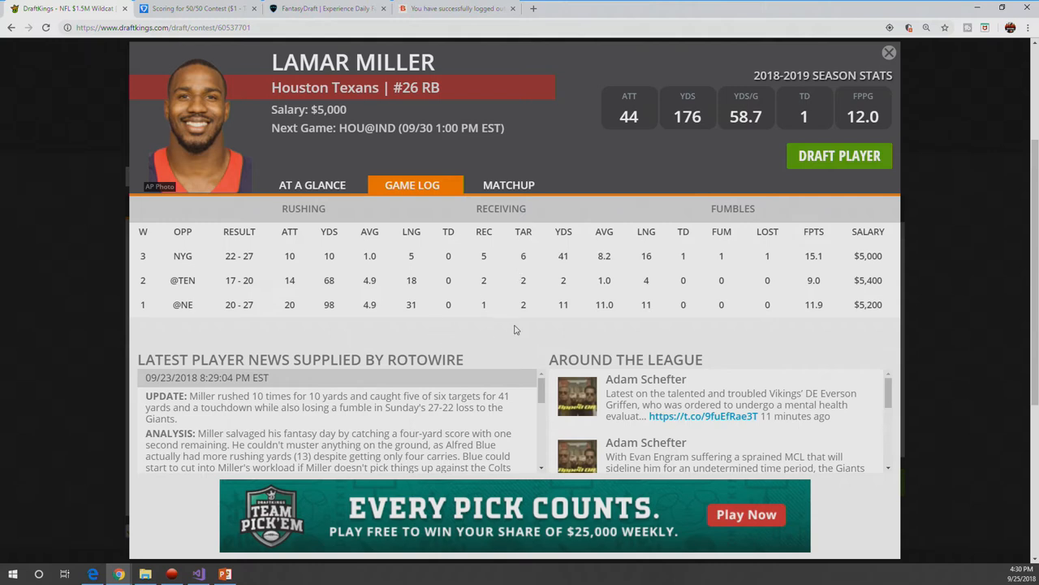
{"action": "mouse_move", "coordinate": [688, 231]}
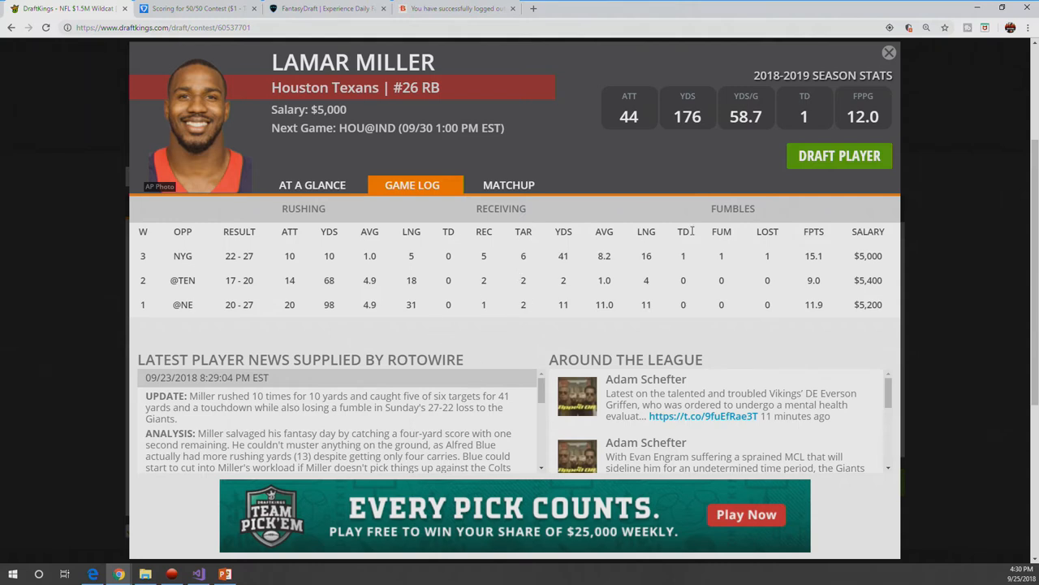
{"action": "left_click", "coordinate": [888, 51]}
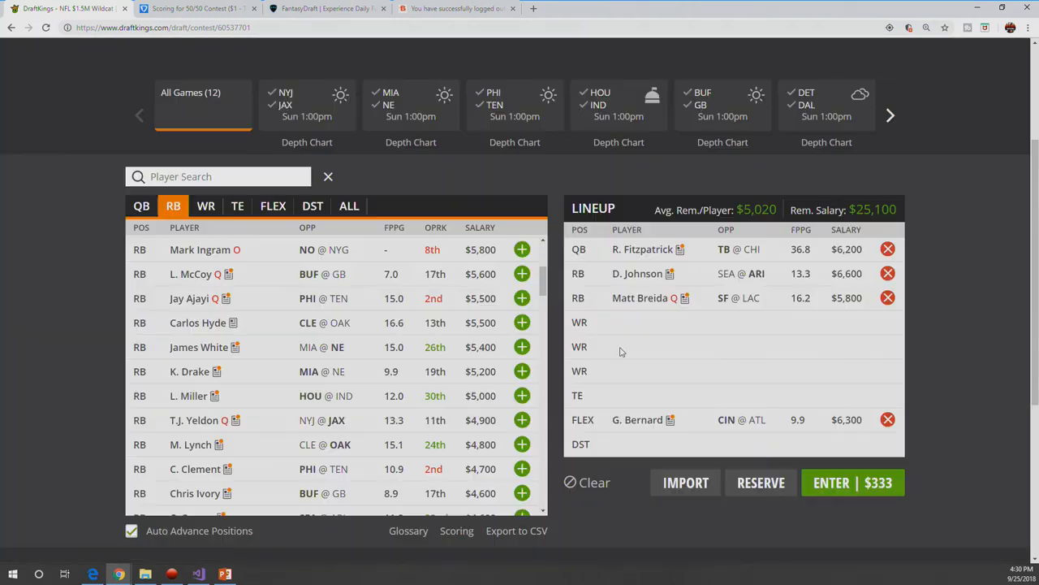
{"action": "mouse_move", "coordinate": [436, 403]}
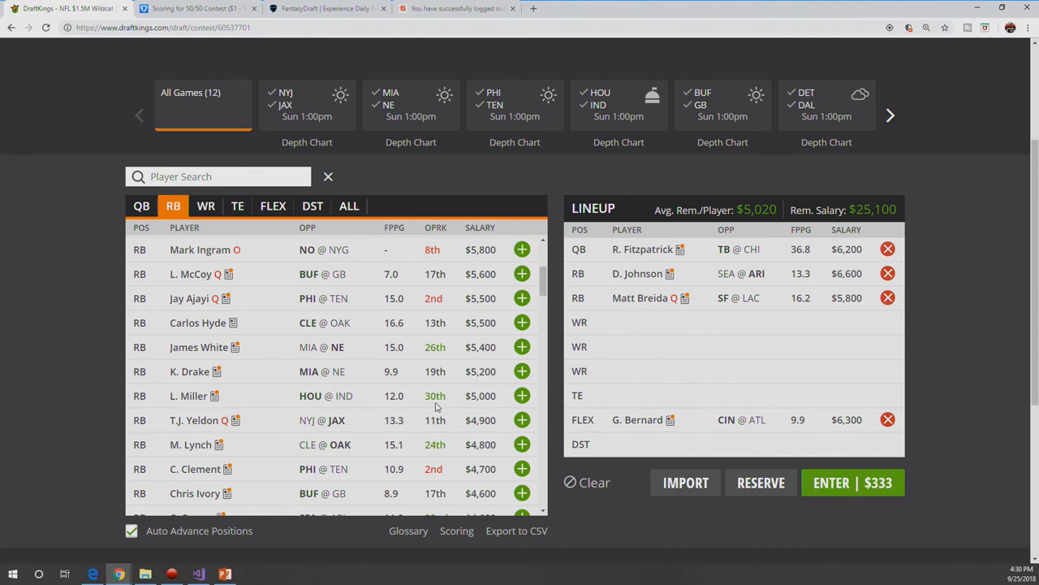
{"action": "scroll", "scroll_direction": "down", "scroll_amount": 3}
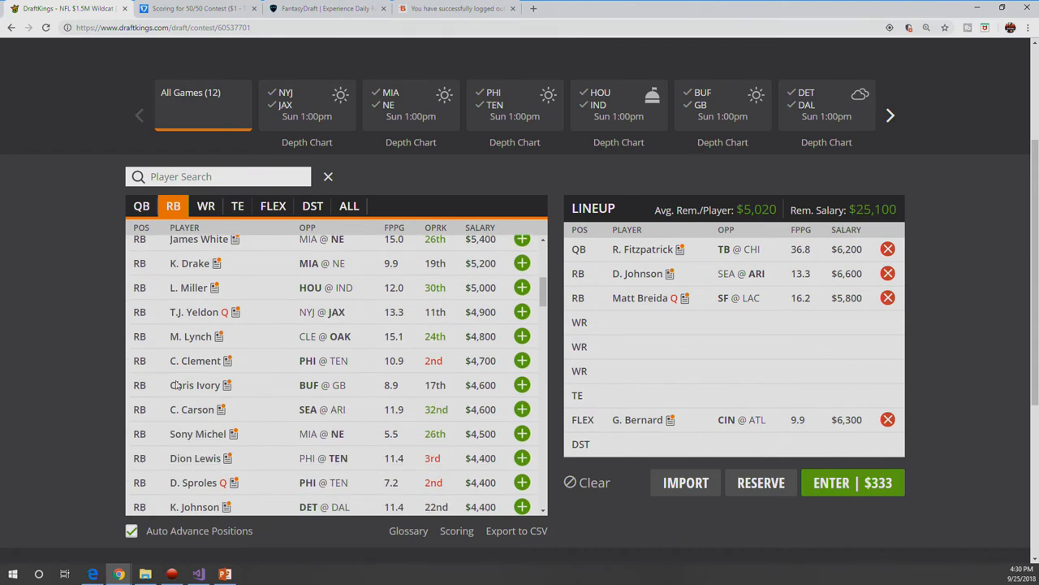
{"action": "mouse_move", "coordinate": [195, 361]}
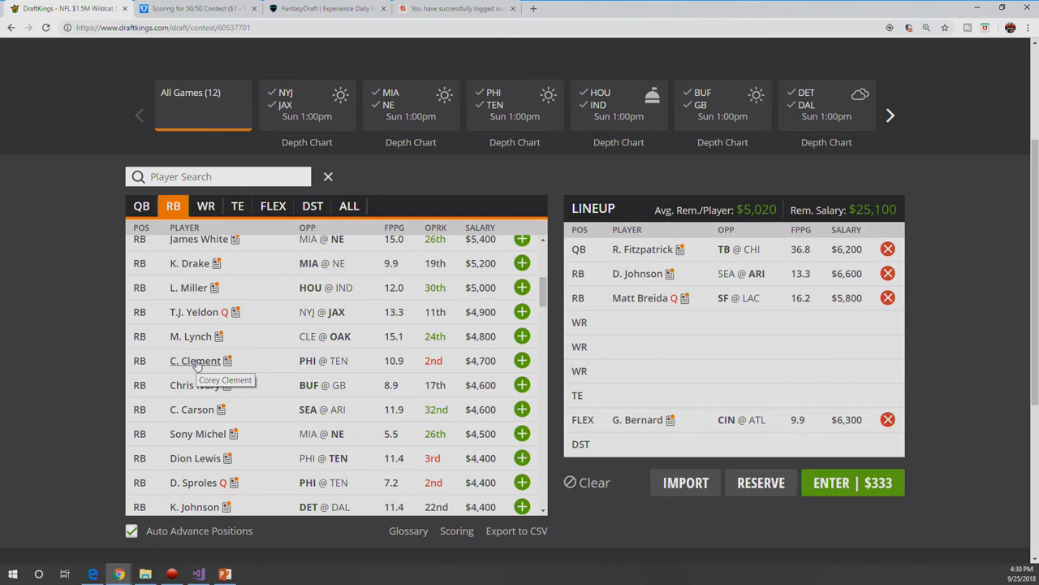
{"action": "scroll", "scroll_direction": "down", "scroll_amount": 3}
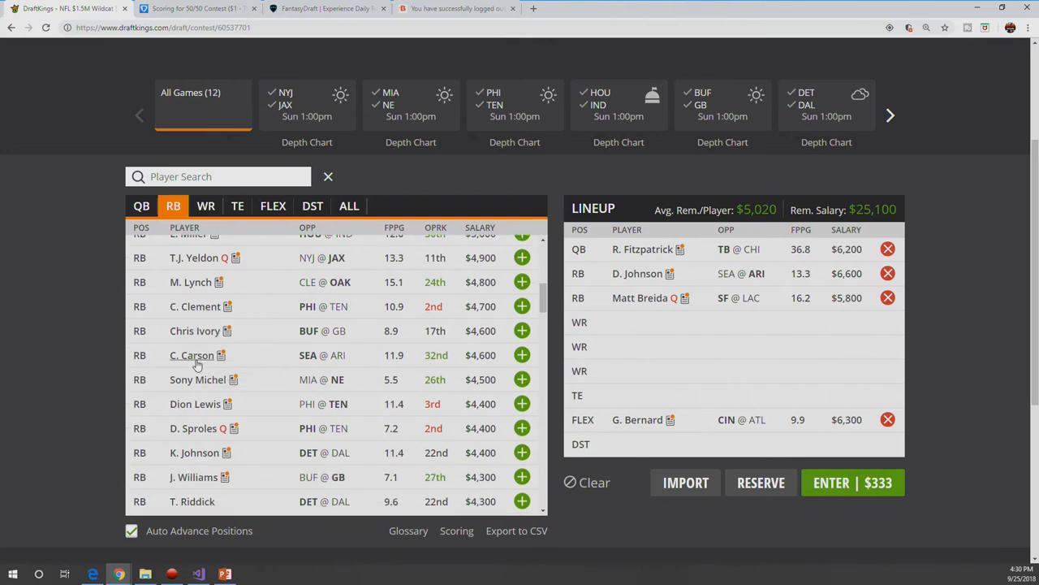
{"action": "scroll", "scroll_direction": "down", "scroll_amount": 3}
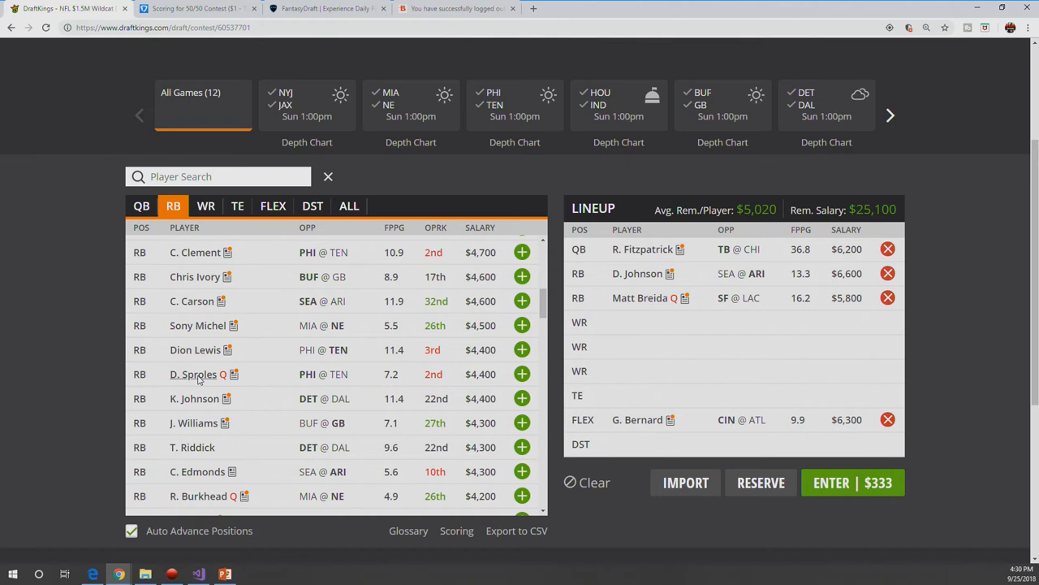
{"action": "scroll", "scroll_direction": "down", "scroll_amount": 3}
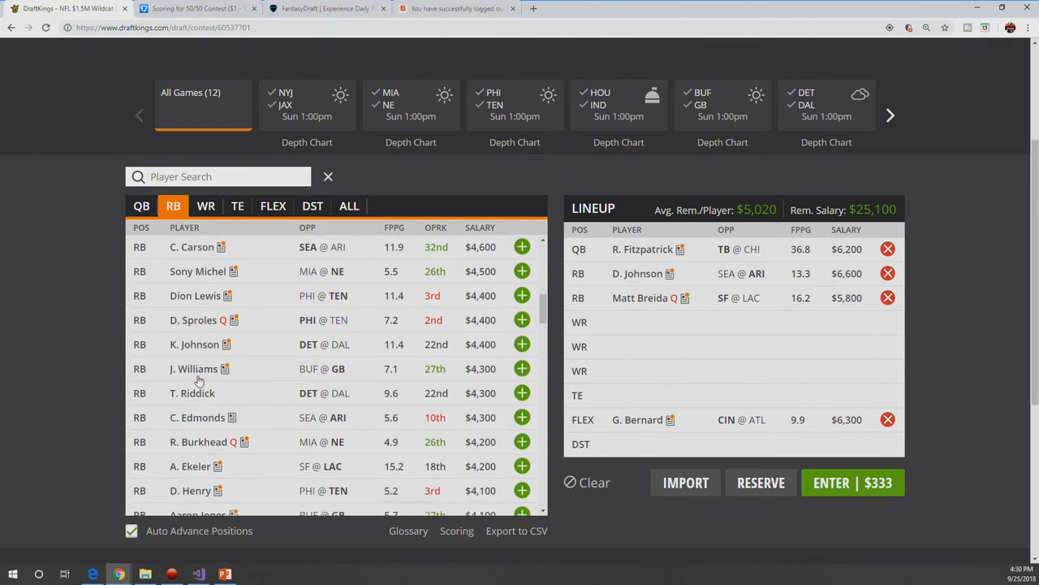
{"action": "scroll", "scroll_direction": "down", "scroll_amount": 3}
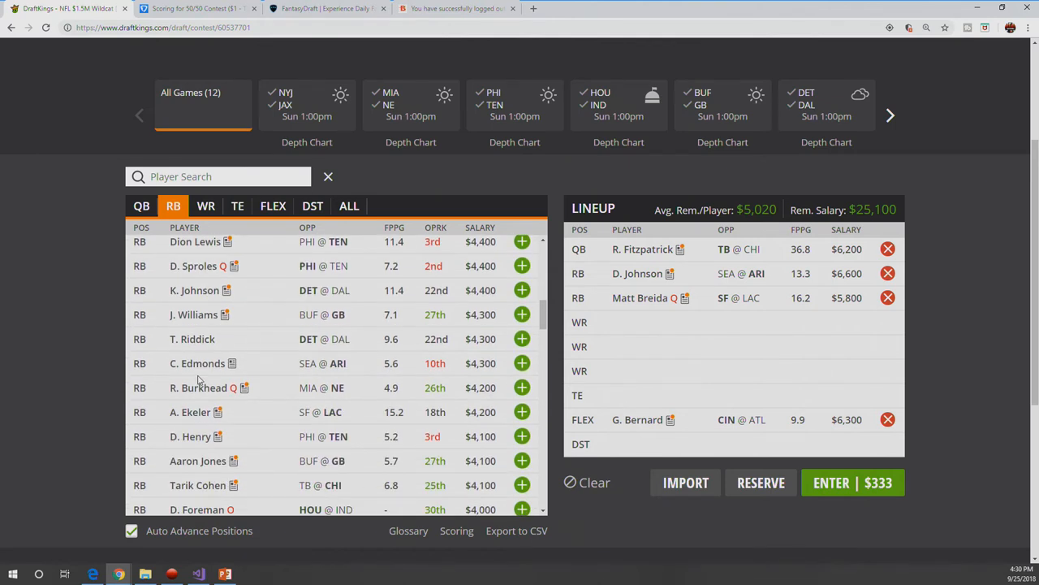
{"action": "scroll", "scroll_direction": "down", "scroll_amount": 3}
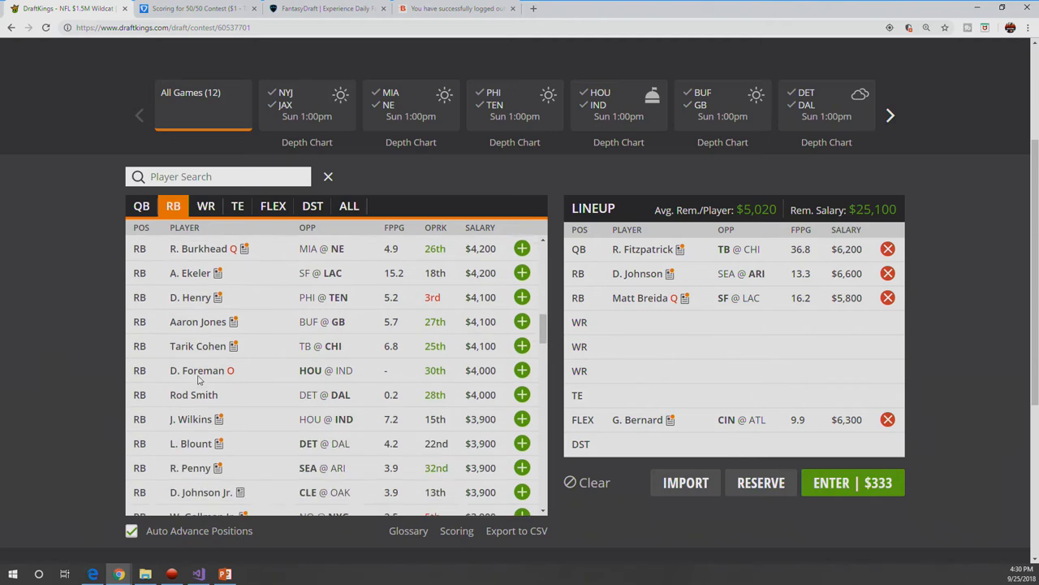
{"action": "scroll", "scroll_direction": "down", "scroll_amount": 3}
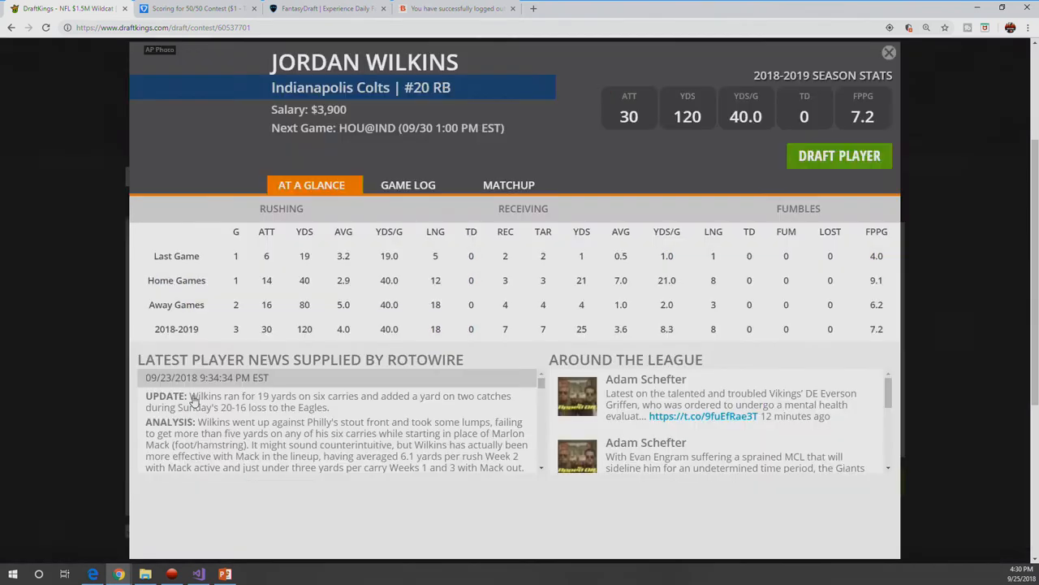
{"action": "left_click", "coordinate": [407, 185]}
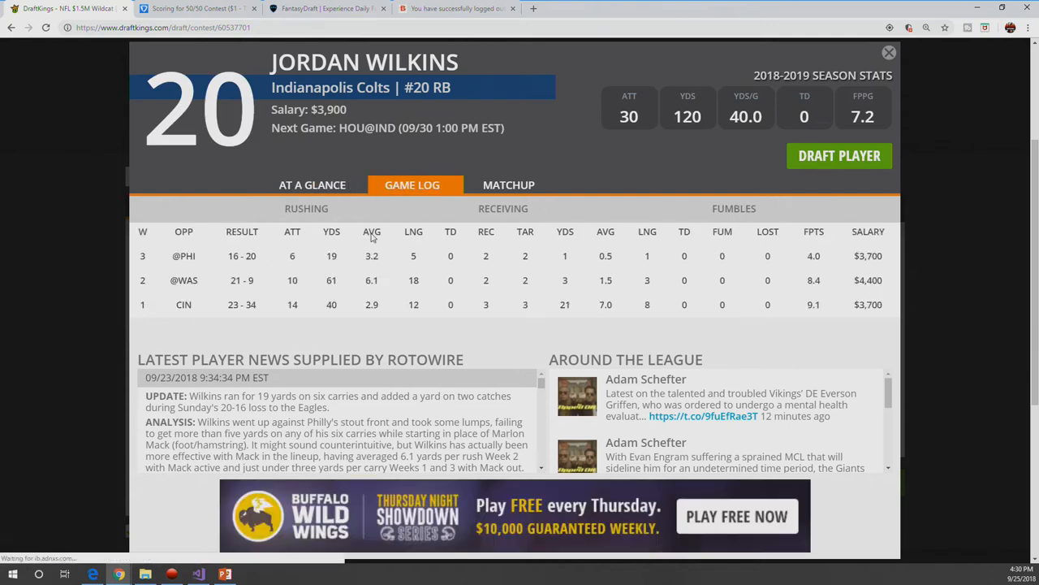
{"action": "left_click", "coordinate": [311, 185]}
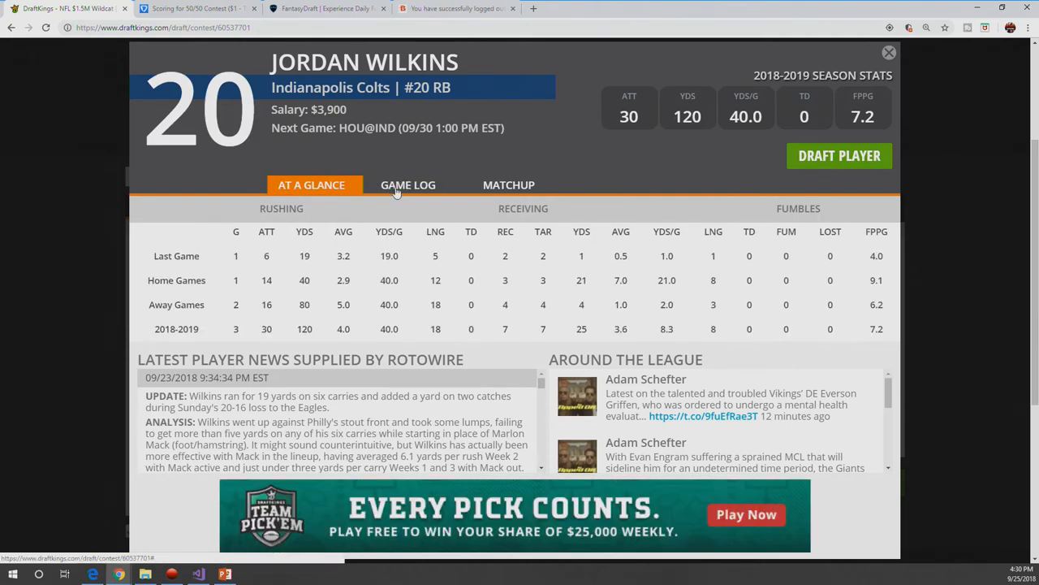
{"action": "left_click", "coordinate": [409, 185]}
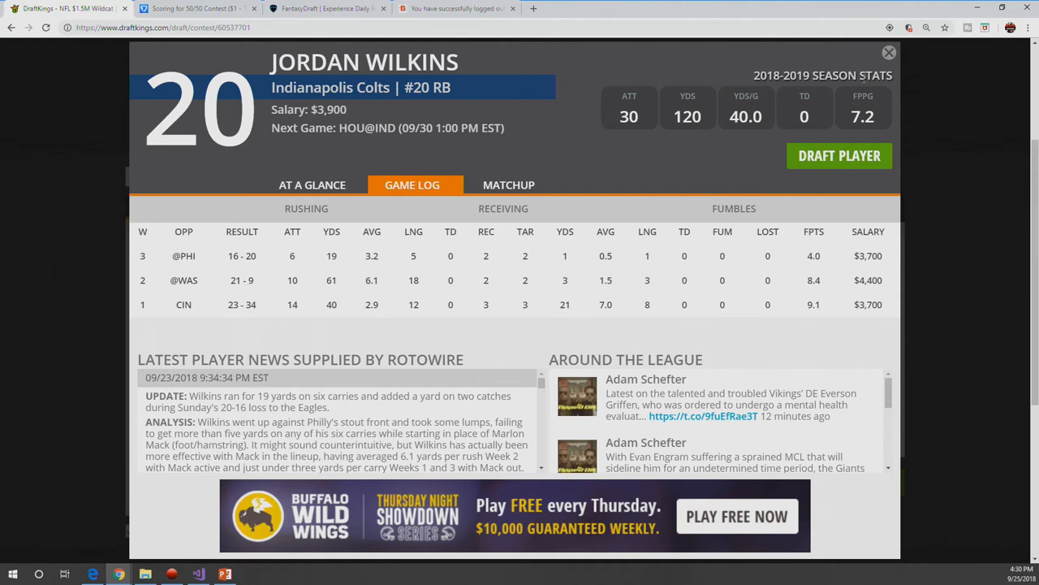
{"action": "left_click", "coordinate": [888, 50]}
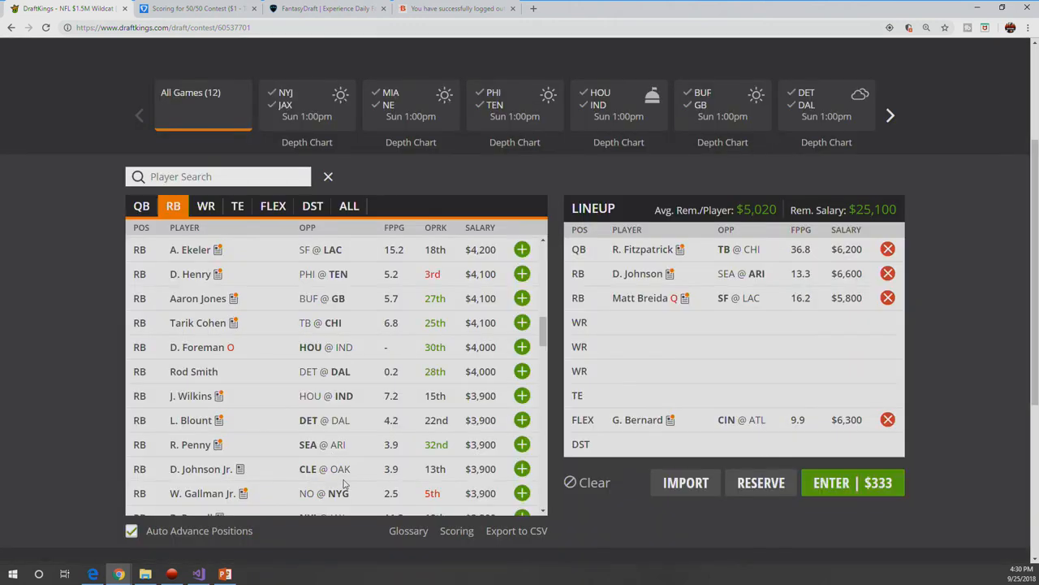
{"action": "scroll", "scroll_direction": "down", "scroll_amount": 3}
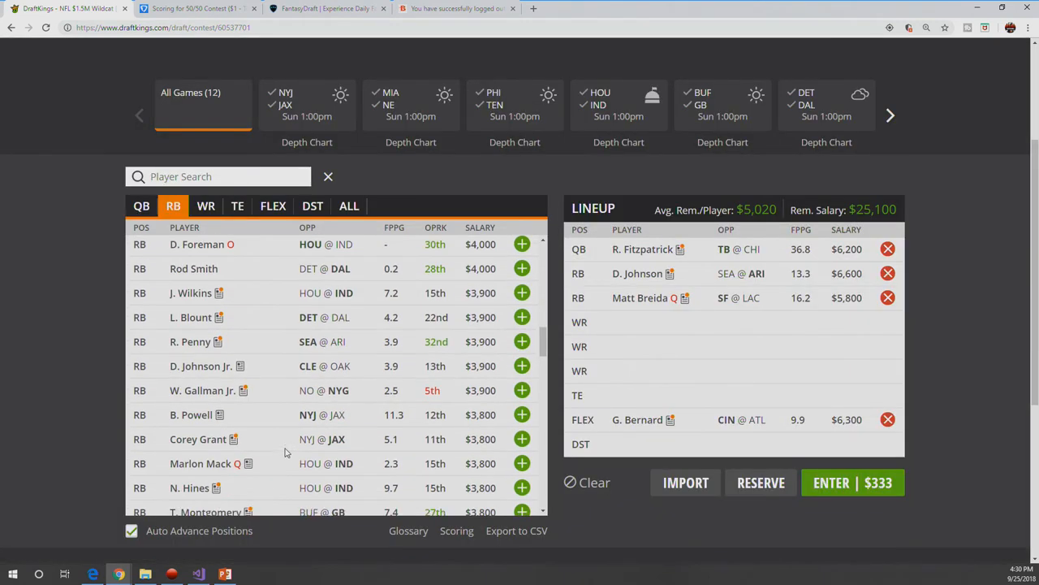
{"action": "scroll", "scroll_direction": "down", "scroll_amount": 3}
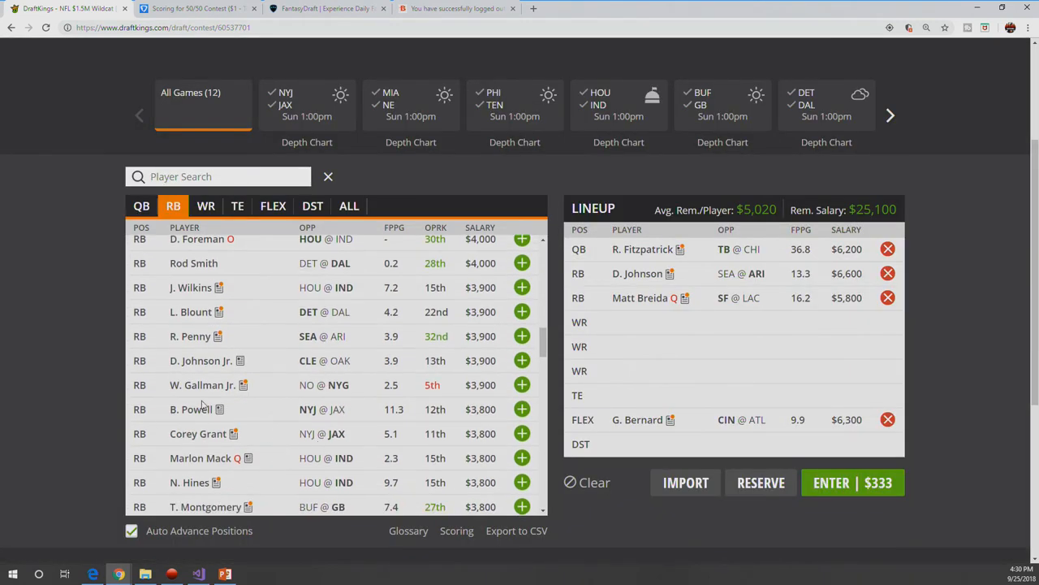
{"action": "left_click", "coordinate": [191, 410]}
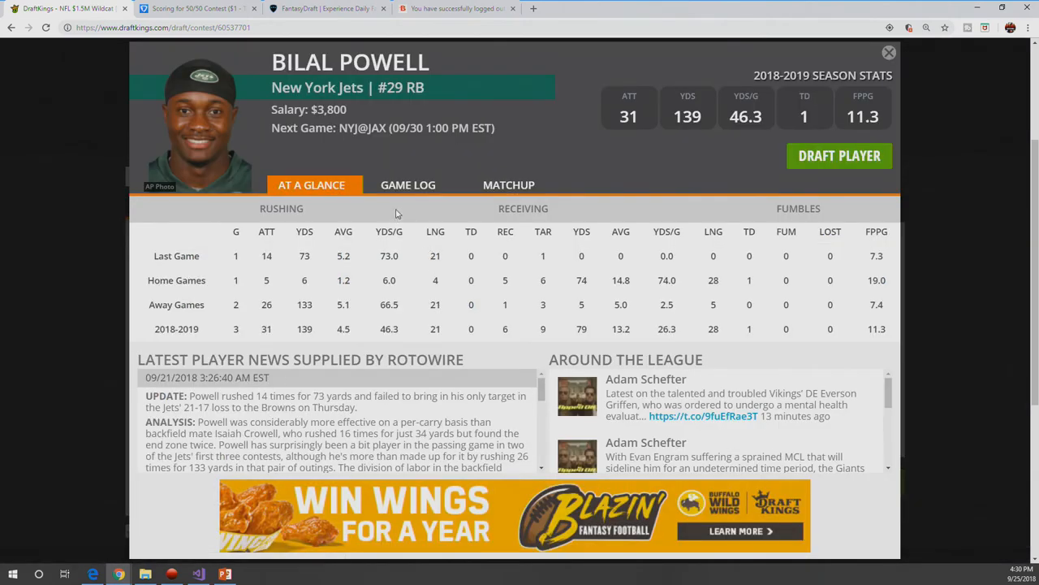
{"action": "left_click", "coordinate": [407, 185]}
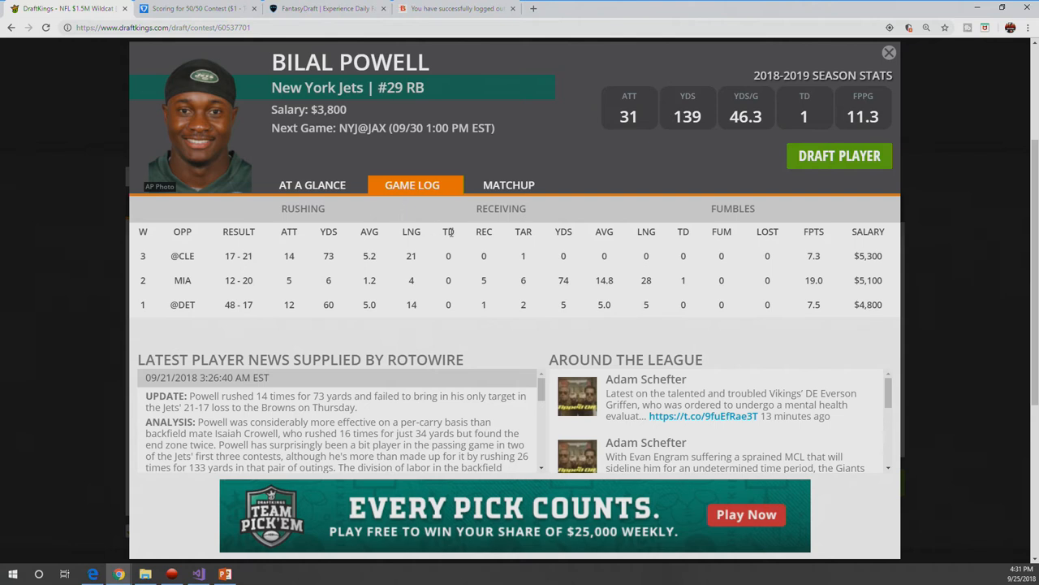
{"action": "mouse_move", "coordinate": [553, 247]}
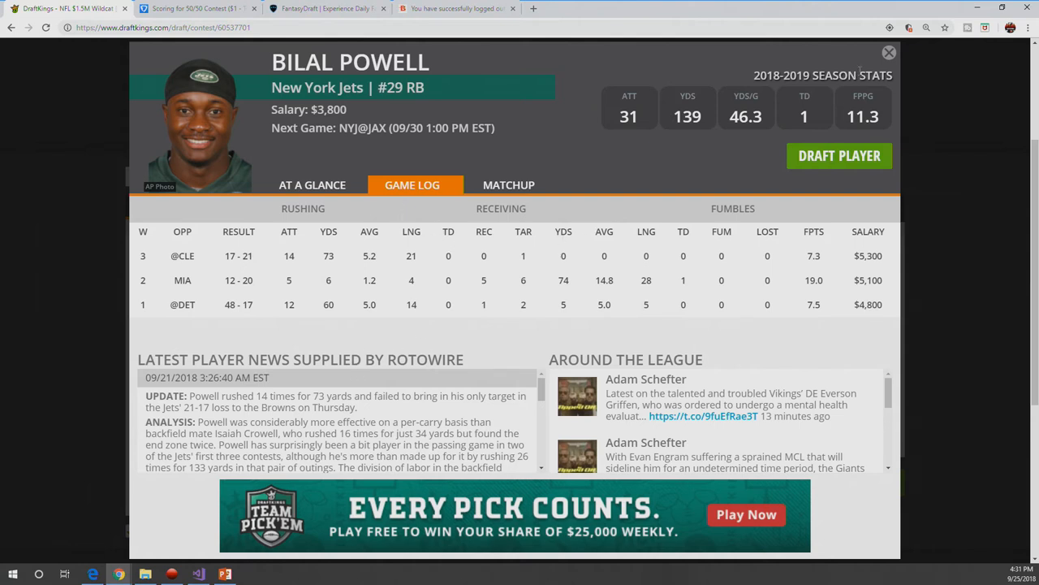
{"action": "mouse_move", "coordinate": [888, 50]}
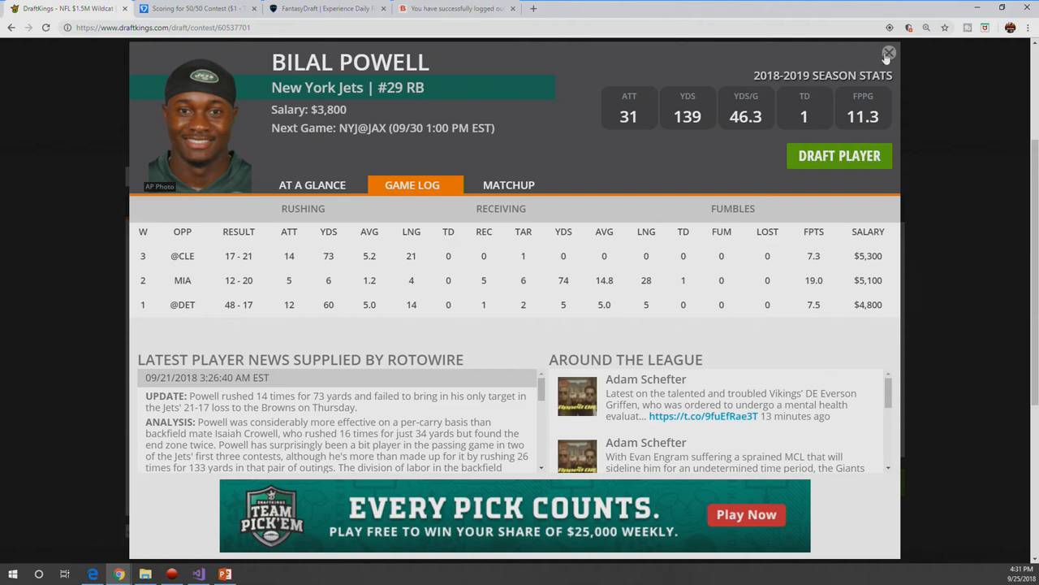
{"action": "left_click", "coordinate": [889, 52]}
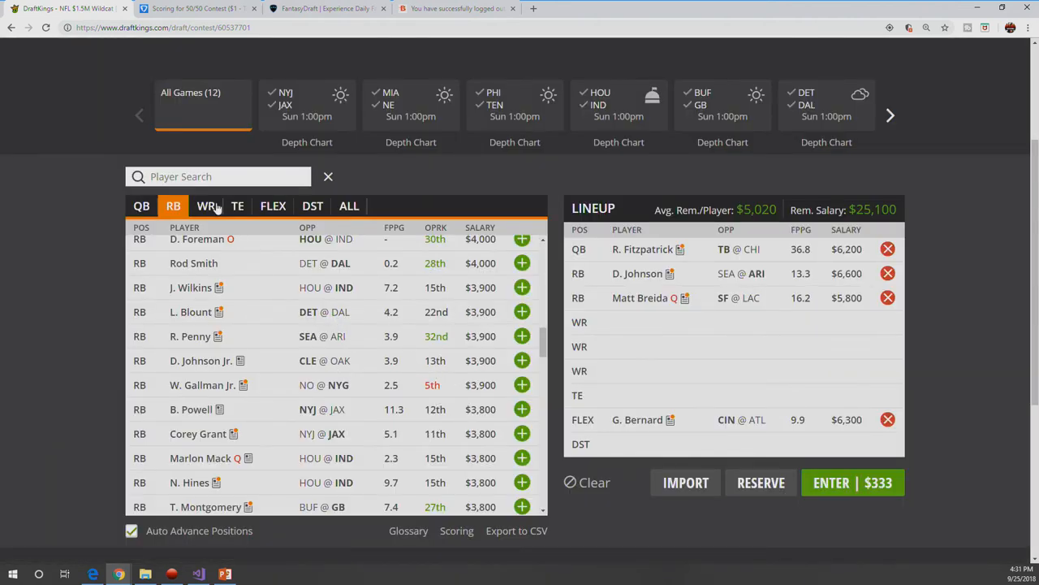
Step: Review Michael Thomas's card in the WR pool, close it, and bring up DeAndre Hopkins's card
{"action": "left_click", "coordinate": [204, 205]}
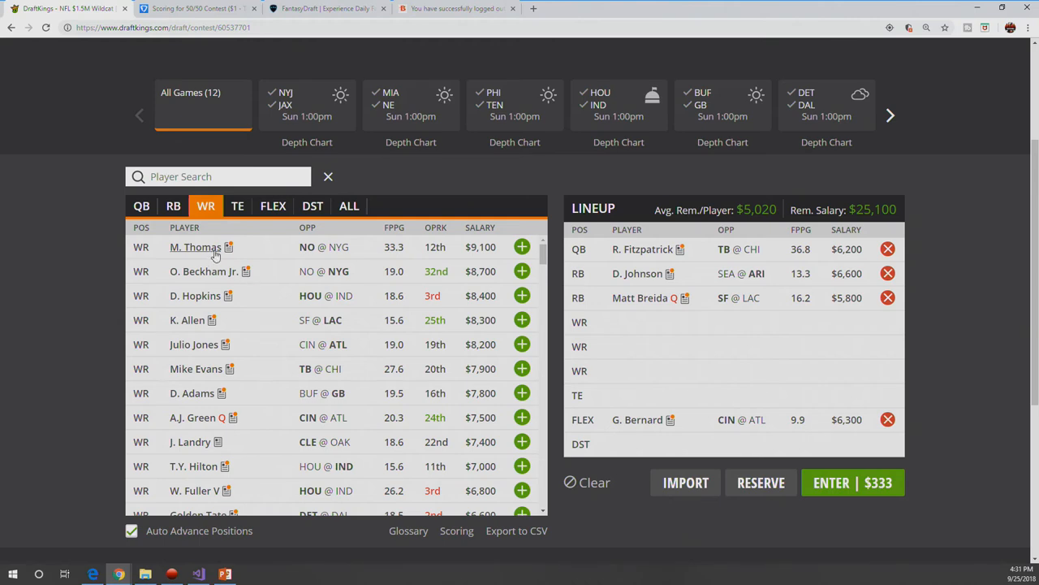
{"action": "left_click", "coordinate": [195, 247]}
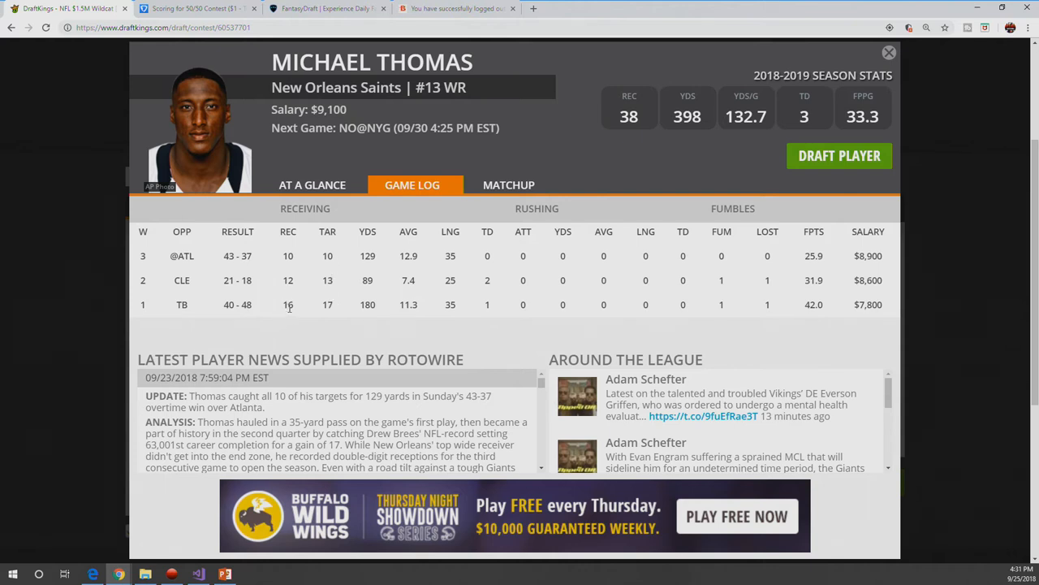
{"action": "mouse_move", "coordinate": [299, 315]}
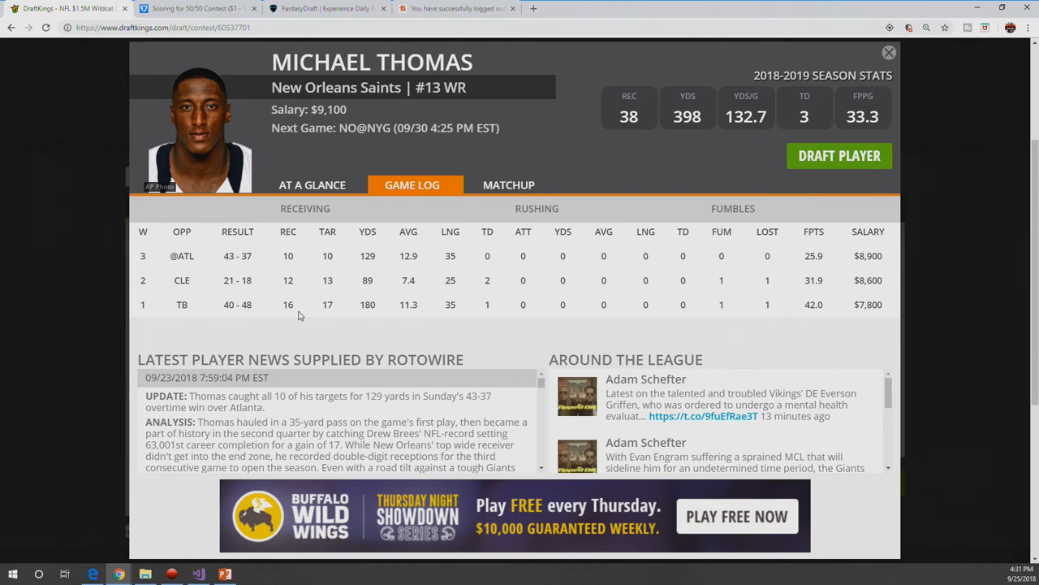
{"action": "mouse_move", "coordinate": [715, 172]}
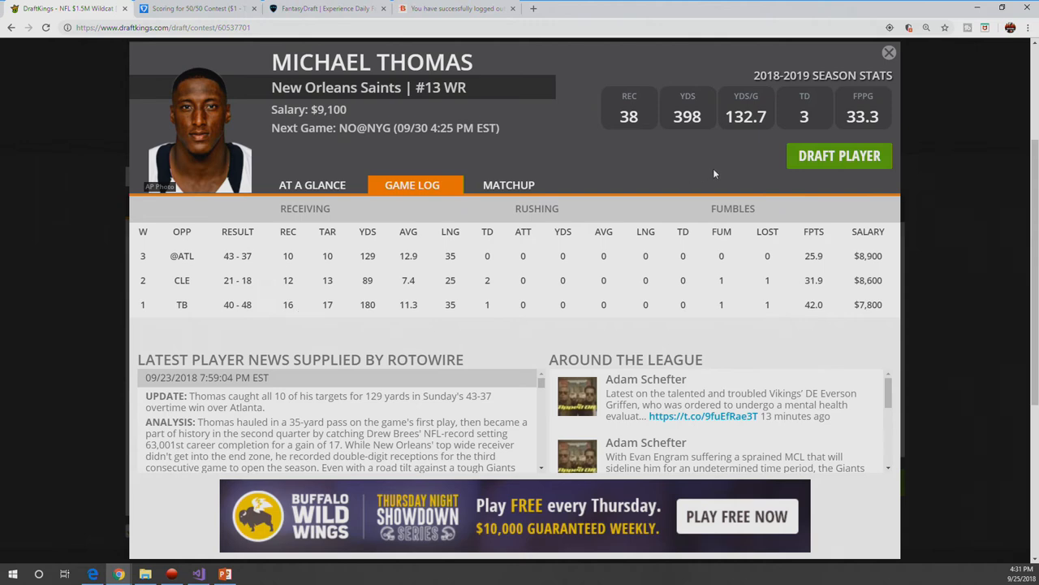
{"action": "left_click", "coordinate": [890, 52]}
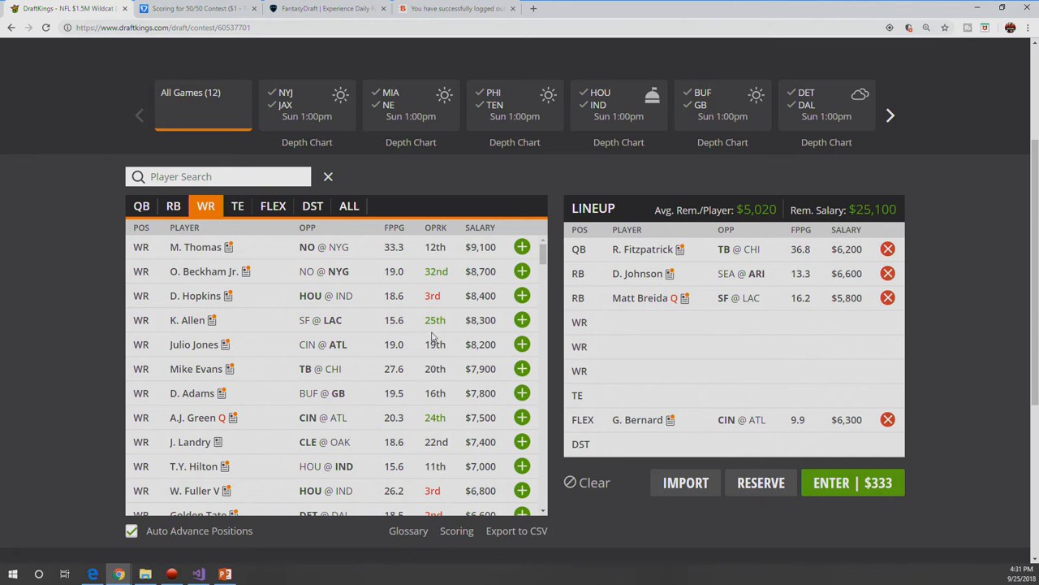
{"action": "mouse_move", "coordinate": [194, 296]}
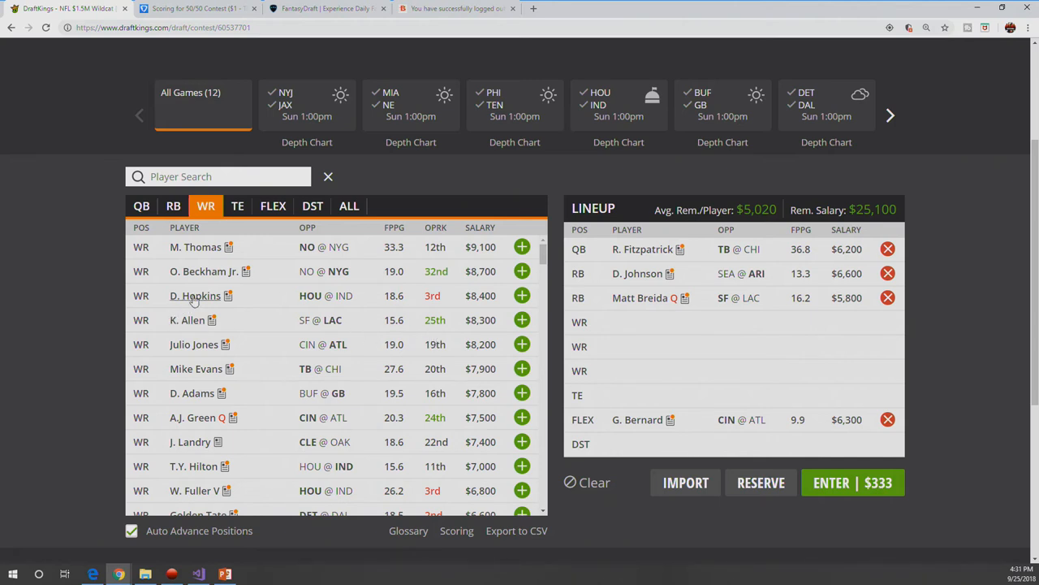
{"action": "left_click", "coordinate": [195, 296]}
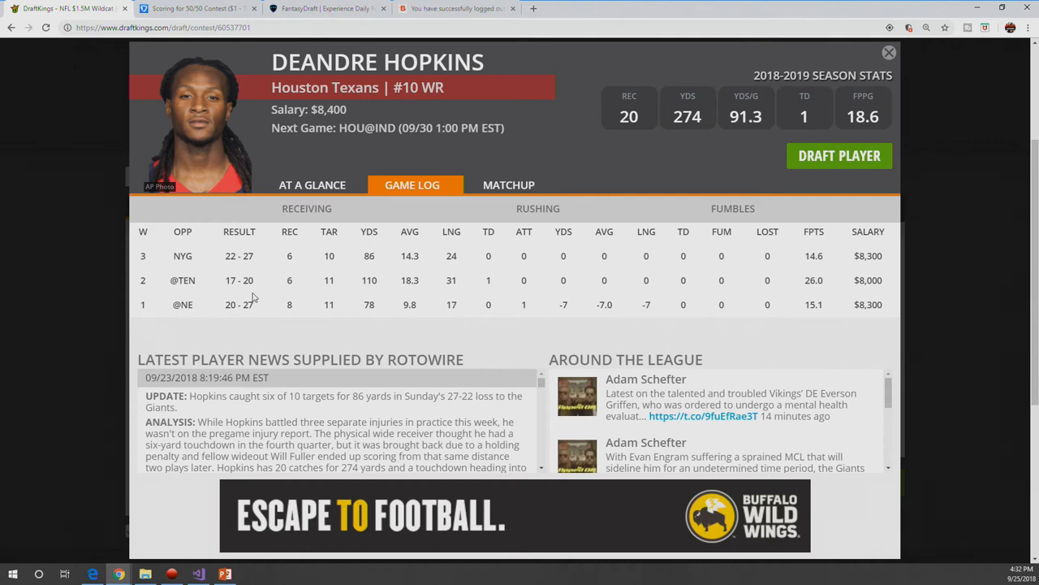
{"action": "mouse_move", "coordinate": [299, 313]}
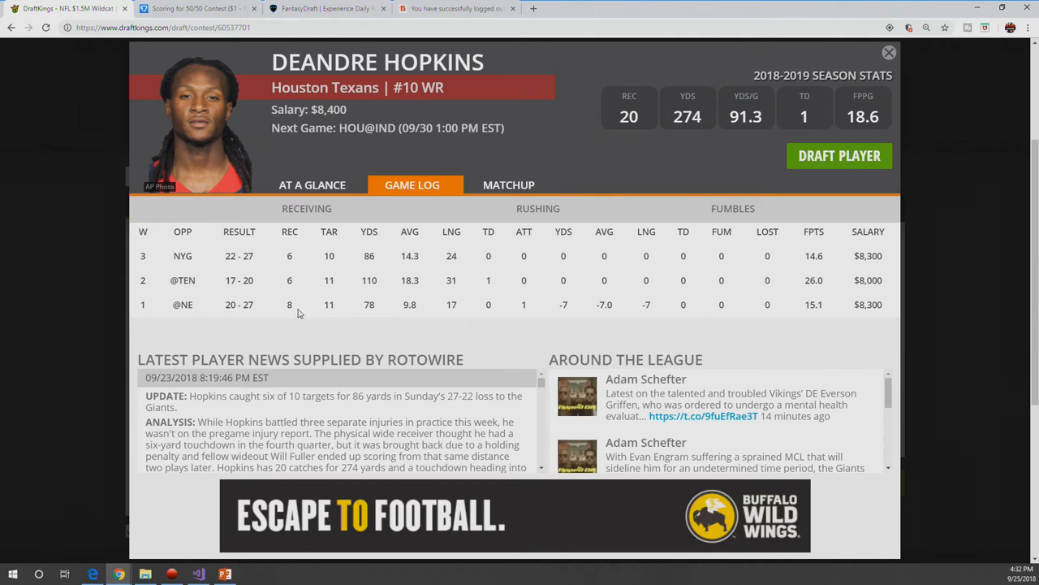
{"action": "mouse_move", "coordinate": [842, 65]}
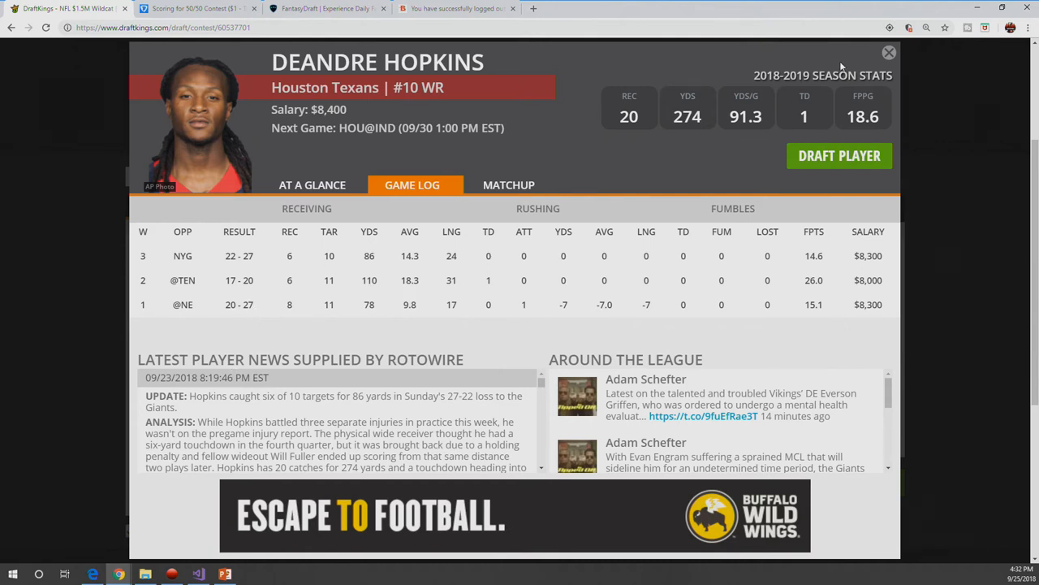
Step: Close Hopkins's card and add Julio Jones at $8,200 to a WR slot, leaving $16,900
{"action": "left_click", "coordinate": [890, 52]}
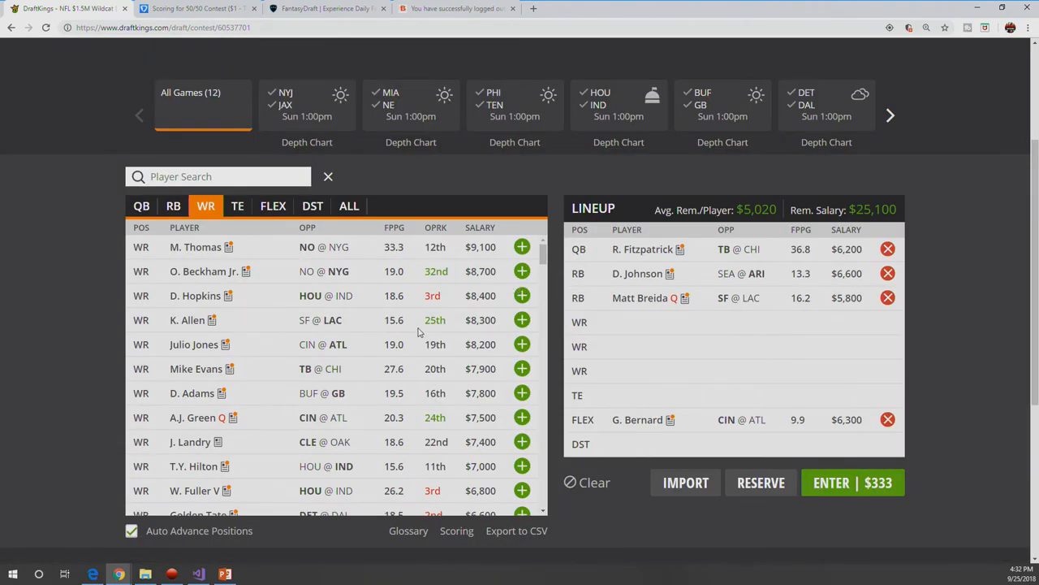
{"action": "mouse_move", "coordinate": [257, 302]}
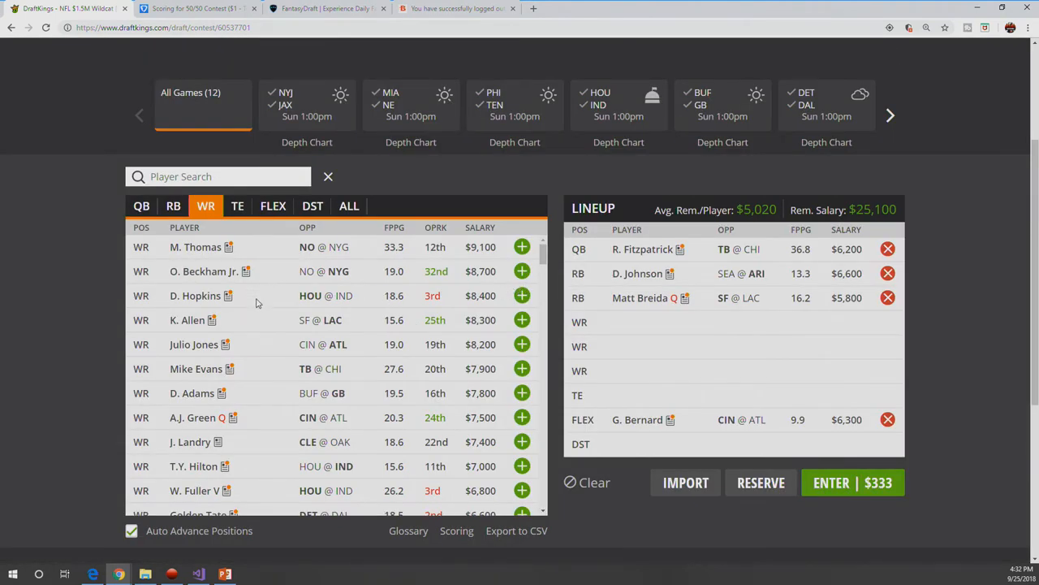
{"action": "mouse_move", "coordinate": [231, 276]}
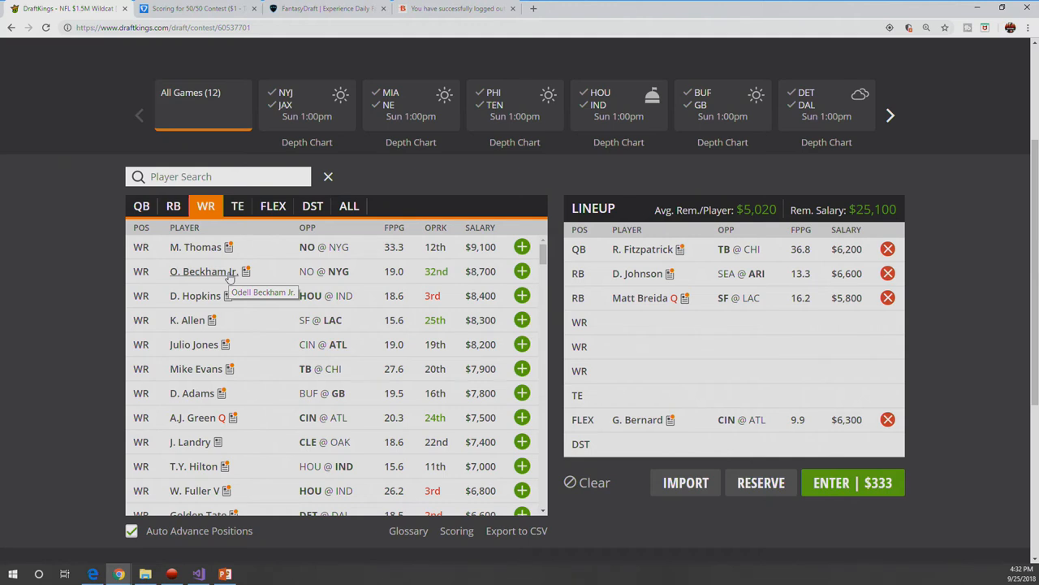
{"action": "mouse_move", "coordinate": [247, 314]}
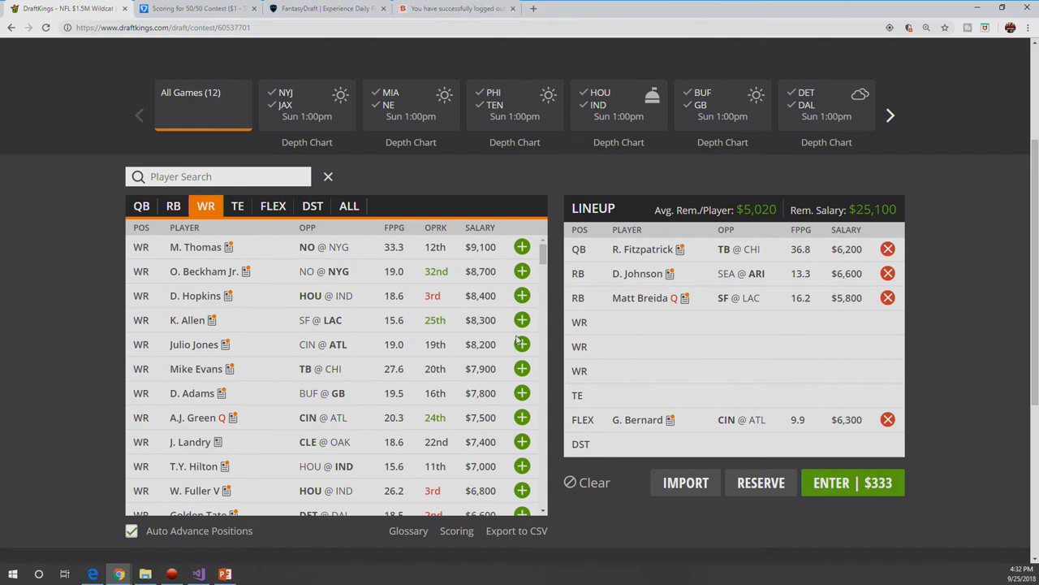
{"action": "left_click", "coordinate": [522, 344]}
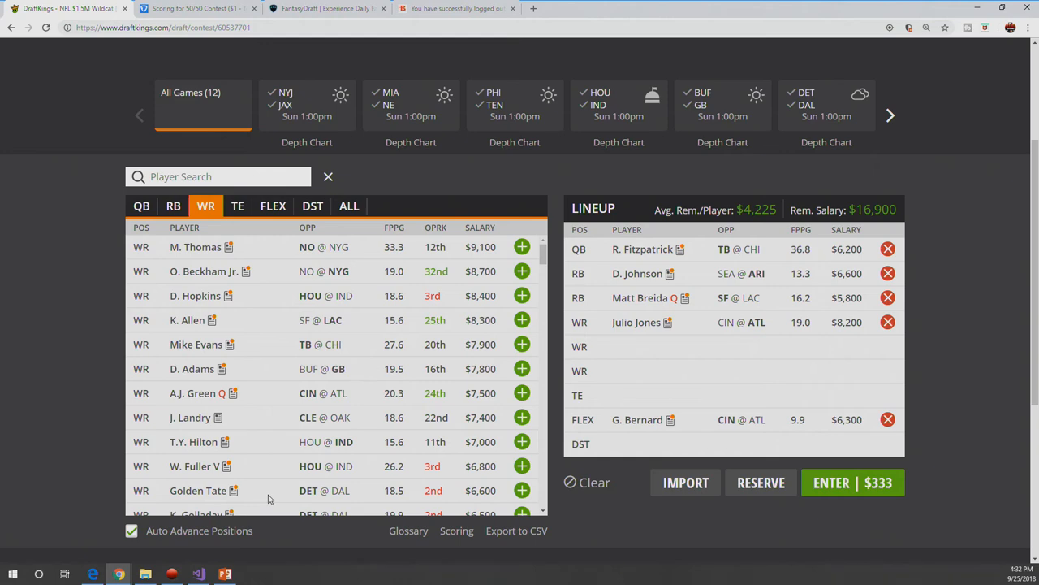
{"action": "mouse_move", "coordinate": [195, 397]}
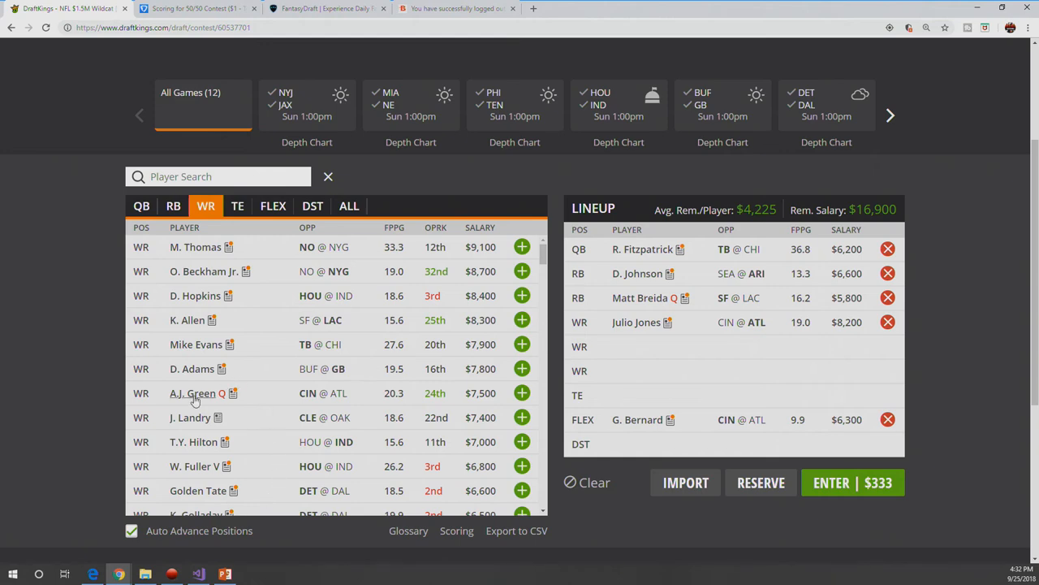
Step: Bring up A.J. Green's player card ($7,500, questionable) from the WR pool
{"action": "left_click", "coordinate": [192, 393]}
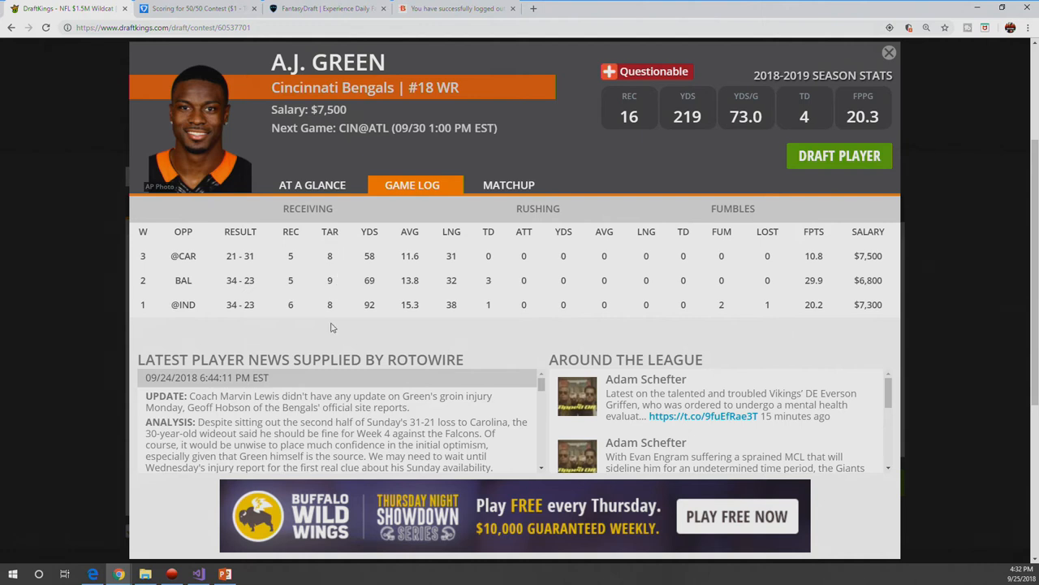
{"action": "mouse_move", "coordinate": [367, 320]}
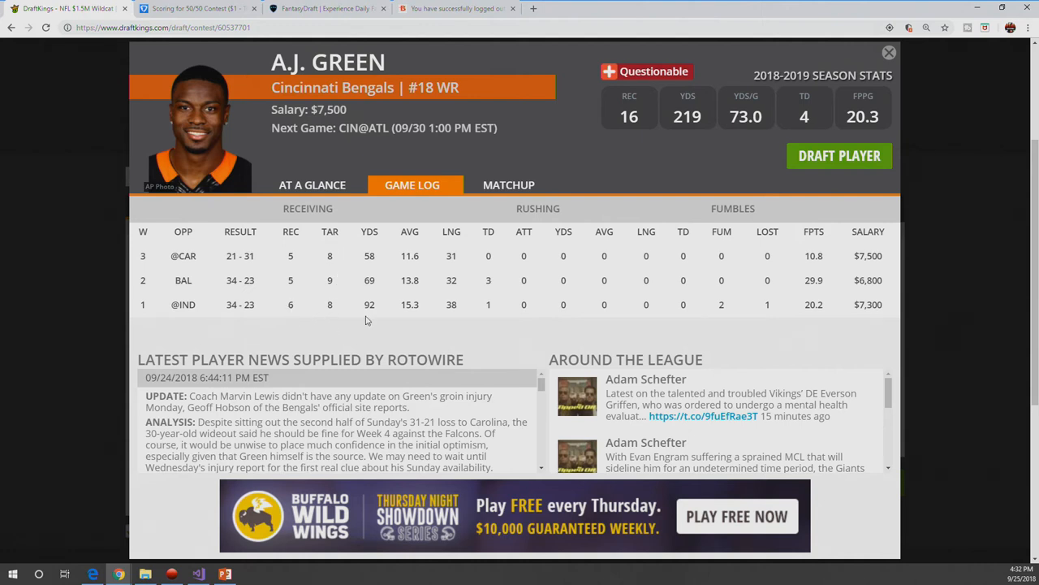
{"action": "mouse_move", "coordinate": [688, 286]}
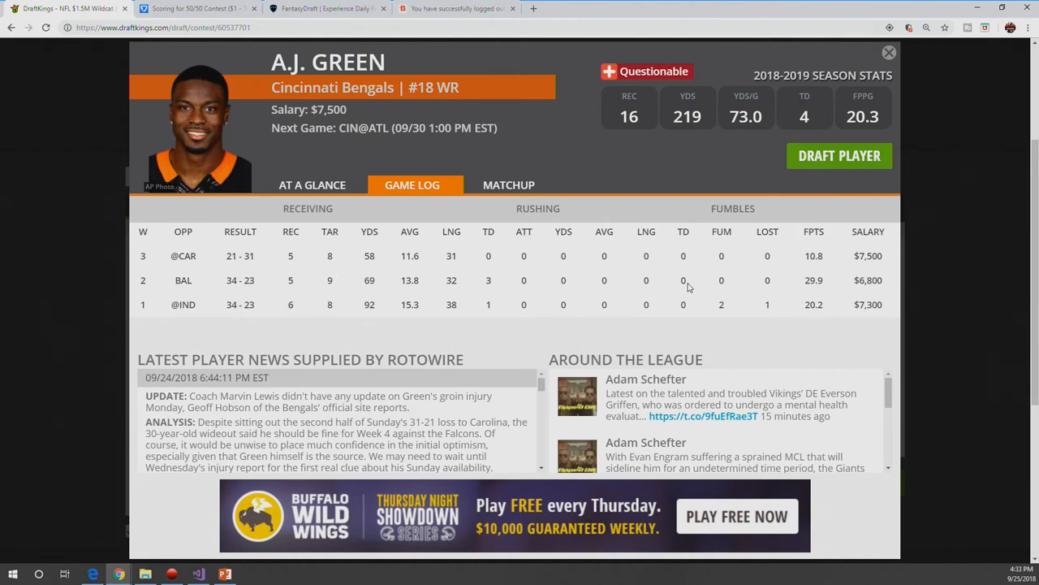
Step: Dismiss A.J. Green's card without drafting him and move down the WR pool
{"action": "left_click", "coordinate": [889, 52]}
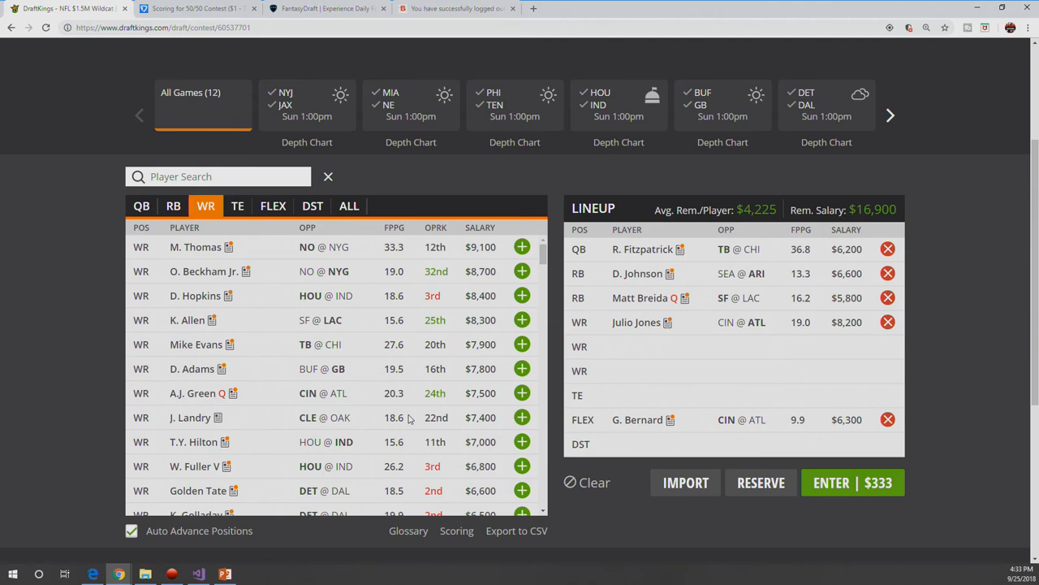
{"action": "scroll", "scroll_direction": "down", "scroll_amount": 3}
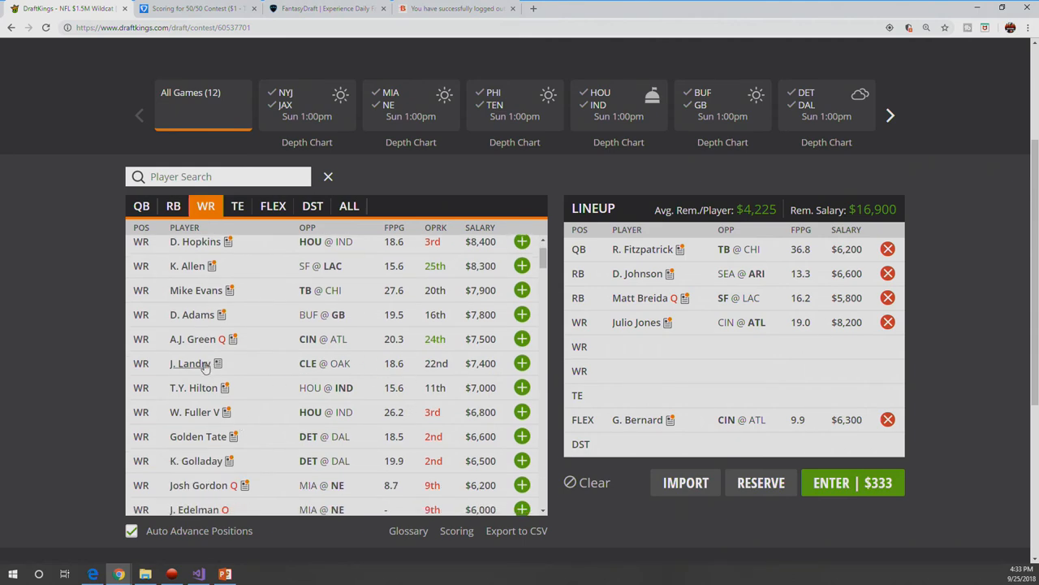
{"action": "left_click", "coordinate": [188, 364]}
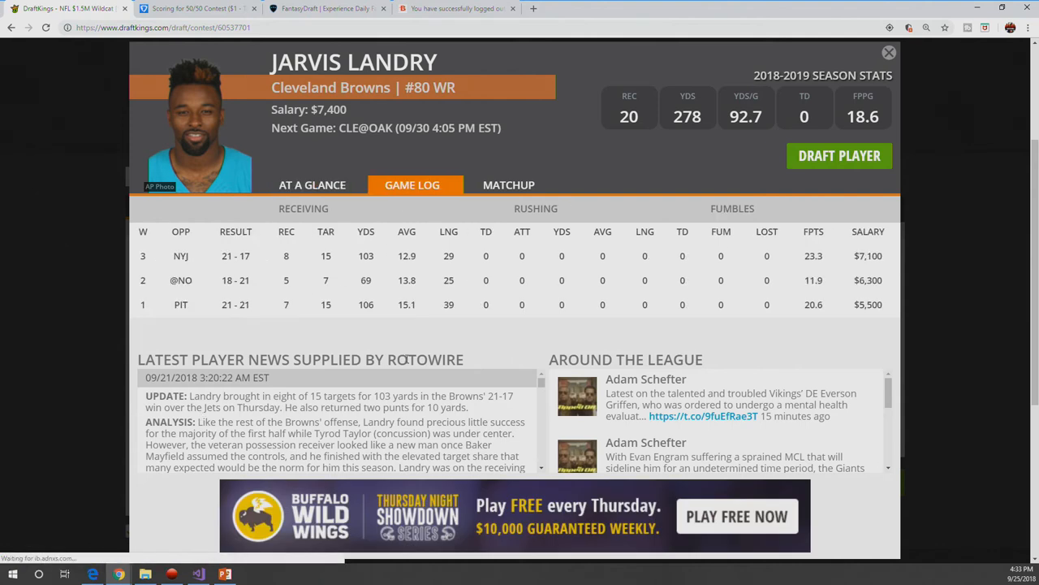
{"action": "mouse_move", "coordinate": [400, 284]}
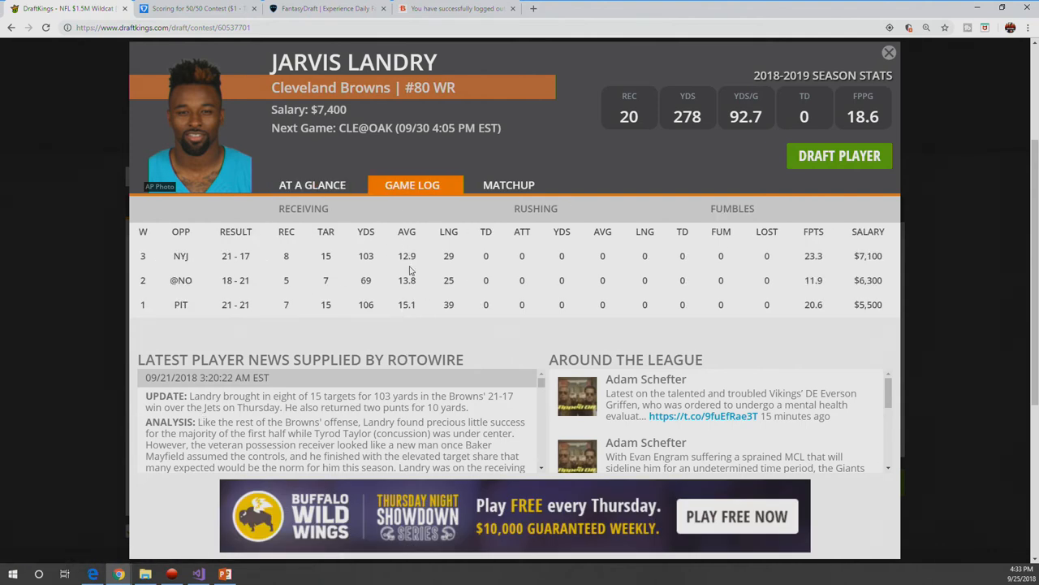
{"action": "mouse_move", "coordinate": [406, 276]}
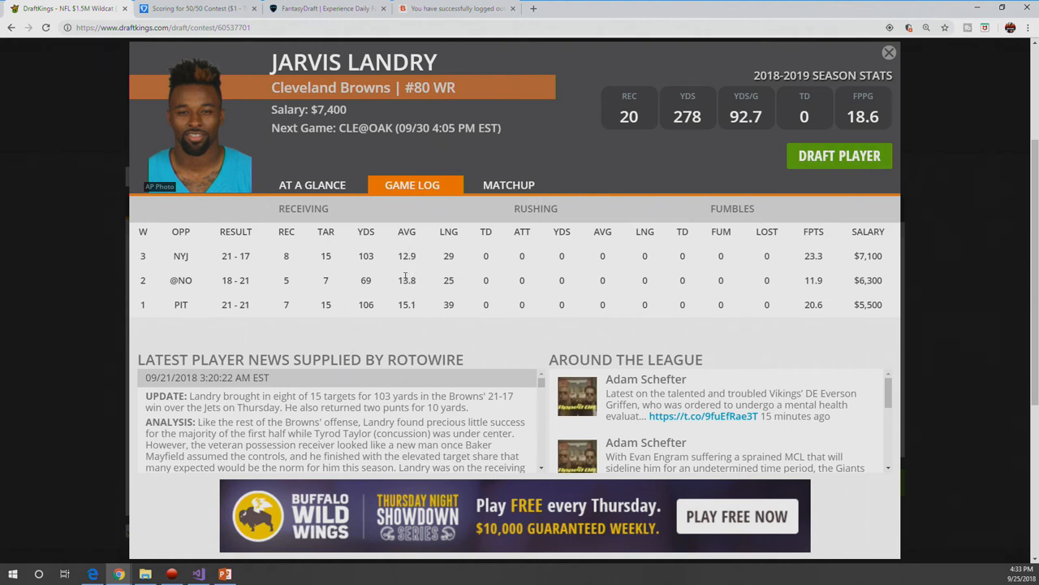
{"action": "mouse_move", "coordinate": [435, 309]}
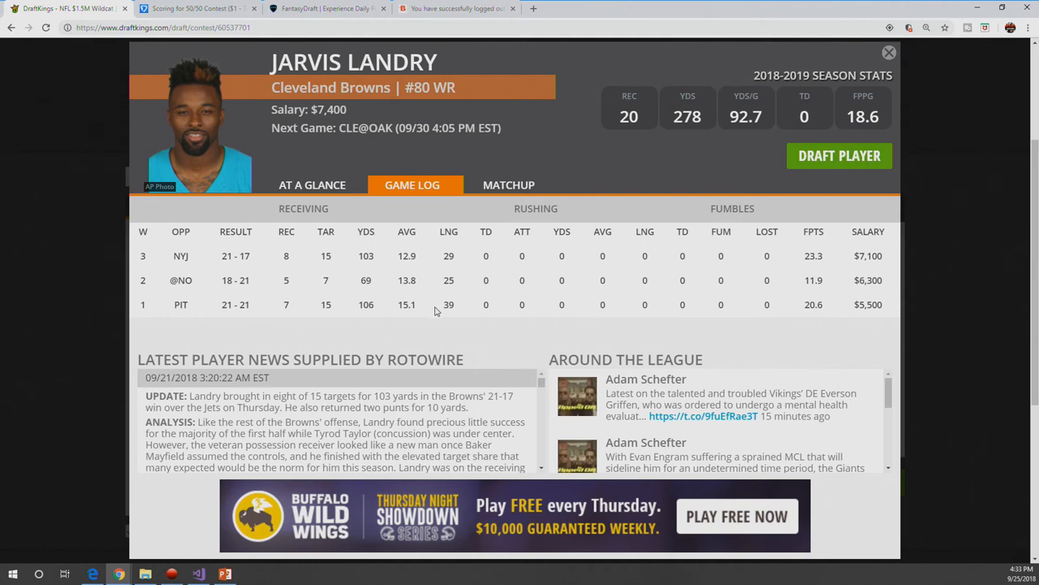
{"action": "mouse_move", "coordinate": [335, 318]}
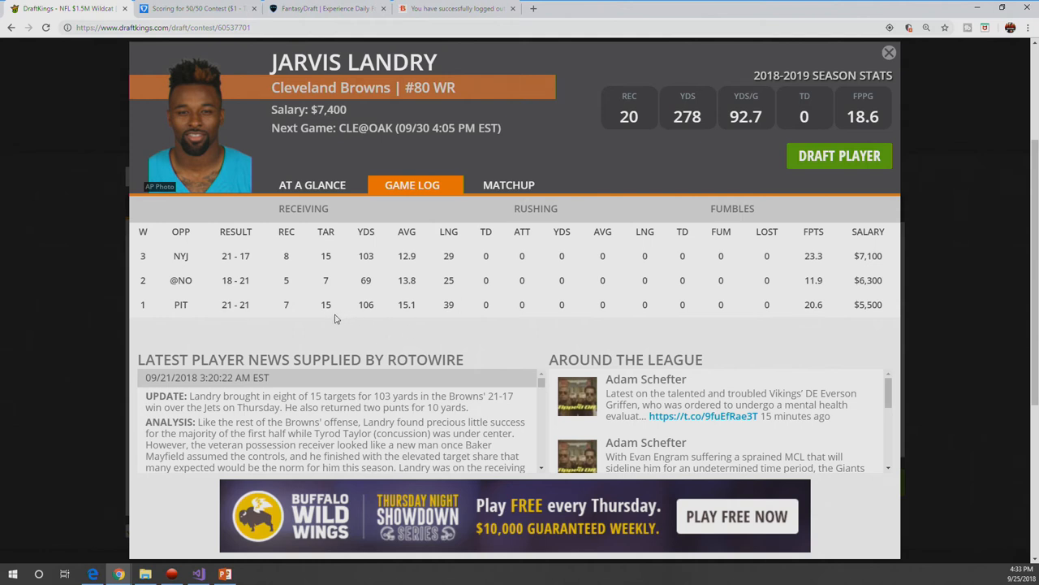
{"action": "mouse_move", "coordinate": [335, 250]}
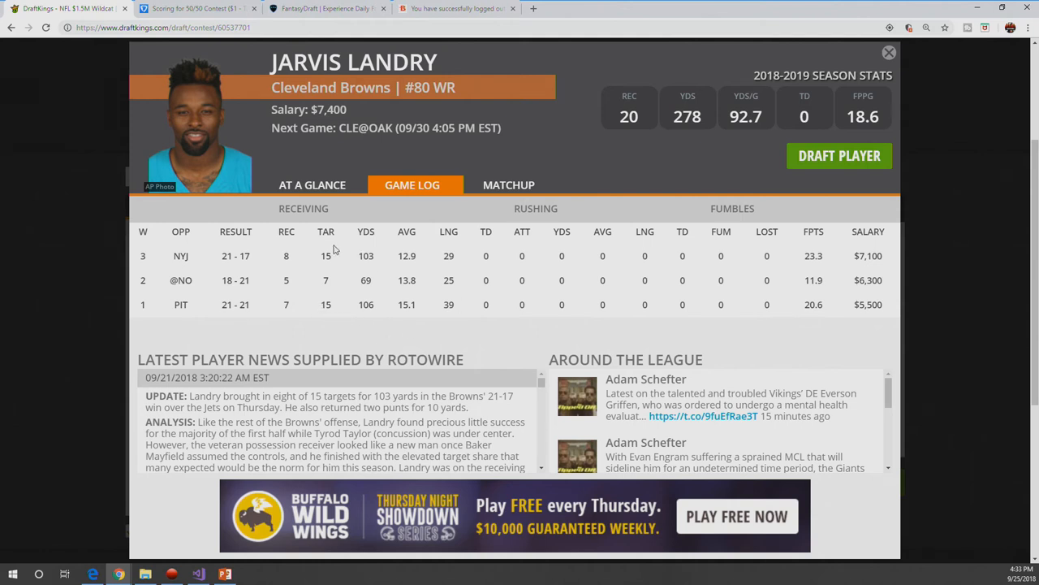
{"action": "mouse_move", "coordinate": [338, 300]}
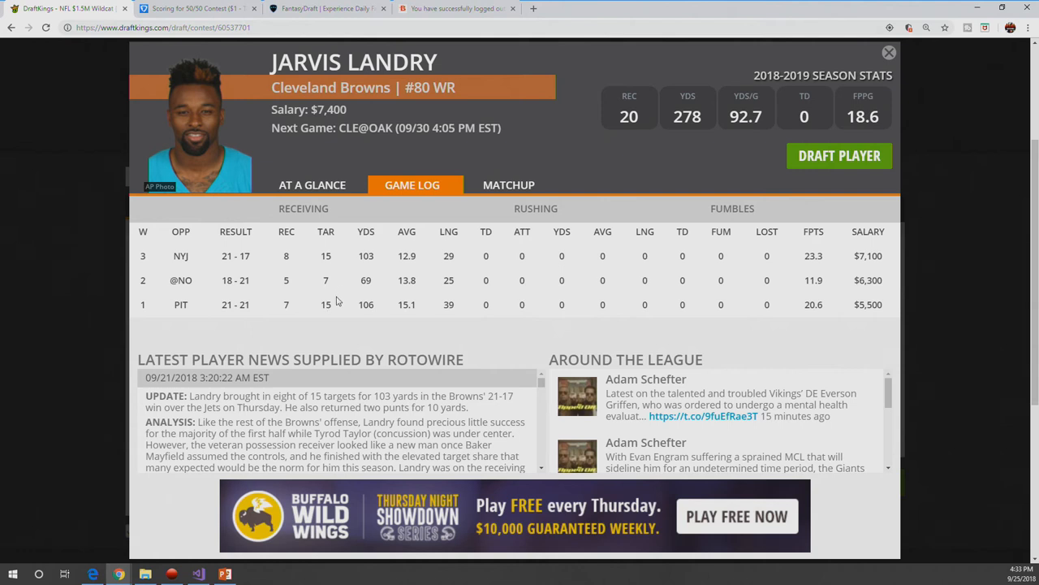
{"action": "mouse_move", "coordinate": [536, 296]}
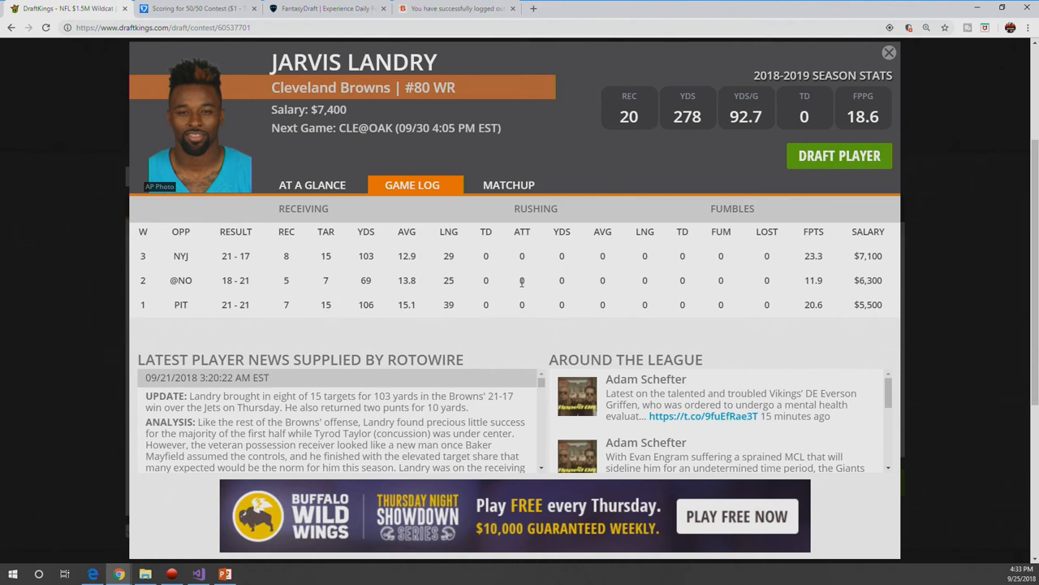
{"action": "mouse_move", "coordinate": [513, 292]}
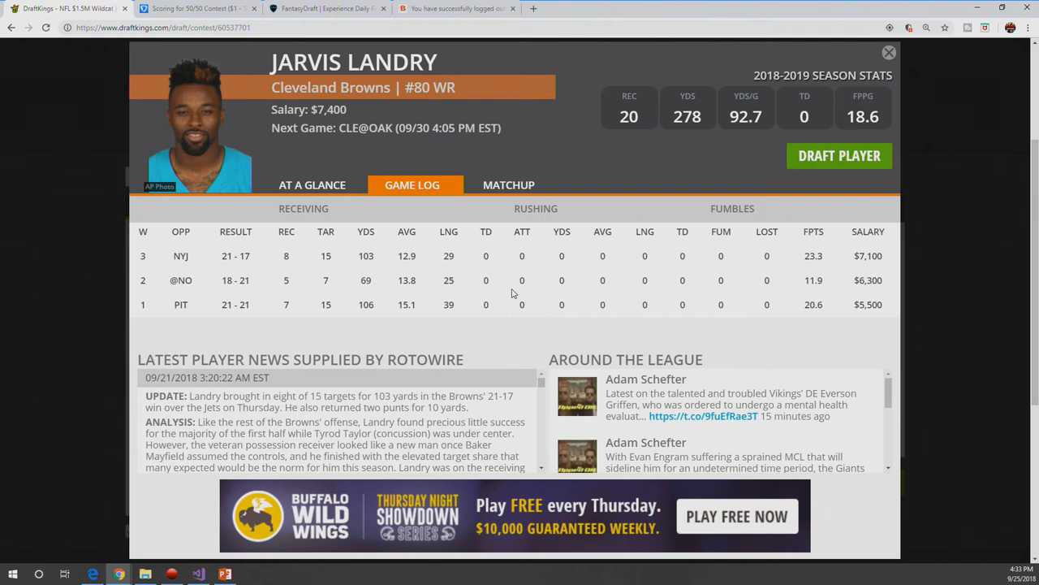
{"action": "mouse_move", "coordinate": [889, 52]}
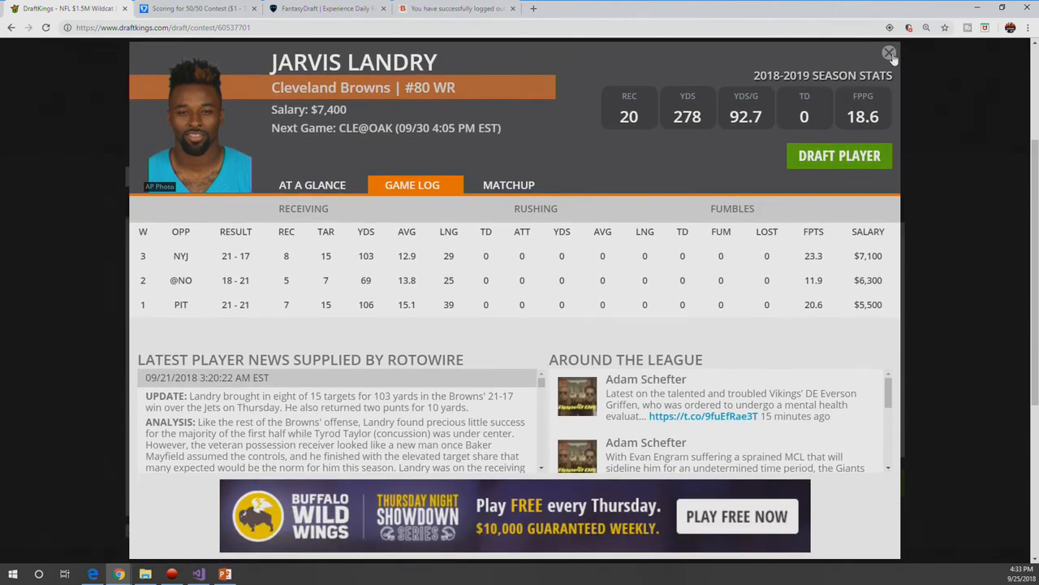
{"action": "left_click", "coordinate": [890, 52]}
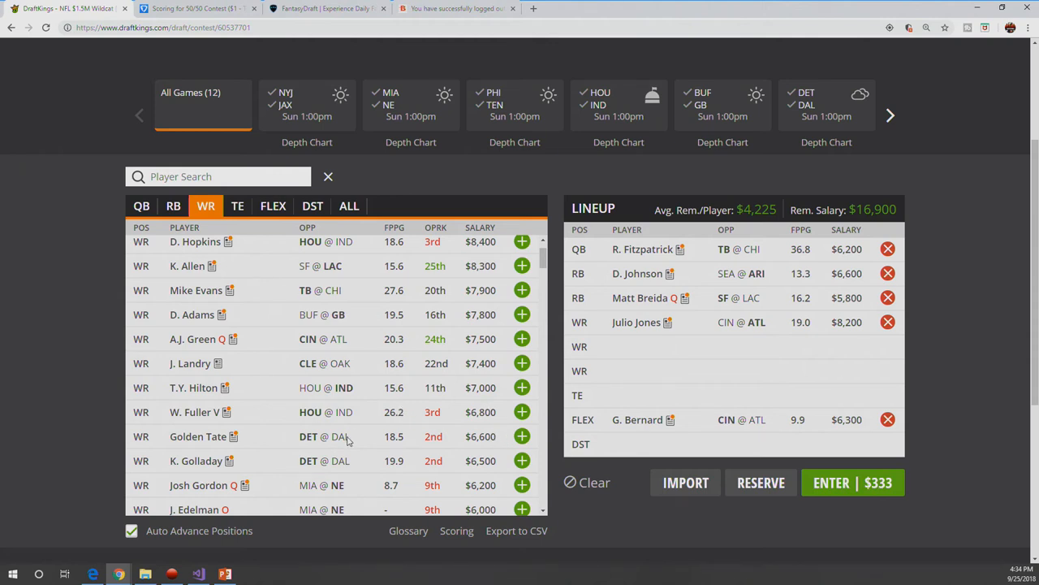
{"action": "mouse_move", "coordinate": [301, 453]}
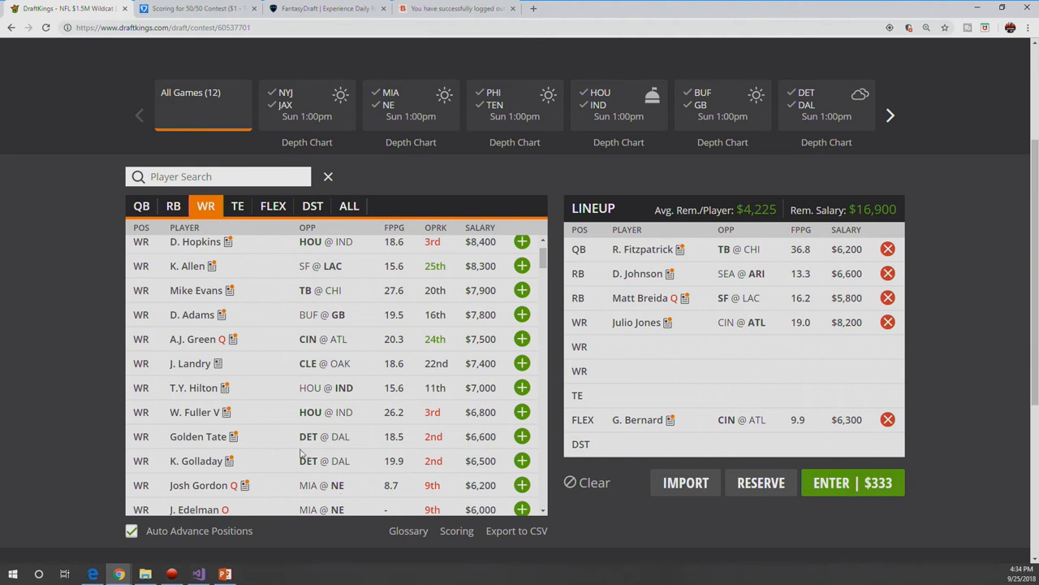
{"action": "mouse_move", "coordinate": [303, 442]}
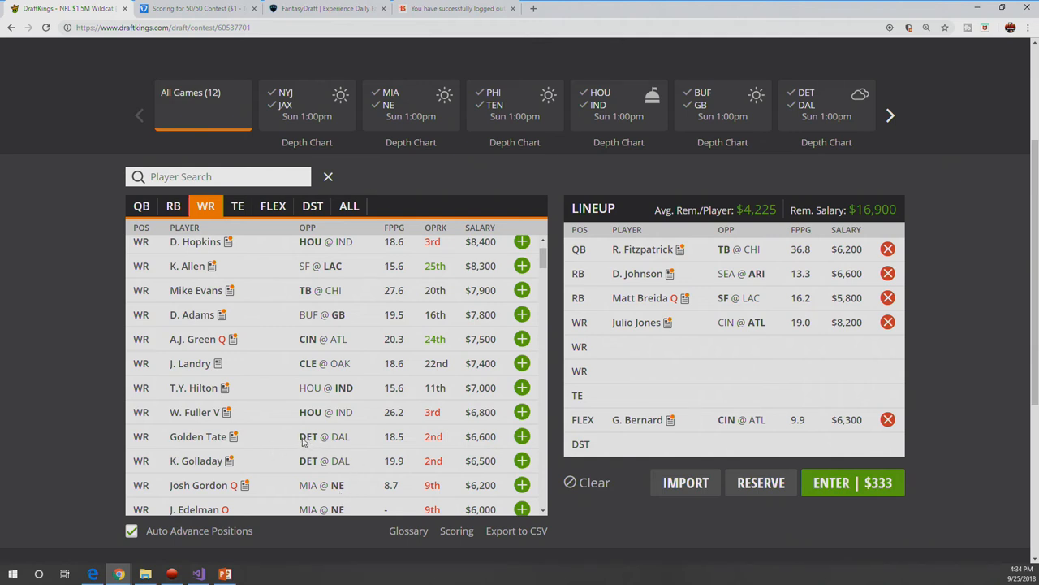
{"action": "mouse_move", "coordinate": [283, 432]}
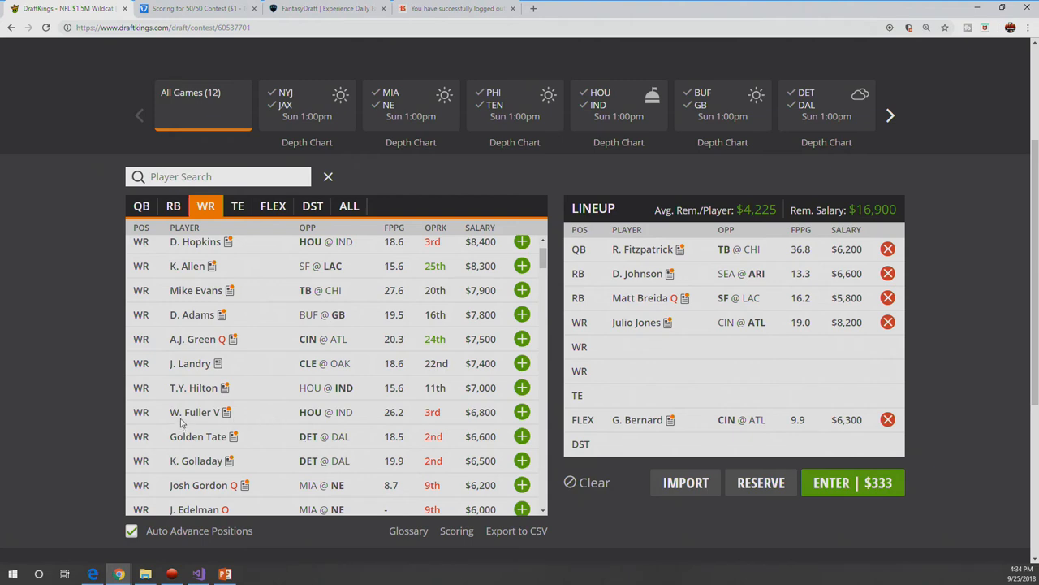
Step: Bring up Will Fuller V's player card ($6,800 Texans receiver)
{"action": "left_click", "coordinate": [195, 412]}
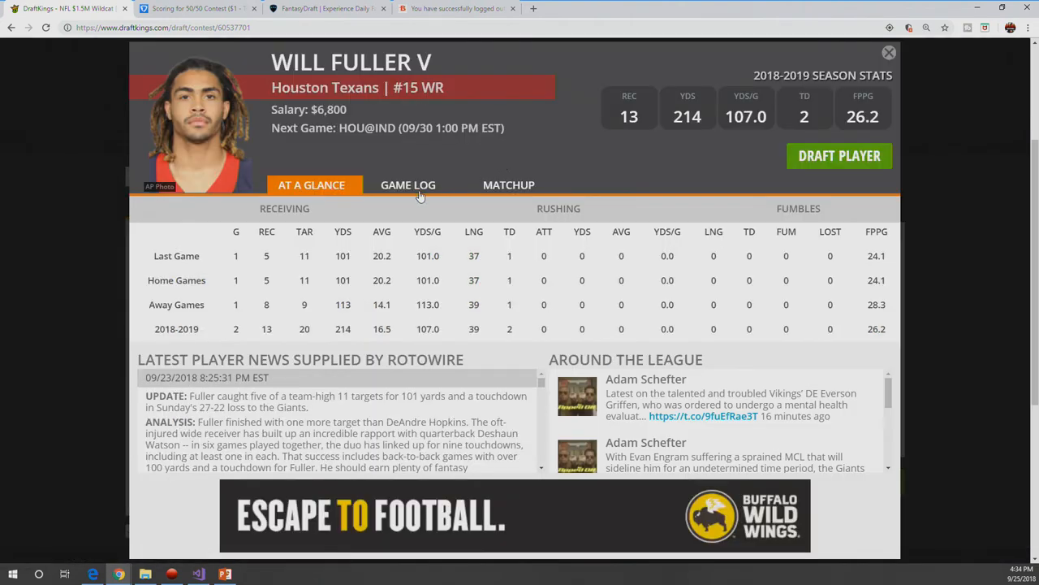
Step: Review Will Fuller V's game log and dismiss his card without drafting him
{"action": "left_click", "coordinate": [408, 185]}
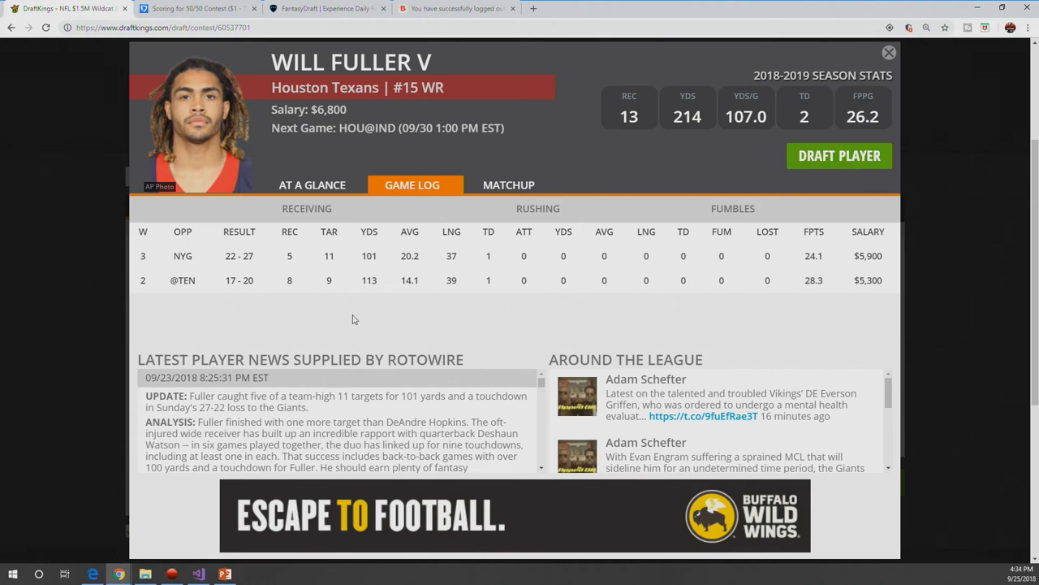
{"action": "mouse_move", "coordinate": [325, 279]}
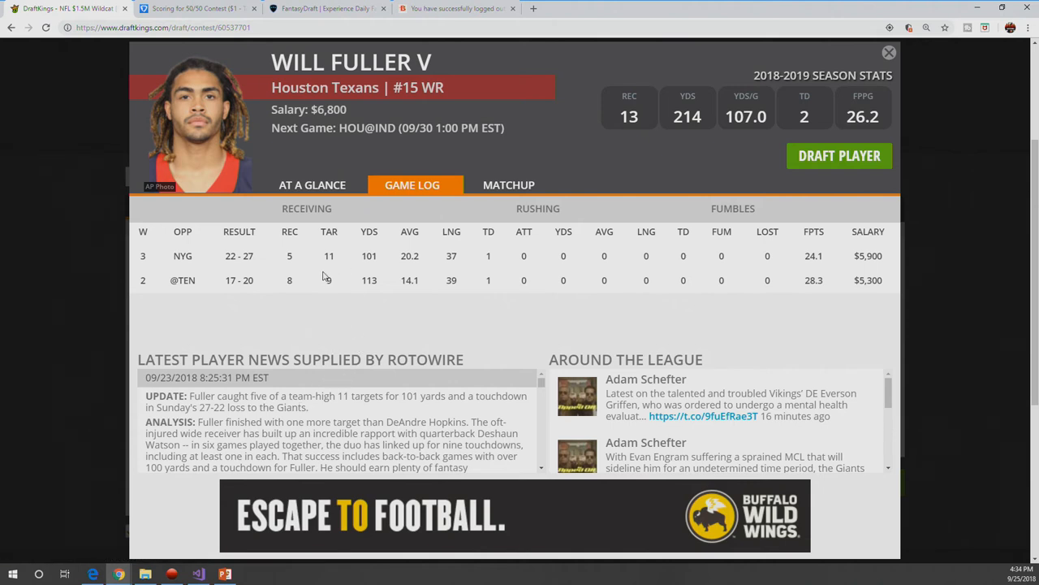
{"action": "mouse_move", "coordinate": [546, 283]}
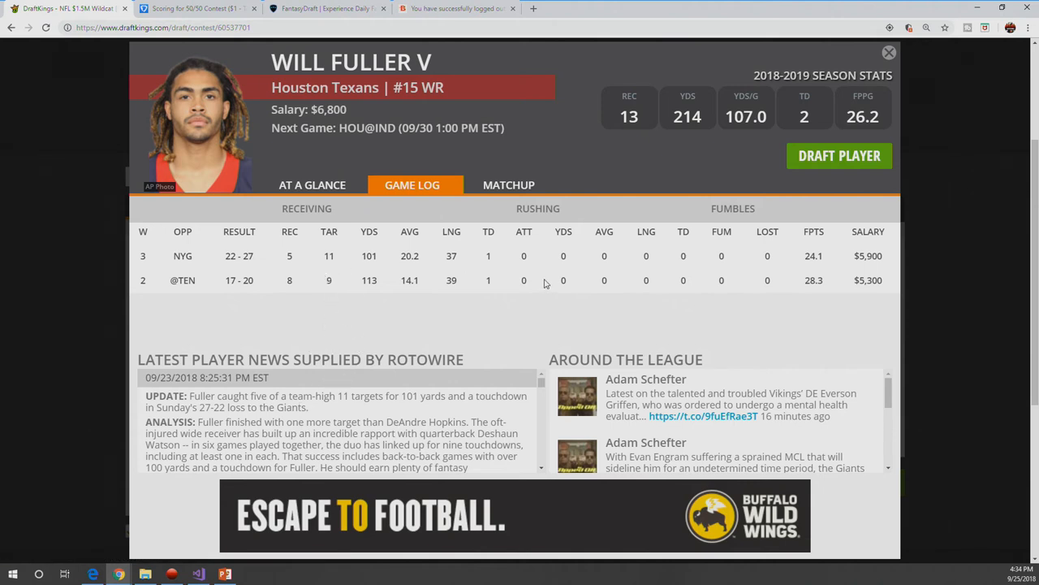
{"action": "mouse_move", "coordinate": [887, 51]}
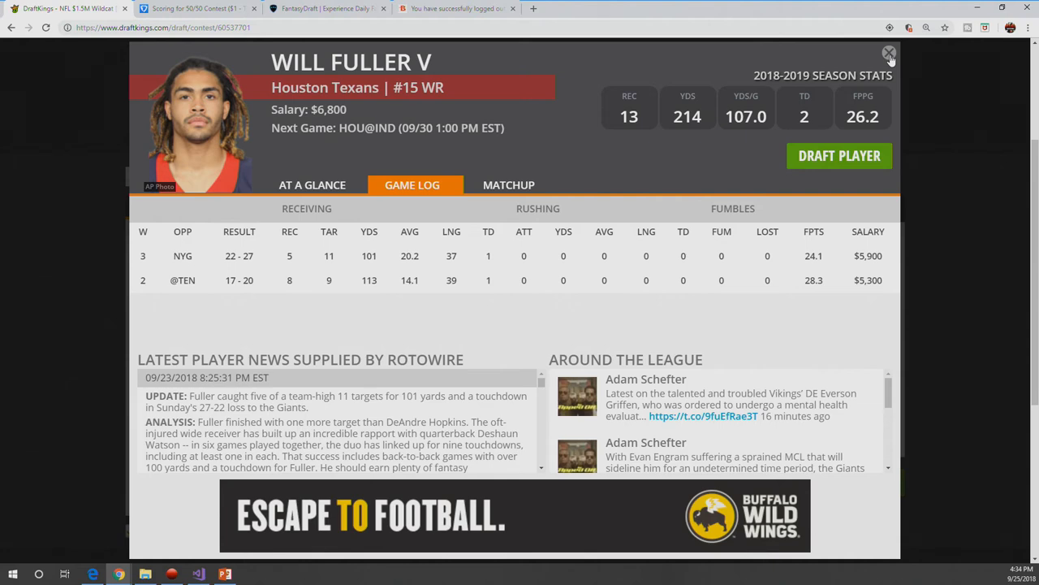
{"action": "left_click", "coordinate": [888, 51]}
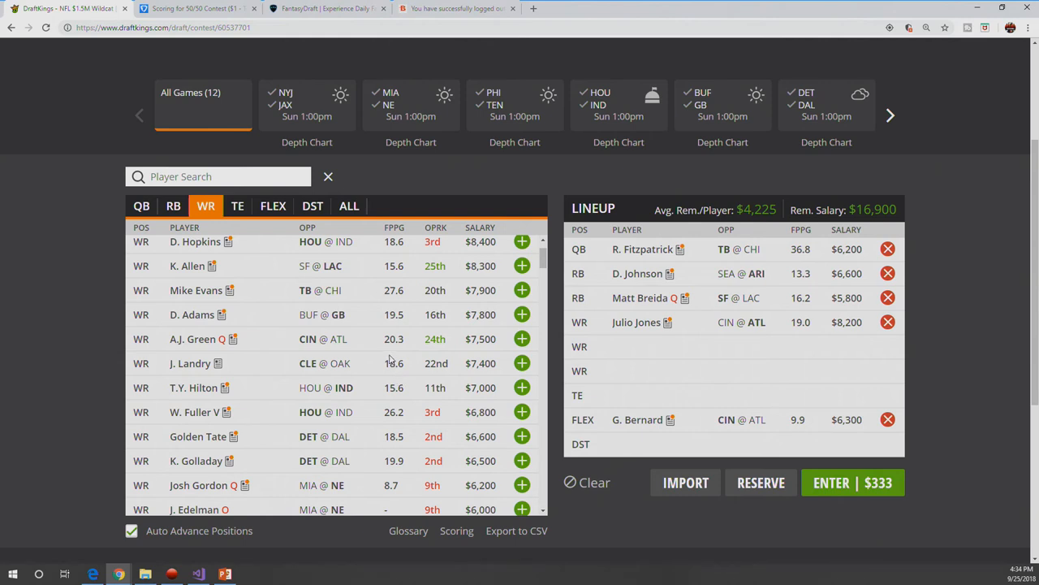
Step: Find Calvin Ridley further down the WR pool and bring up his $4,900 player card
{"action": "scroll", "scroll_direction": "down", "scroll_amount": 3}
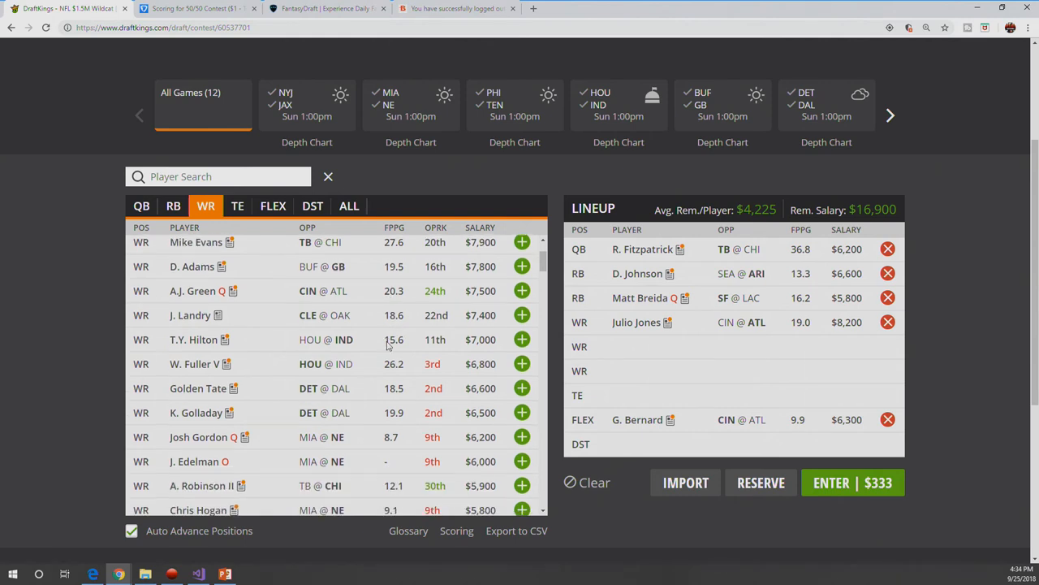
{"action": "scroll", "scroll_direction": "down", "scroll_amount": 3}
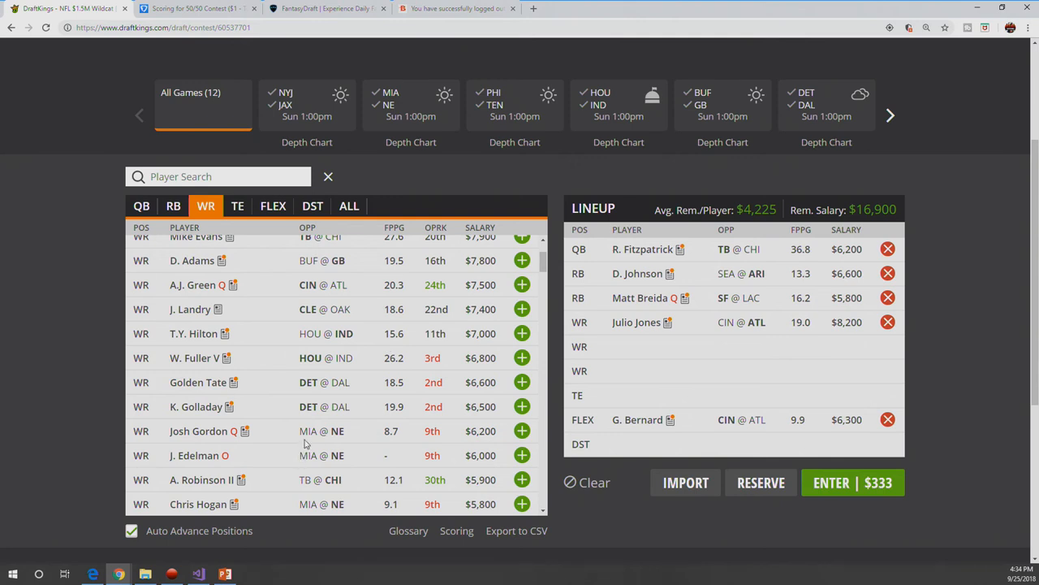
{"action": "scroll", "scroll_direction": "down", "scroll_amount": 3}
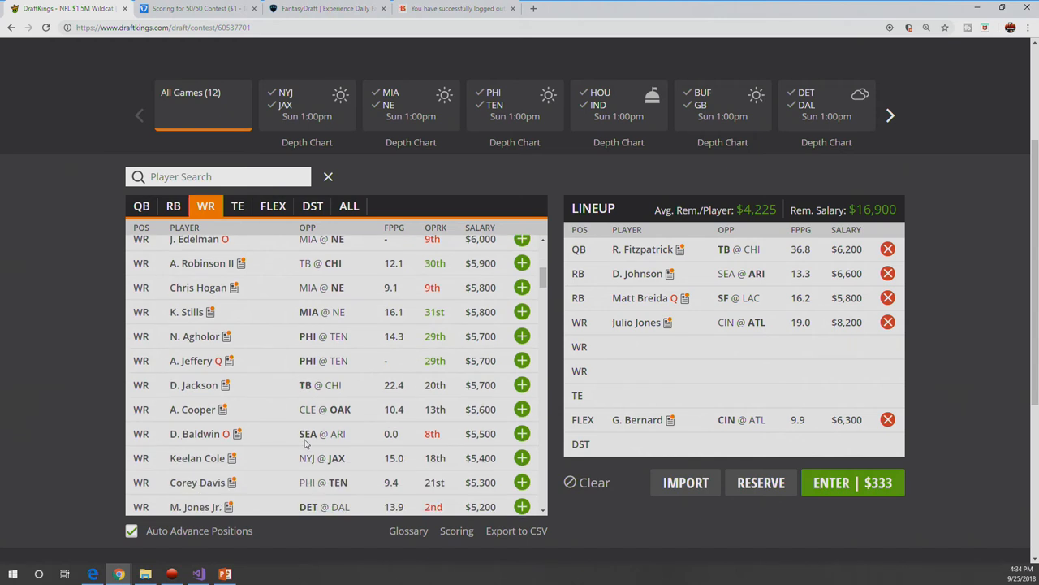
{"action": "scroll", "scroll_direction": "down", "scroll_amount": 3}
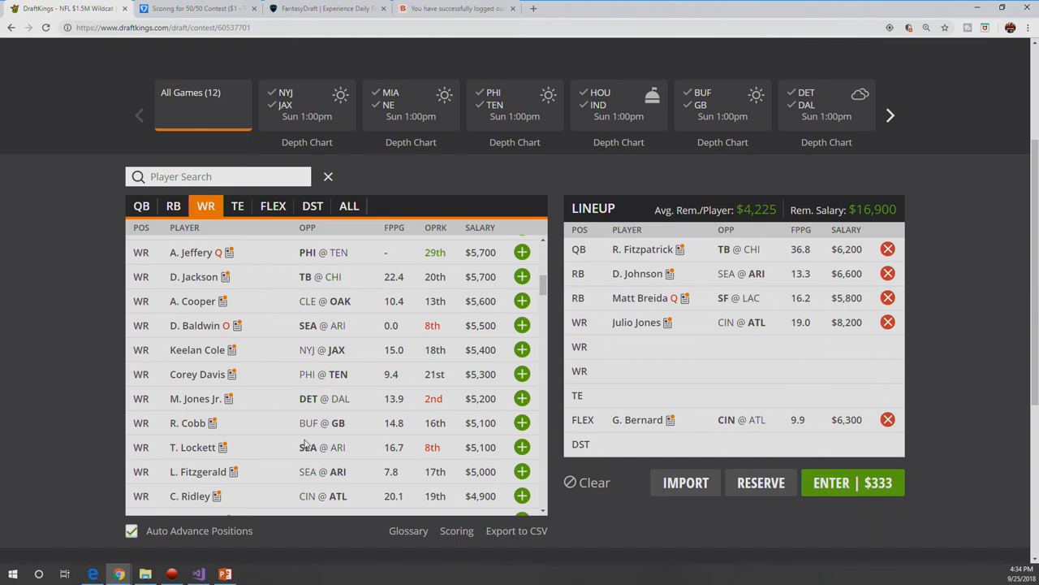
{"action": "scroll", "scroll_direction": "down", "scroll_amount": 3}
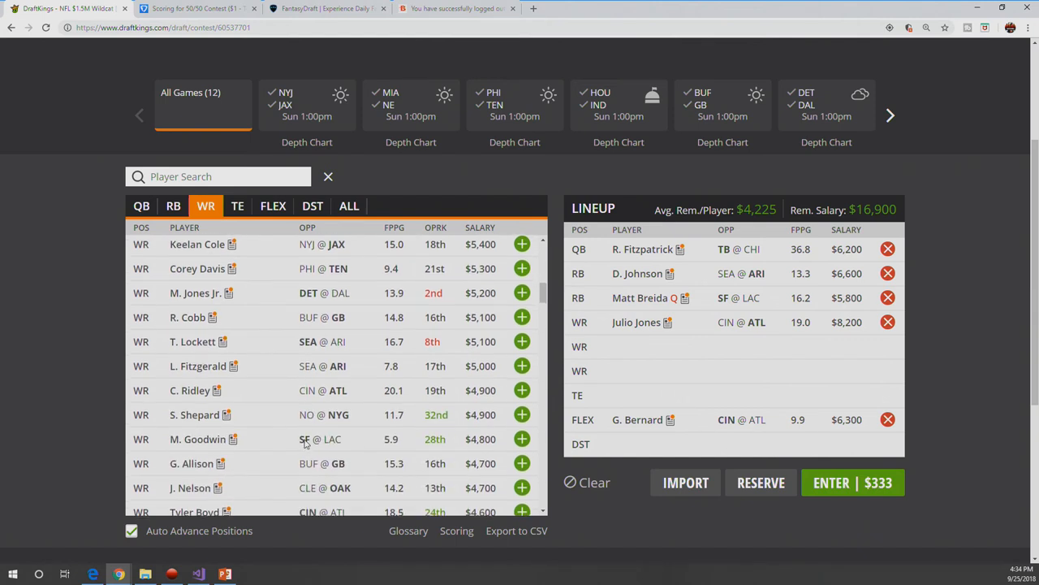
{"action": "scroll", "scroll_direction": "down", "scroll_amount": 3}
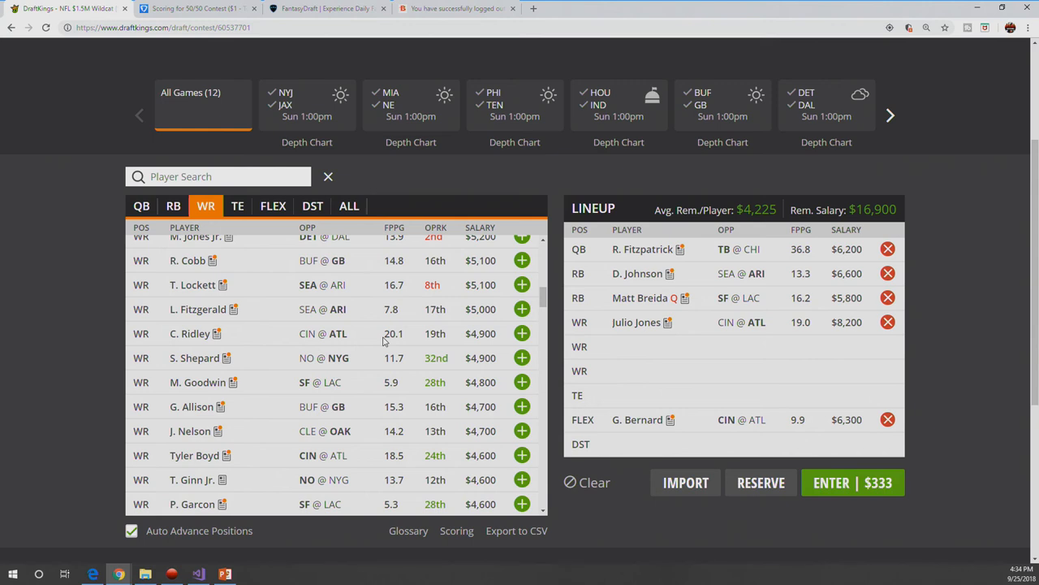
{"action": "mouse_move", "coordinate": [367, 336]}
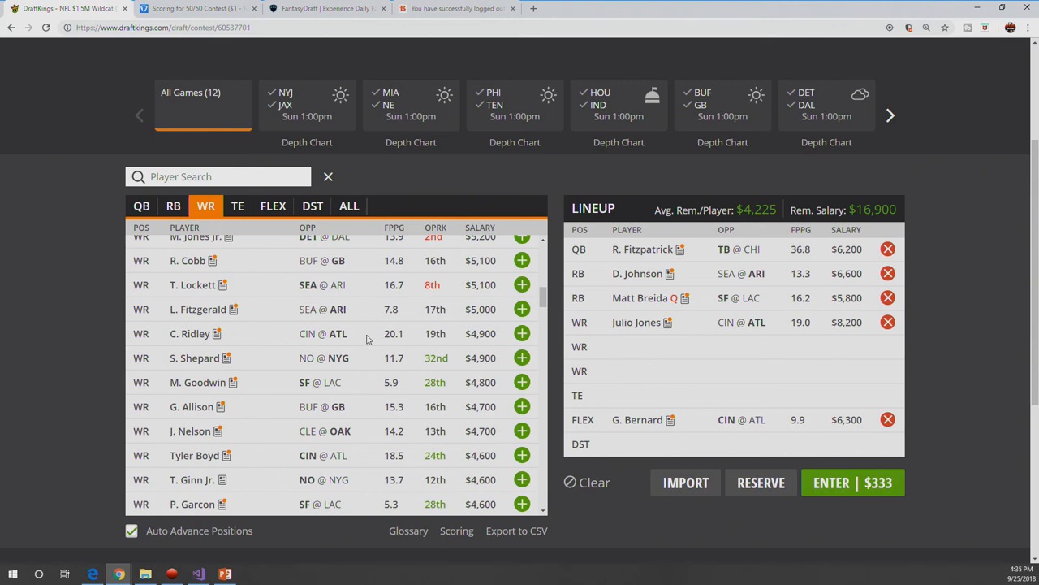
{"action": "mouse_move", "coordinate": [360, 333]}
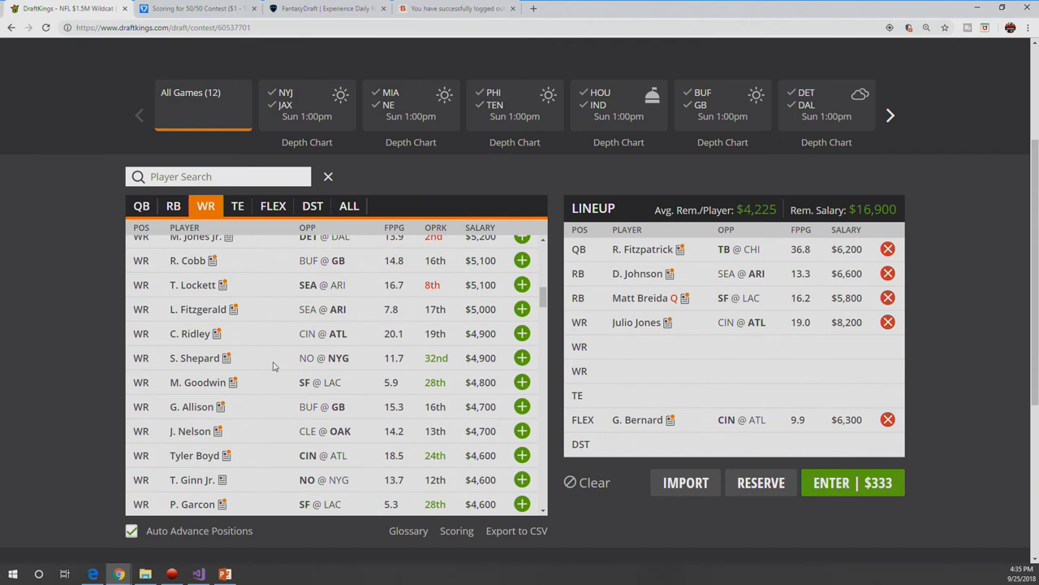
{"action": "left_click", "coordinate": [189, 334]}
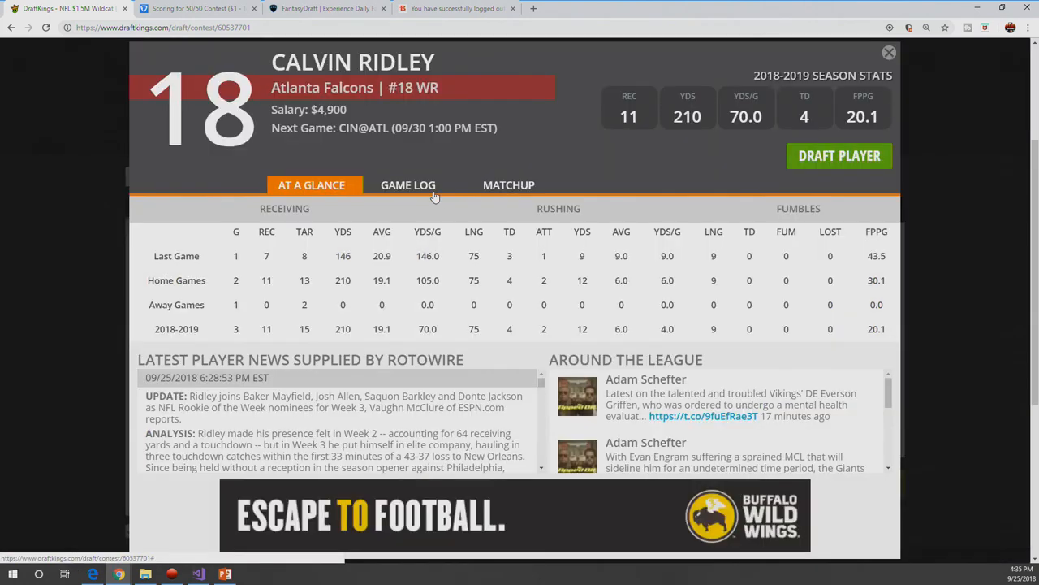
Step: Check Calvin Ridley's game log and draft him into the second WR slot, leaving $12,000
{"action": "left_click", "coordinate": [408, 185]}
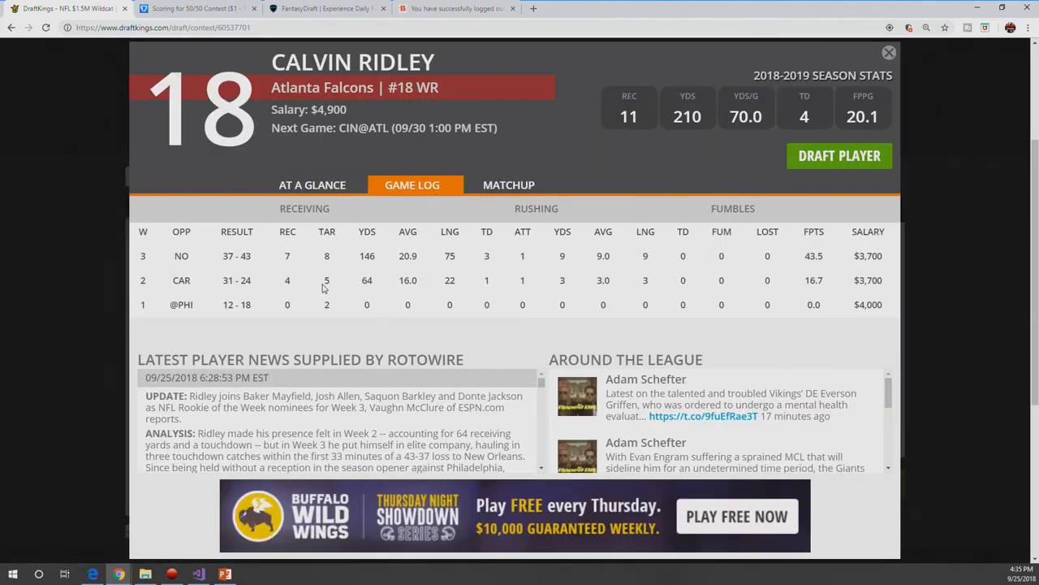
{"action": "mouse_move", "coordinate": [328, 283]}
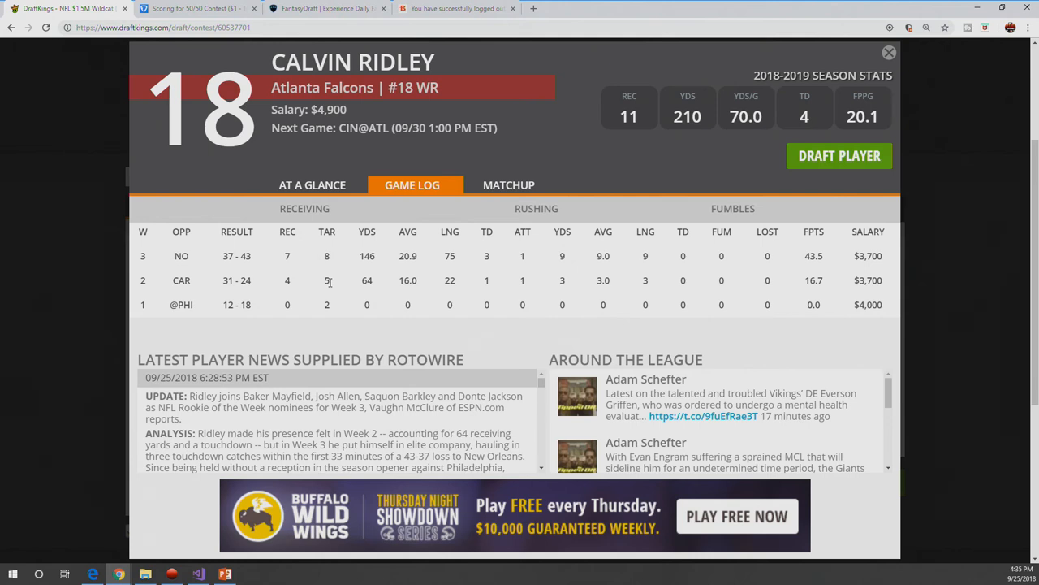
{"action": "mouse_move", "coordinate": [331, 274]}
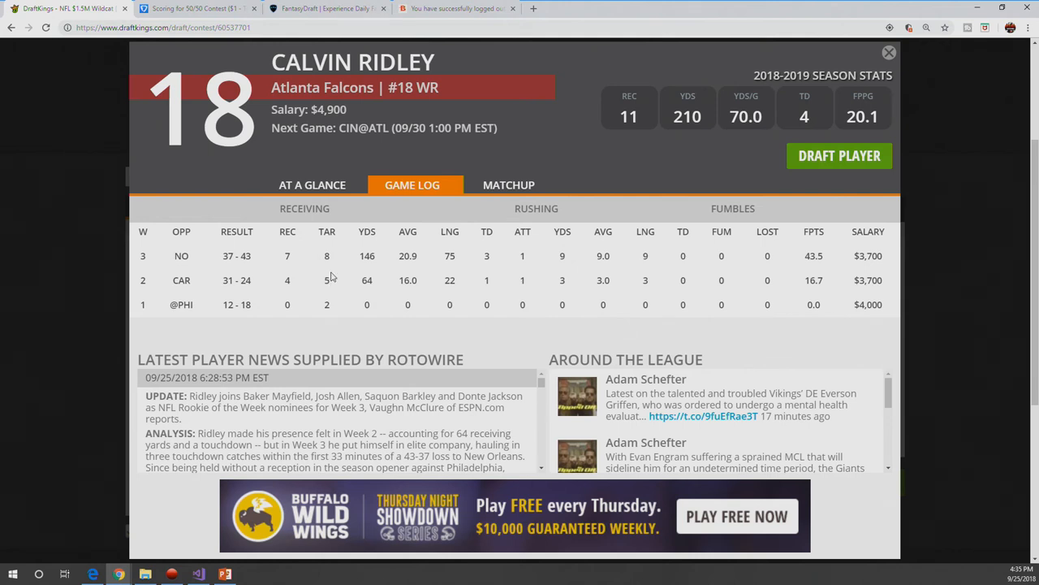
{"action": "mouse_move", "coordinate": [835, 184]}
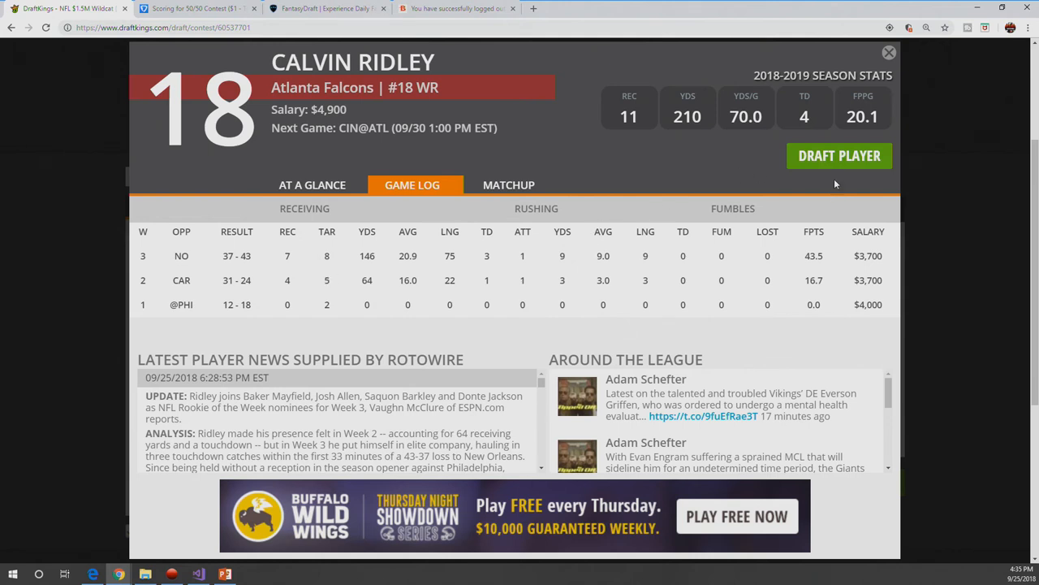
{"action": "mouse_move", "coordinate": [841, 160]}
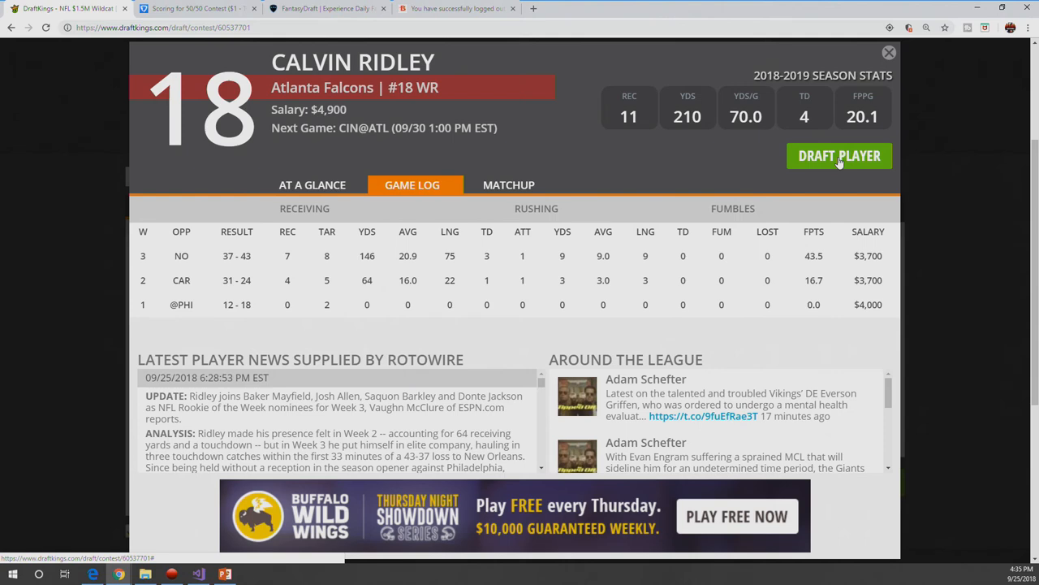
{"action": "left_click", "coordinate": [838, 156]}
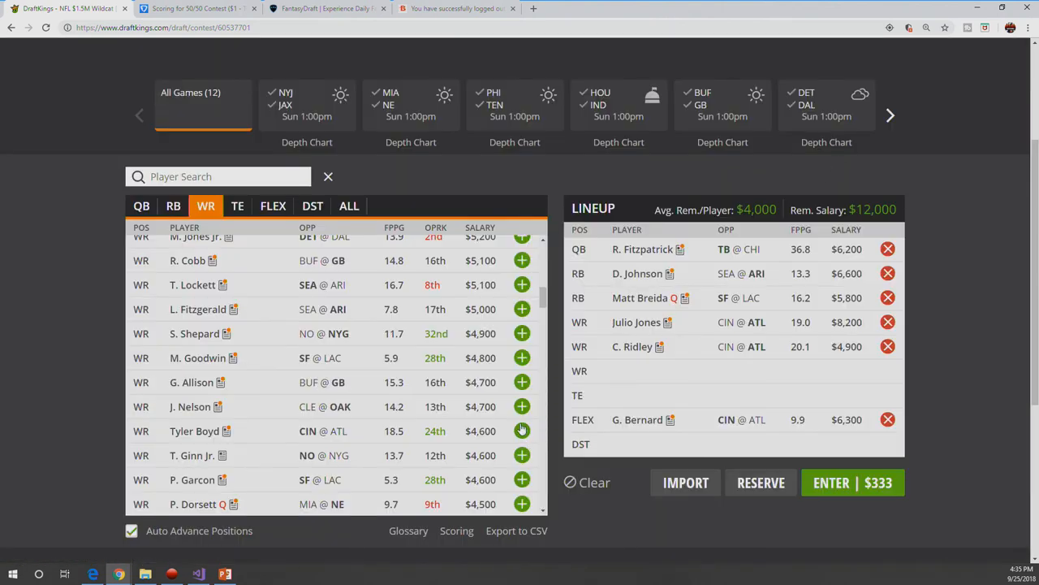
{"action": "mouse_move", "coordinate": [383, 523]}
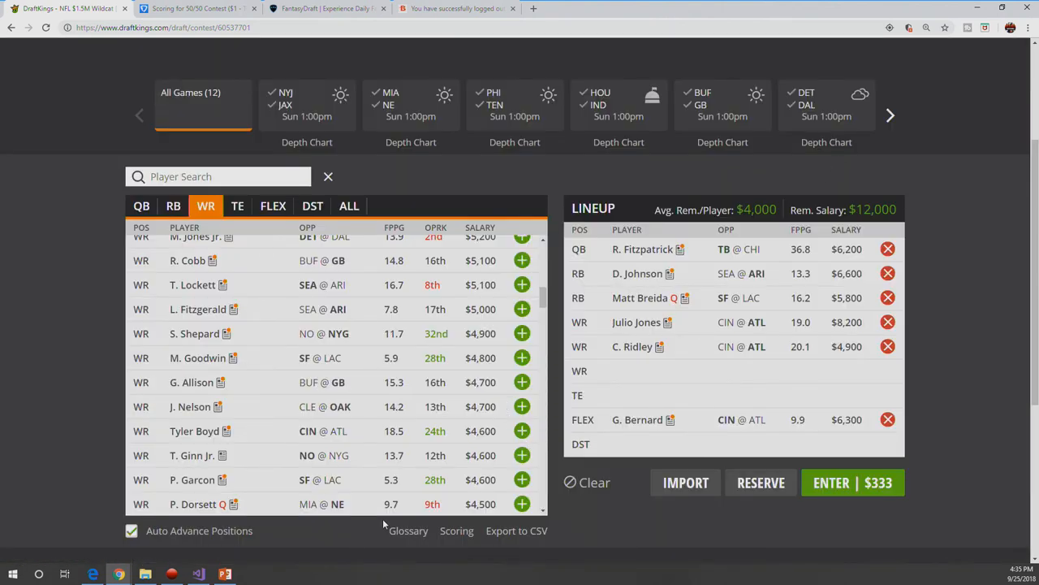
{"action": "mouse_move", "coordinate": [237, 432]}
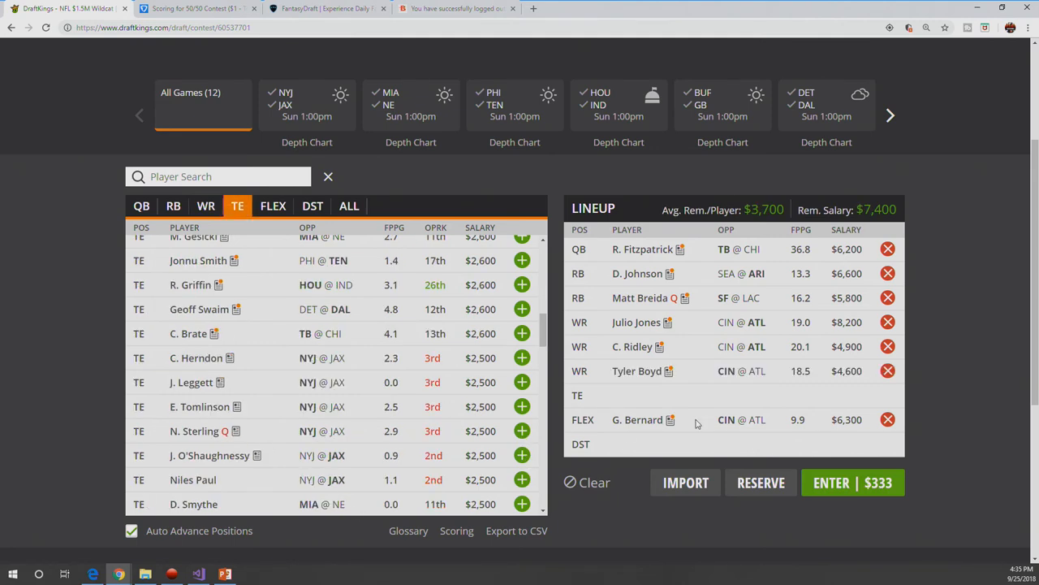
Step: Review Tyler Boyd's game log on his card after drafting him at $4,600, then dismiss it
{"action": "left_click", "coordinate": [632, 370]}
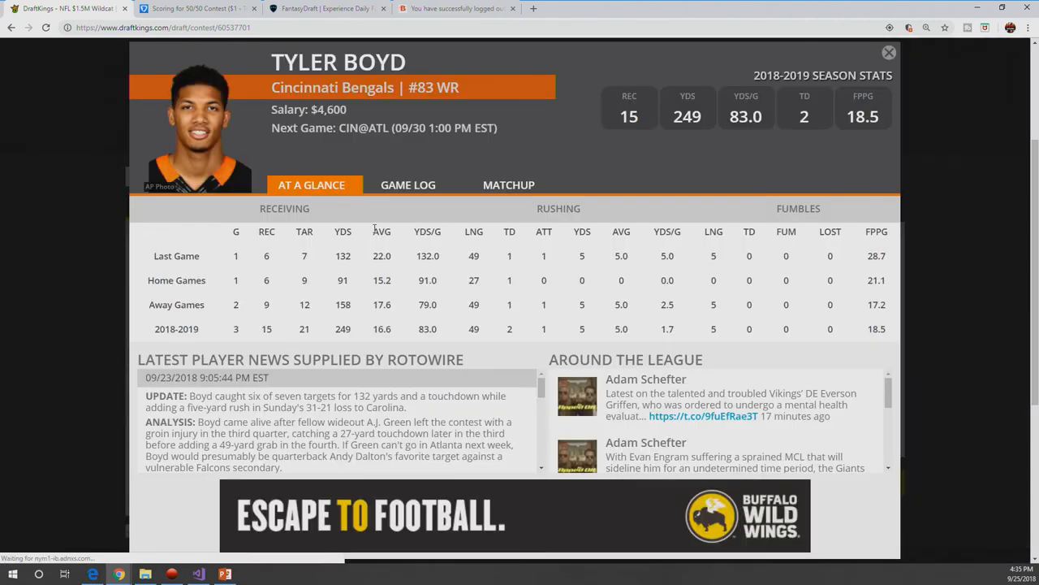
{"action": "left_click", "coordinate": [408, 185]}
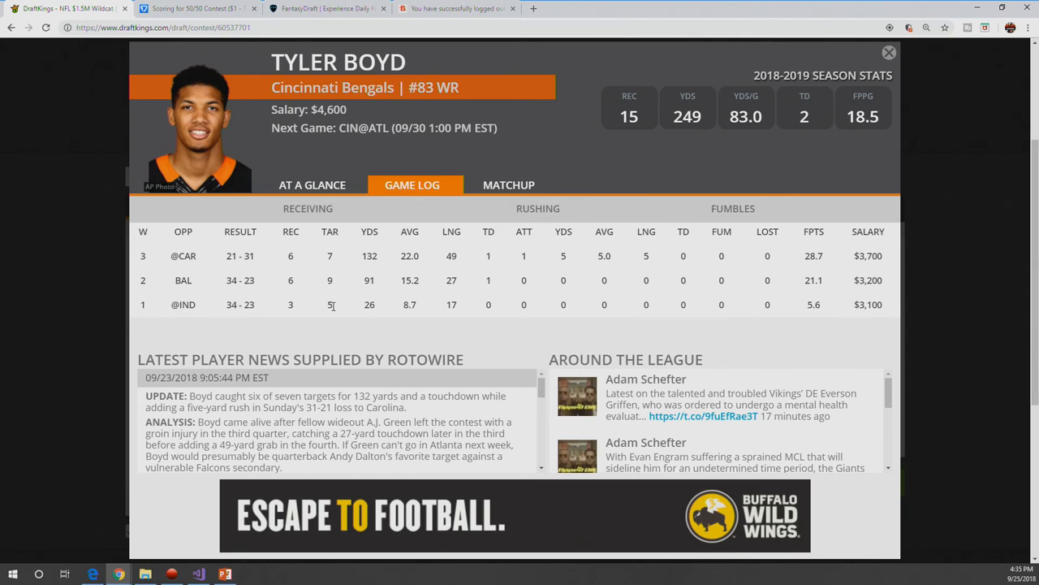
{"action": "mouse_move", "coordinate": [335, 324]}
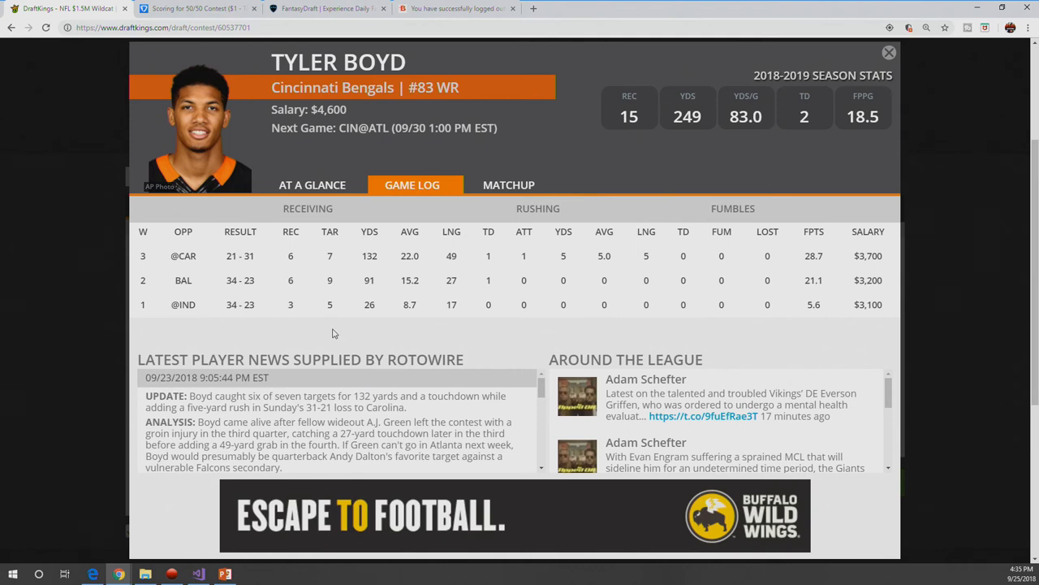
{"action": "mouse_move", "coordinate": [353, 279]}
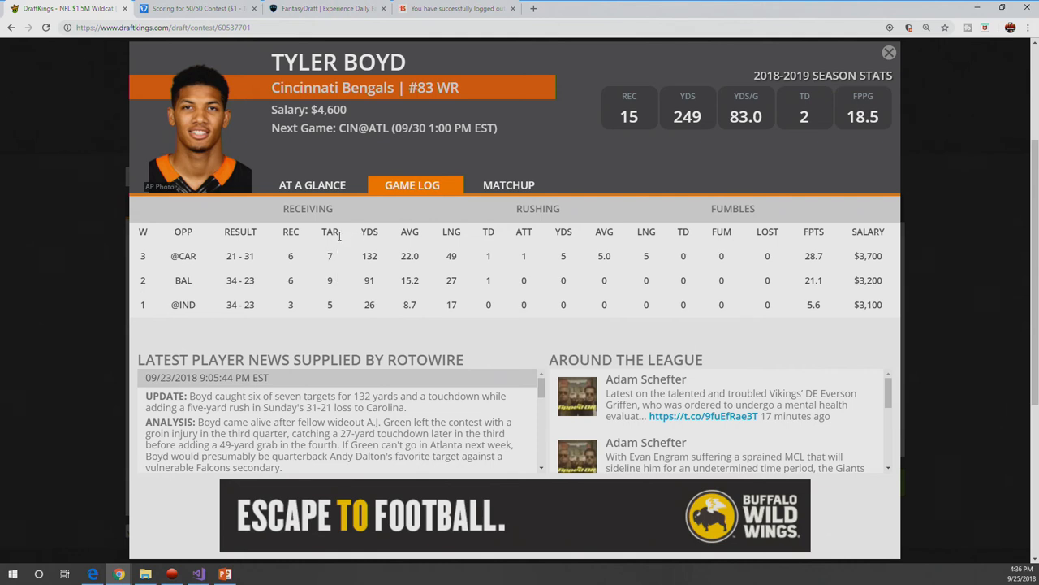
{"action": "mouse_move", "coordinate": [356, 286]}
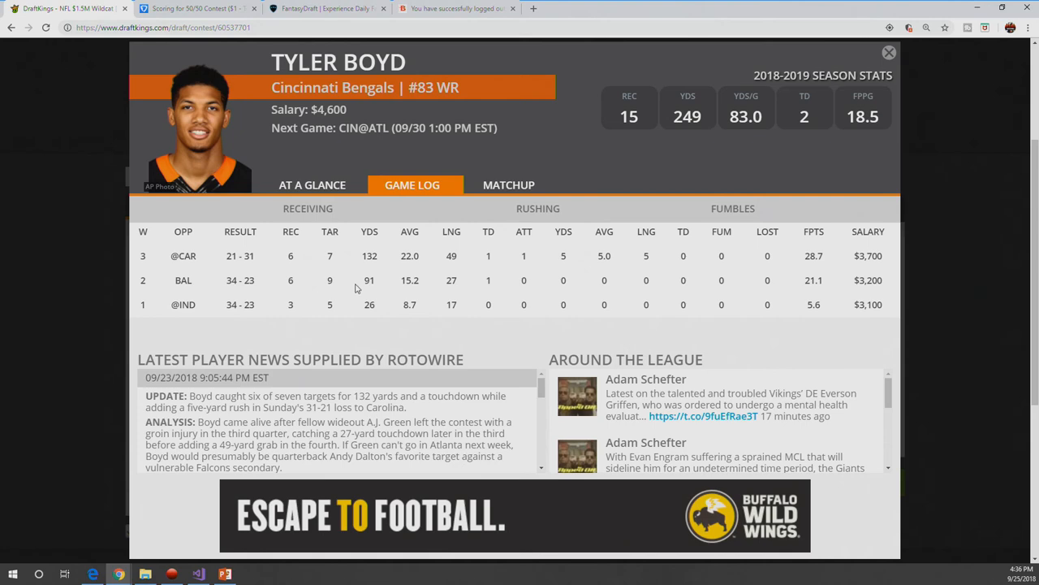
{"action": "mouse_move", "coordinate": [889, 50]}
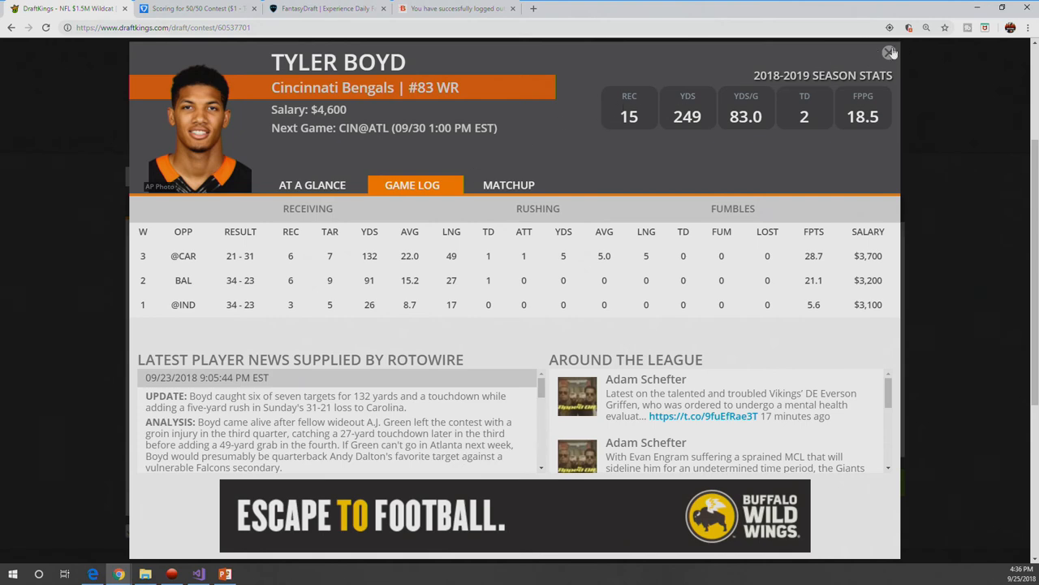
{"action": "left_click", "coordinate": [887, 51]}
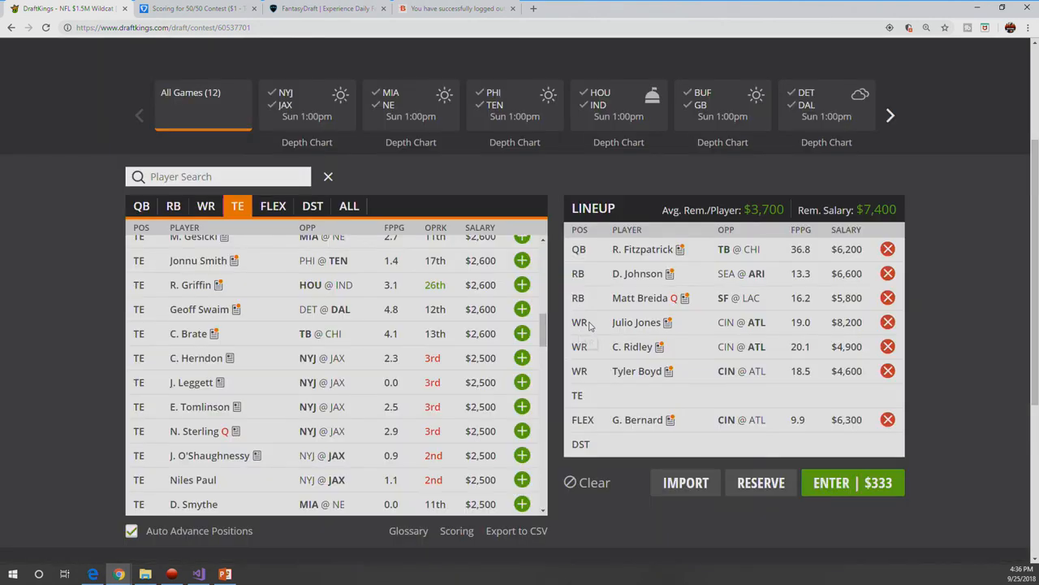
{"action": "mouse_move", "coordinate": [639, 371]}
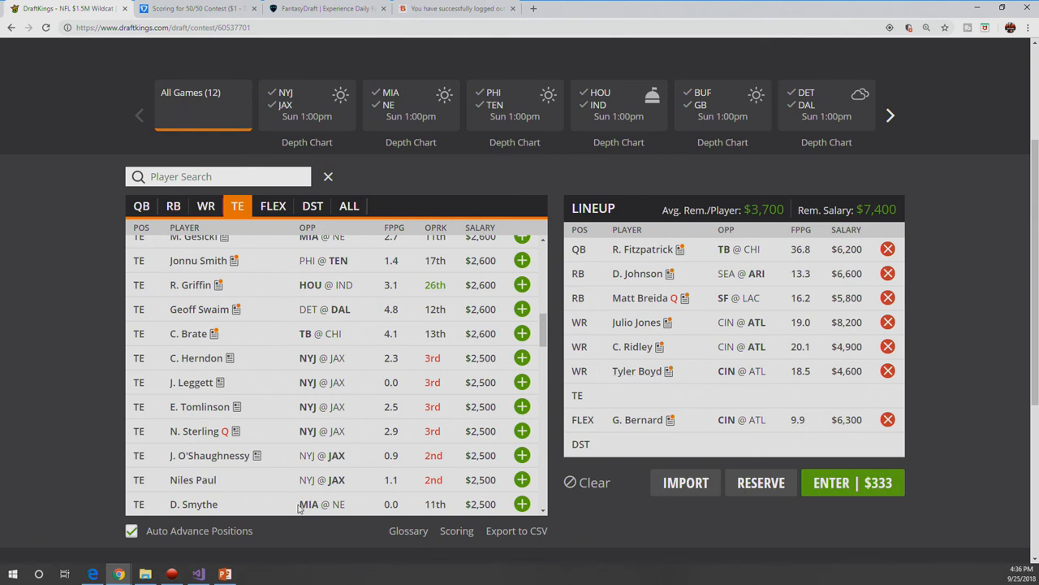
{"action": "mouse_move", "coordinate": [229, 286]}
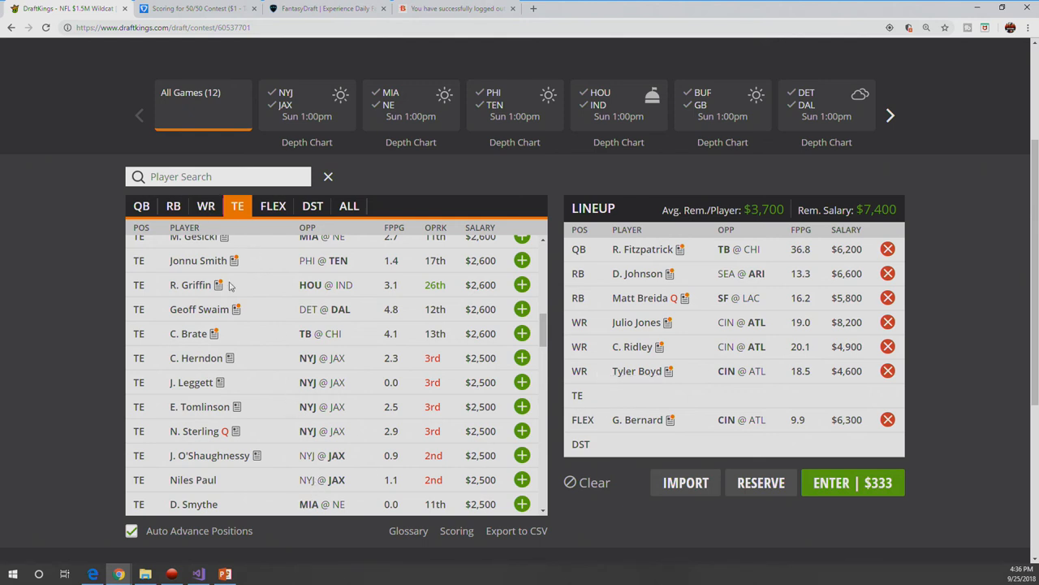
{"action": "left_click", "coordinate": [204, 205]}
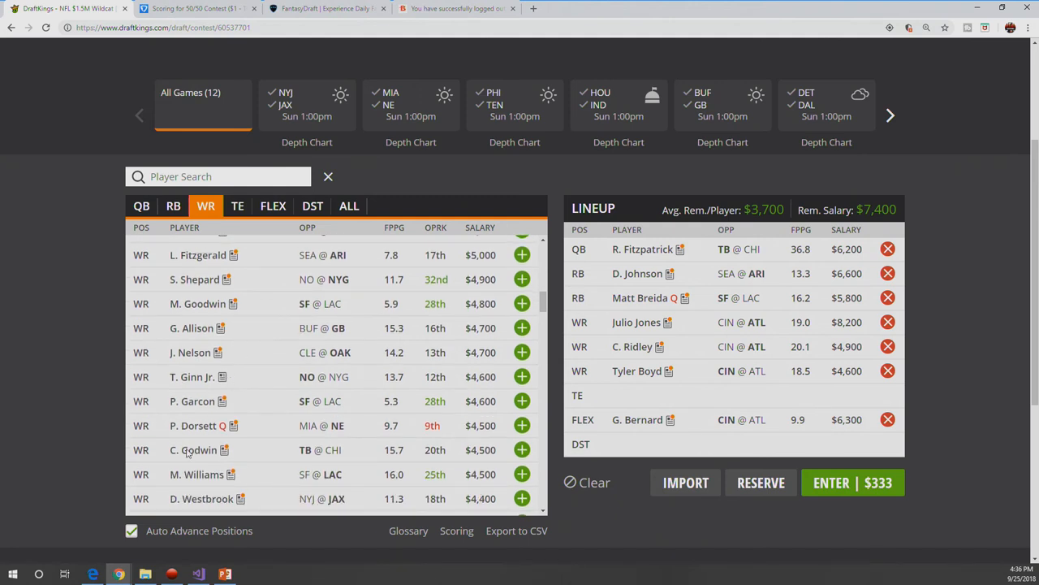
{"action": "mouse_move", "coordinate": [191, 449]}
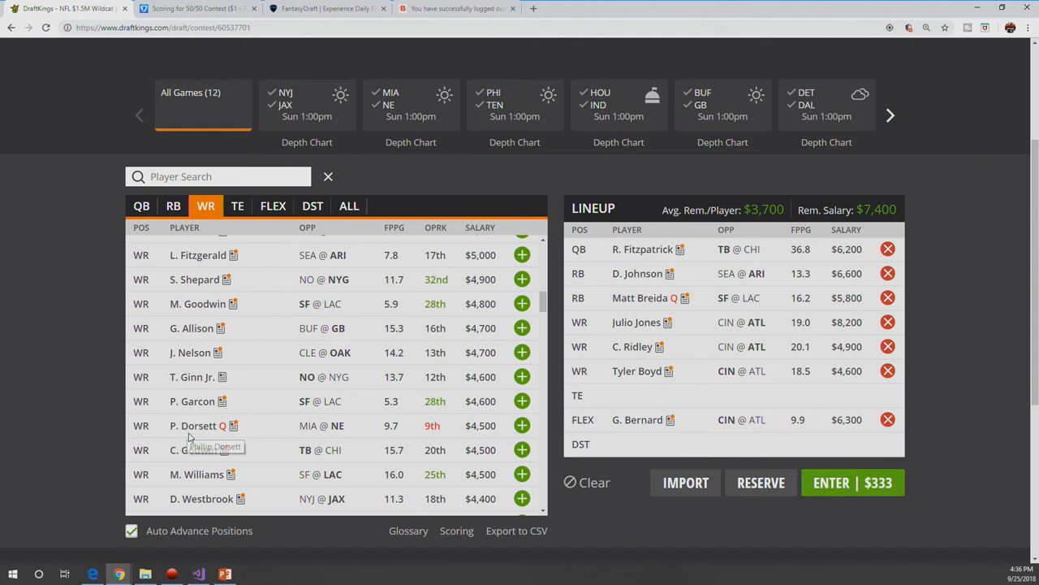
{"action": "mouse_move", "coordinate": [193, 458]}
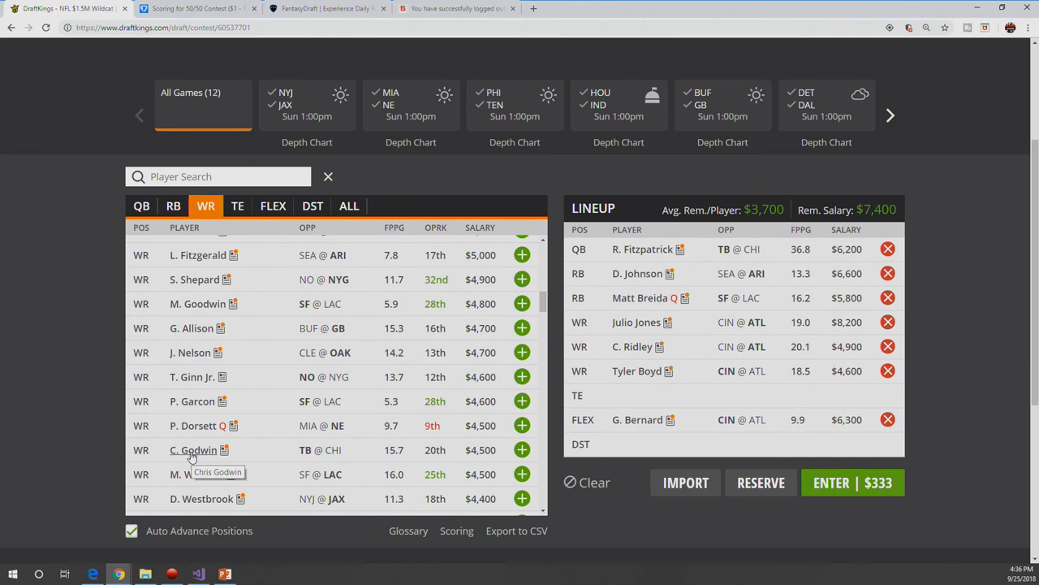
{"action": "mouse_move", "coordinate": [323, 432]}
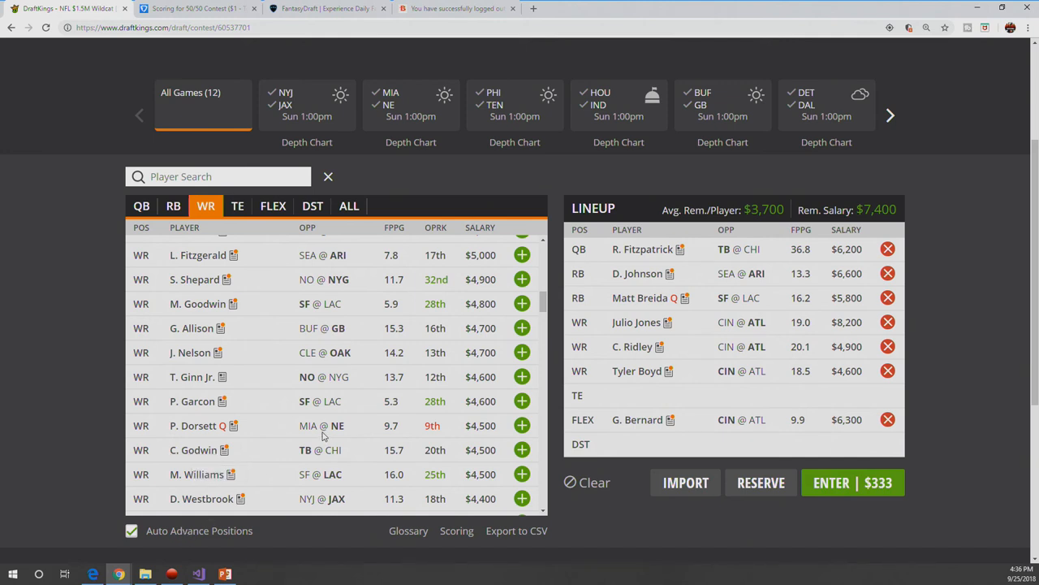
{"action": "scroll", "scroll_direction": "down", "scroll_amount": 3}
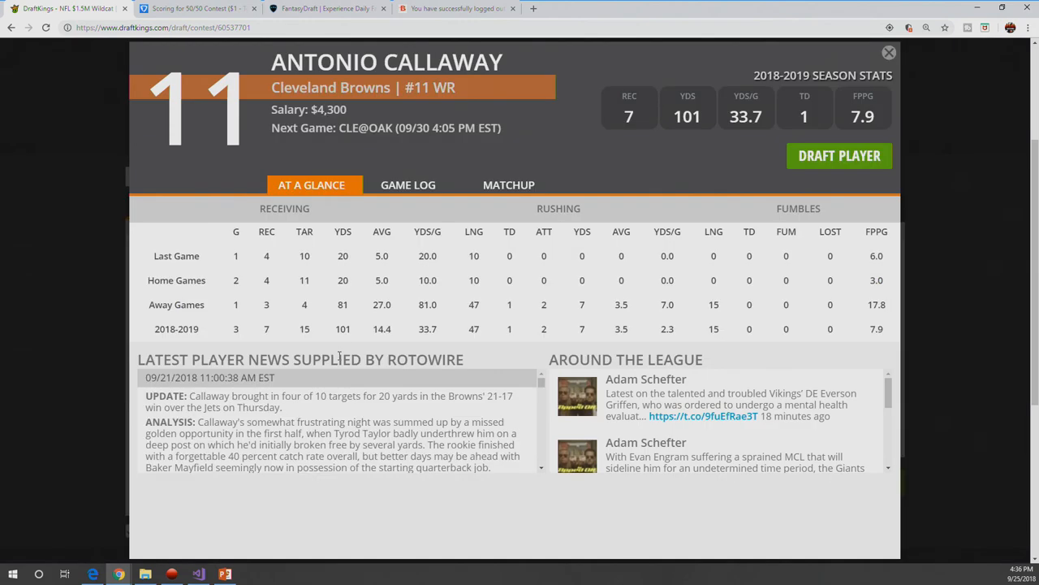
{"action": "left_click", "coordinate": [408, 185]}
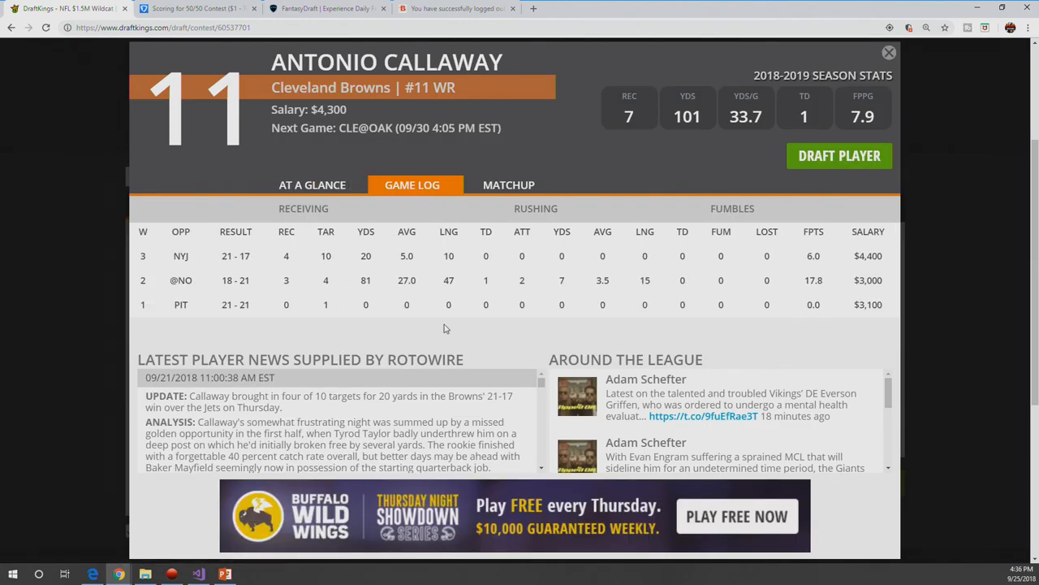
{"action": "mouse_move", "coordinate": [886, 105]}
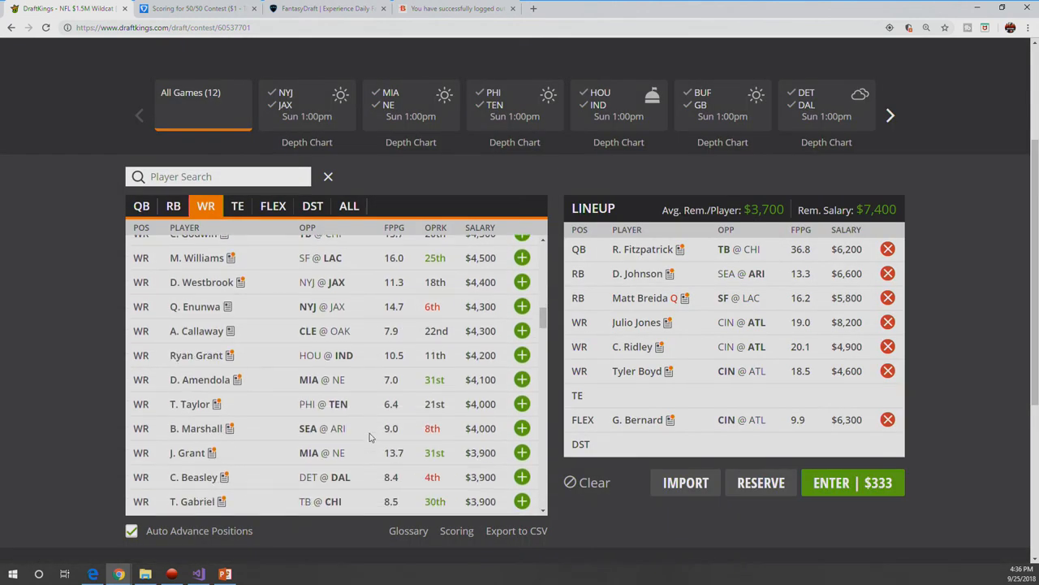
Step: Find Tavon Austin ($3,600 Cowboys receiver) further down the WR pool and bring up his card
{"action": "scroll", "scroll_direction": "down", "scroll_amount": 3}
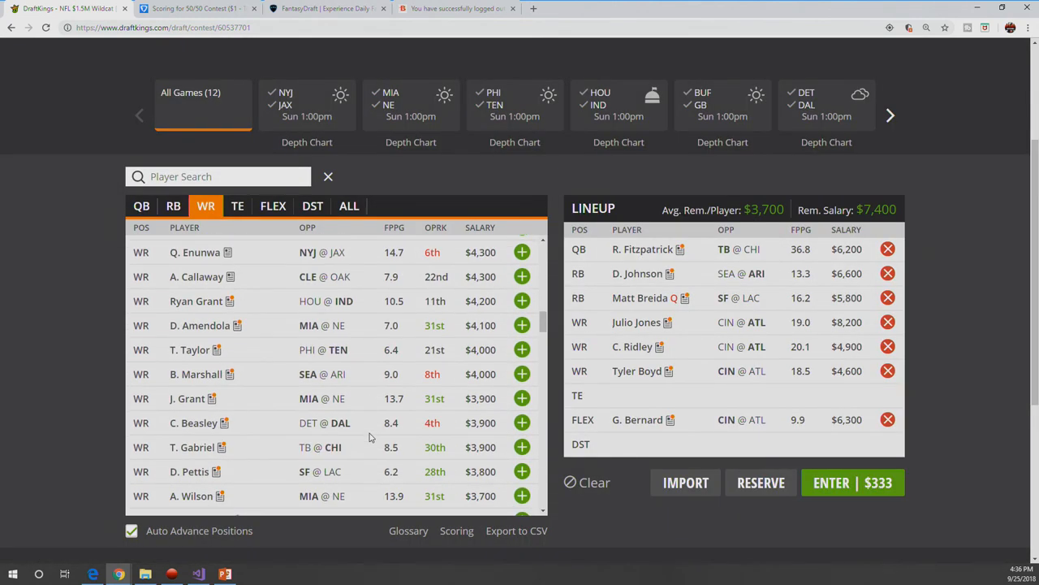
{"action": "scroll", "scroll_direction": "down", "scroll_amount": 3}
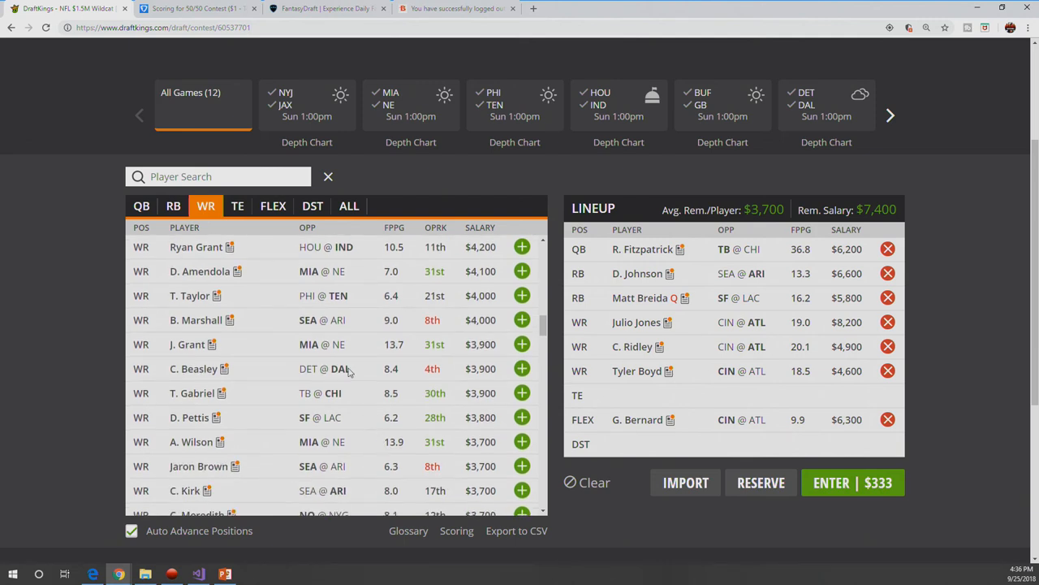
{"action": "scroll", "scroll_direction": "down", "scroll_amount": 3}
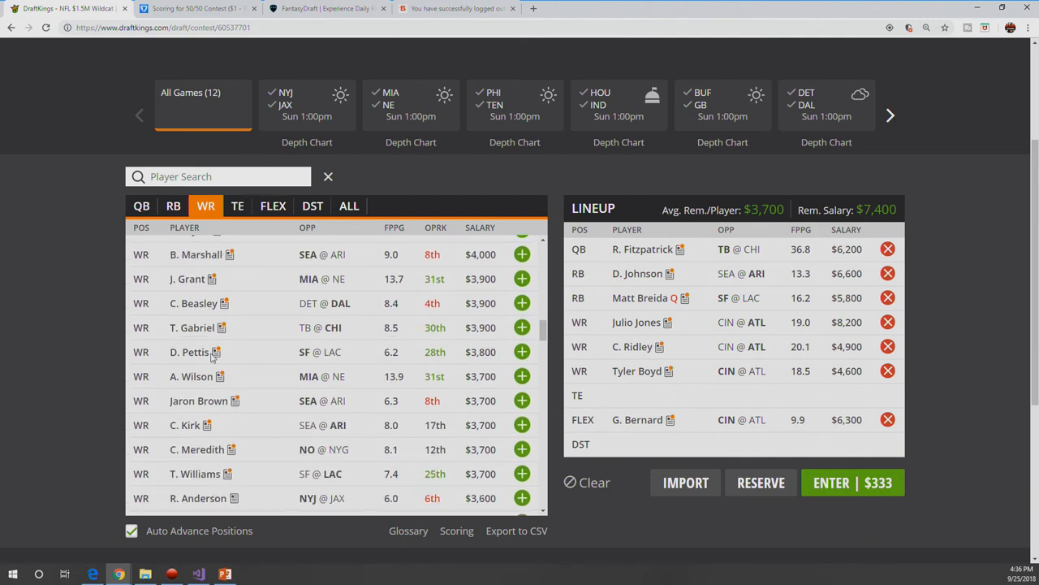
{"action": "scroll", "scroll_direction": "down", "scroll_amount": 3}
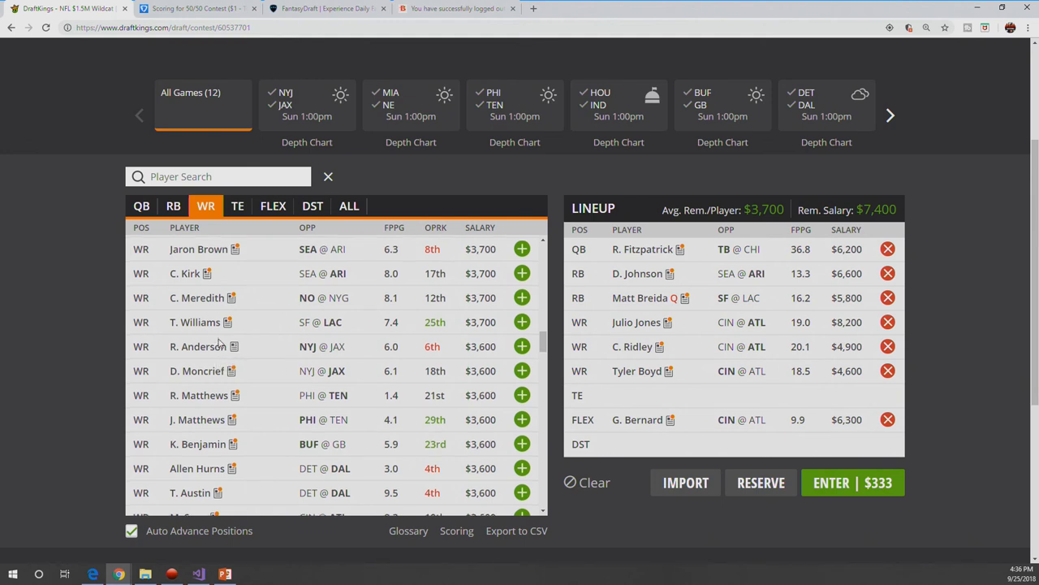
{"action": "scroll", "scroll_direction": "down", "scroll_amount": 3}
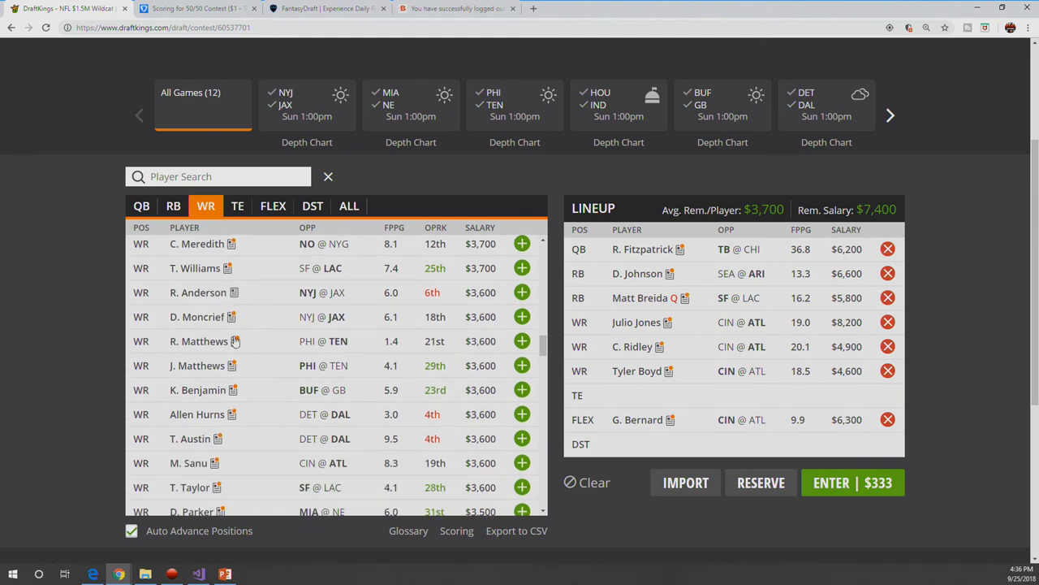
{"action": "scroll", "scroll_direction": "down", "scroll_amount": 3}
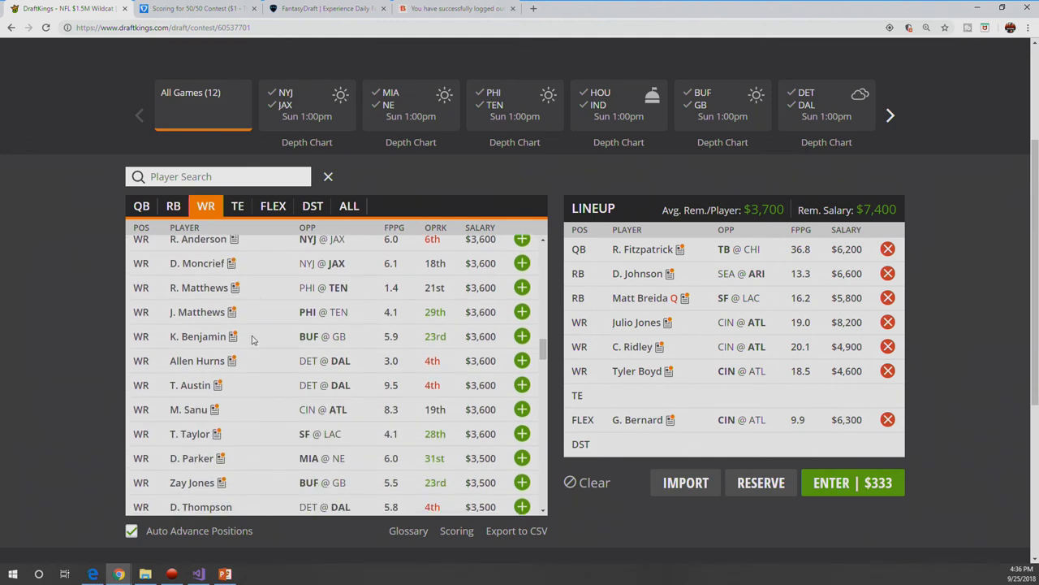
{"action": "scroll", "scroll_direction": "down", "scroll_amount": 3}
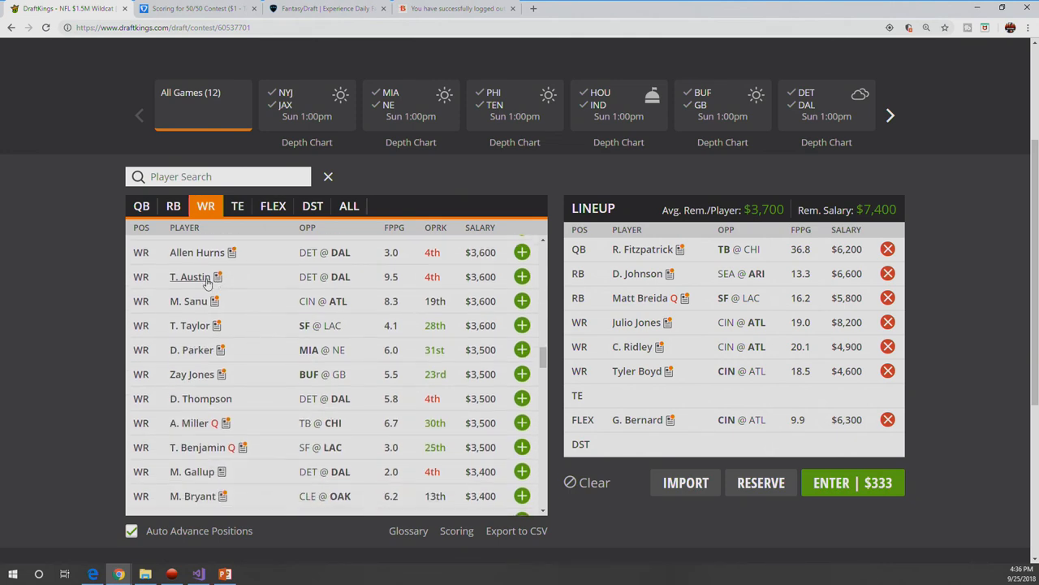
{"action": "left_click", "coordinate": [189, 276]}
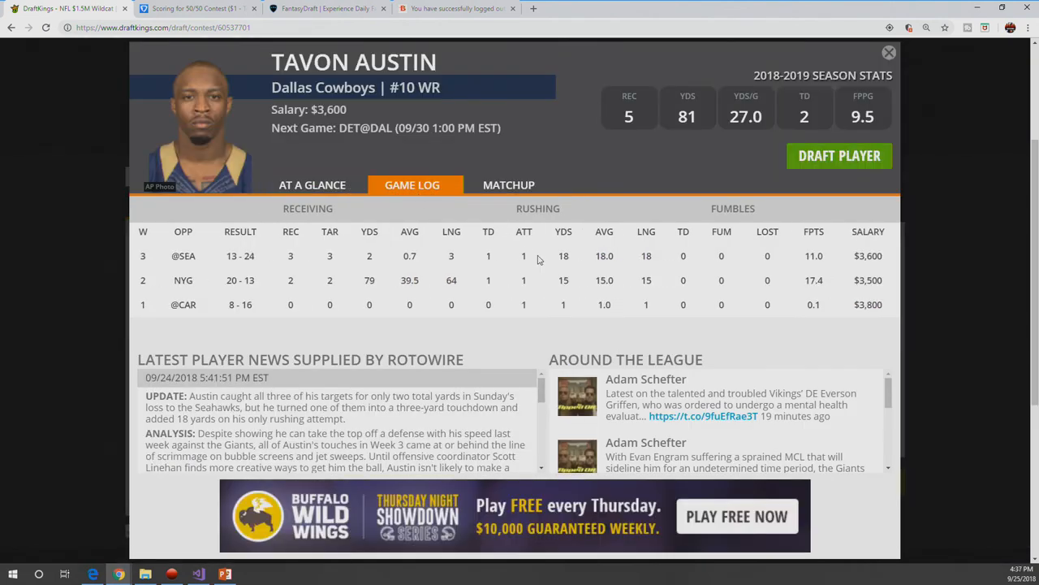
{"action": "mouse_move", "coordinate": [499, 214]}
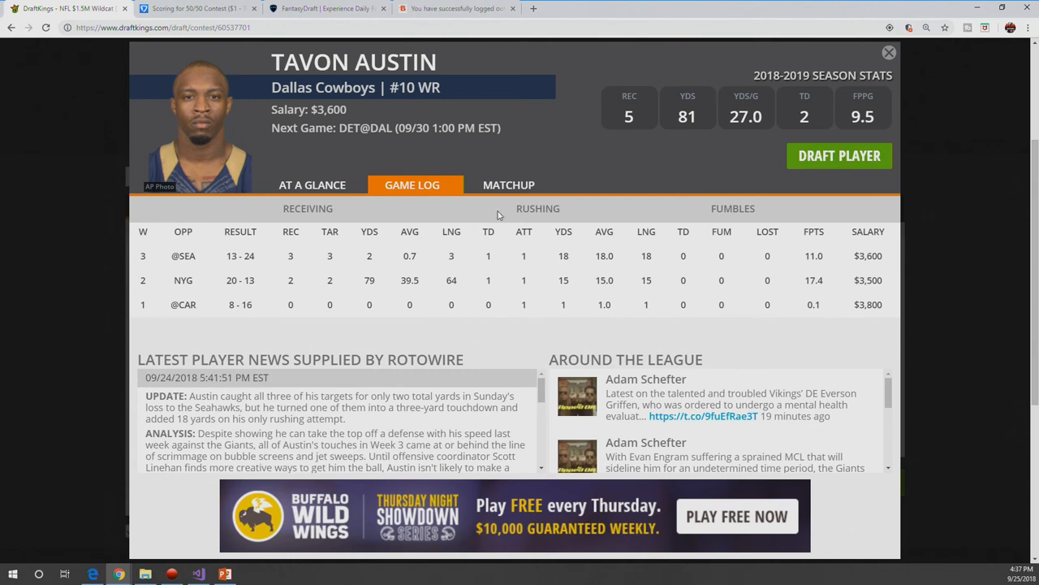
{"action": "mouse_move", "coordinate": [507, 279]}
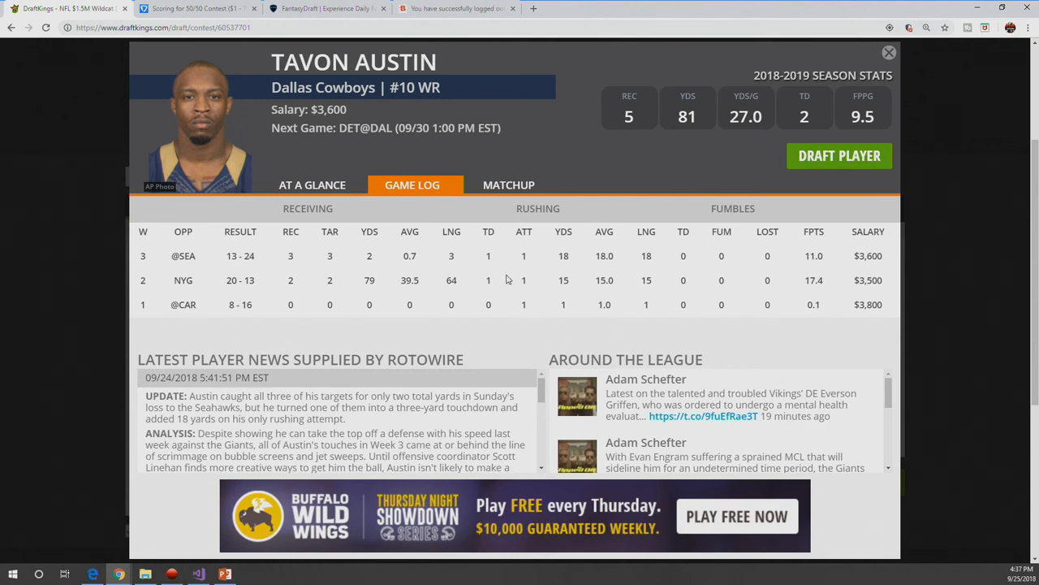
{"action": "mouse_move", "coordinate": [312, 235]}
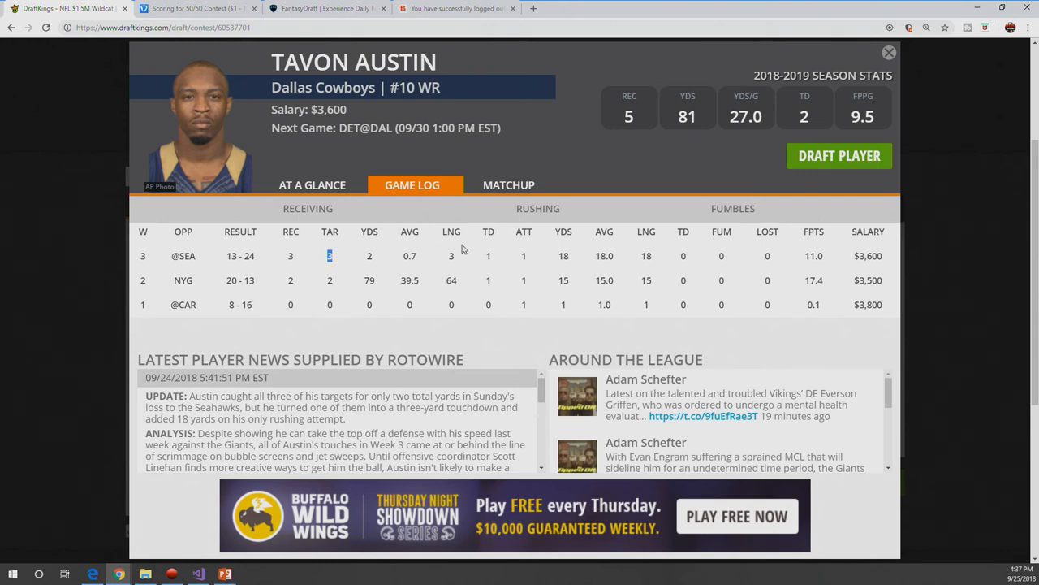
{"action": "mouse_move", "coordinate": [376, 273]}
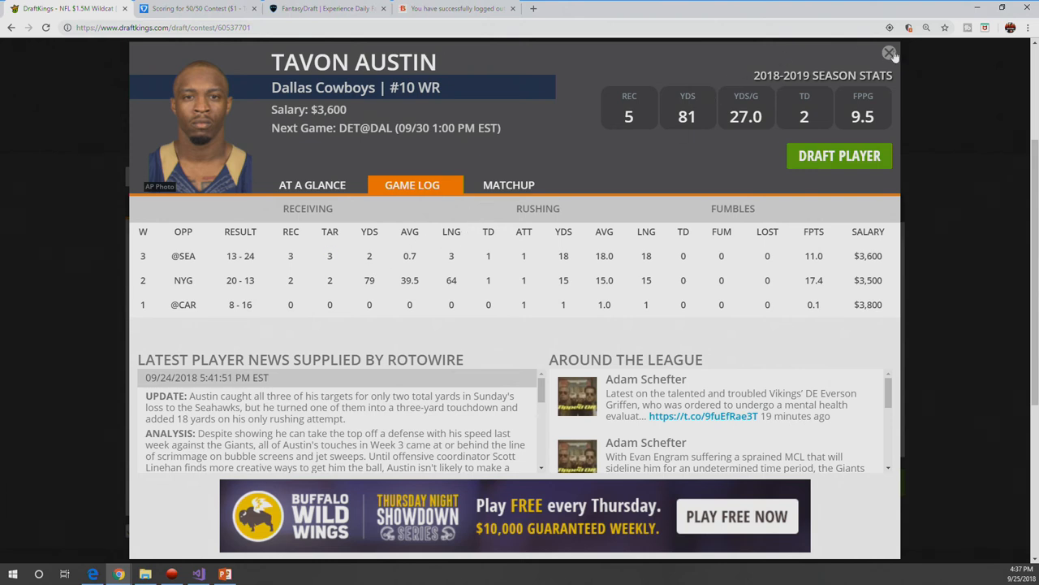
Step: Dismiss Tavon Austin's card undrafted, then review Rashard Higgins's game log
{"action": "left_click", "coordinate": [890, 50]}
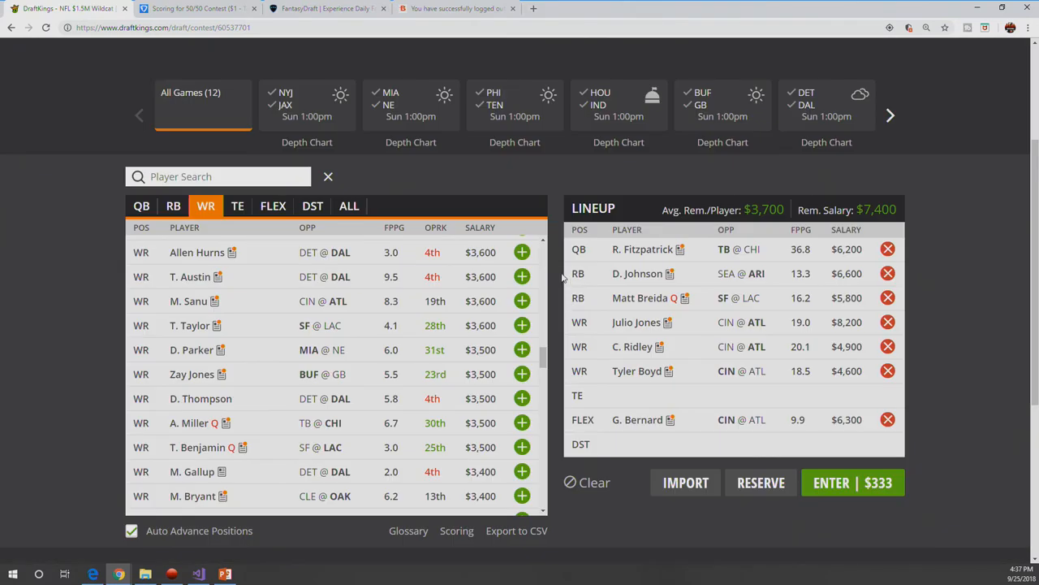
{"action": "scroll", "scroll_direction": "down", "scroll_amount": 3}
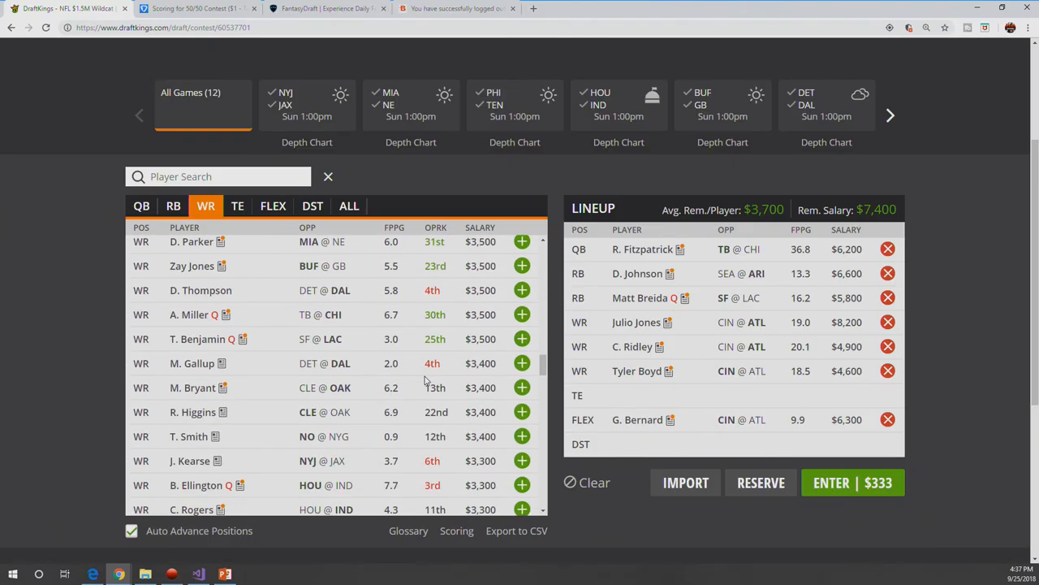
{"action": "mouse_move", "coordinate": [207, 406]}
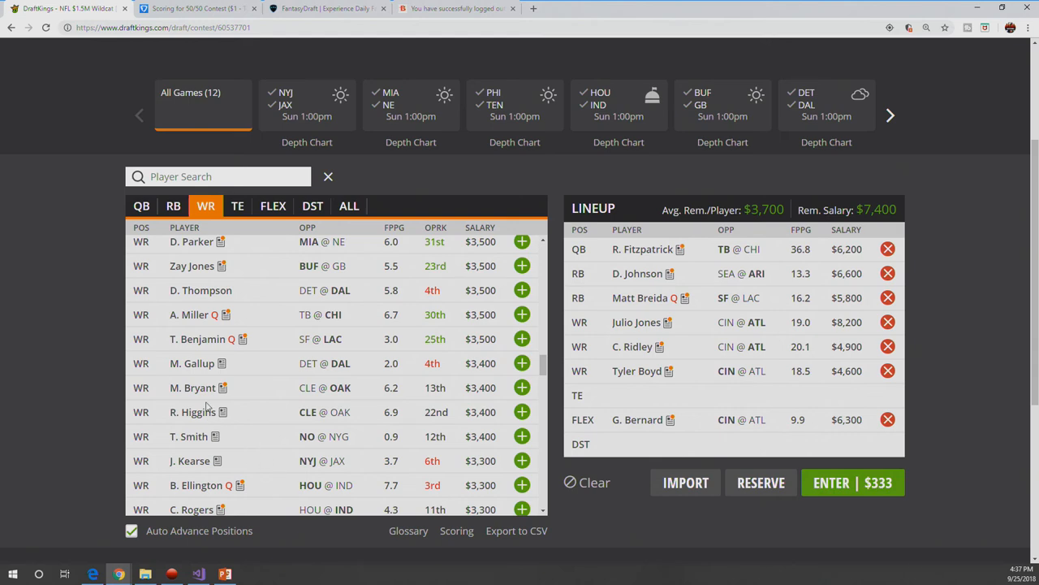
{"action": "left_click", "coordinate": [194, 413]}
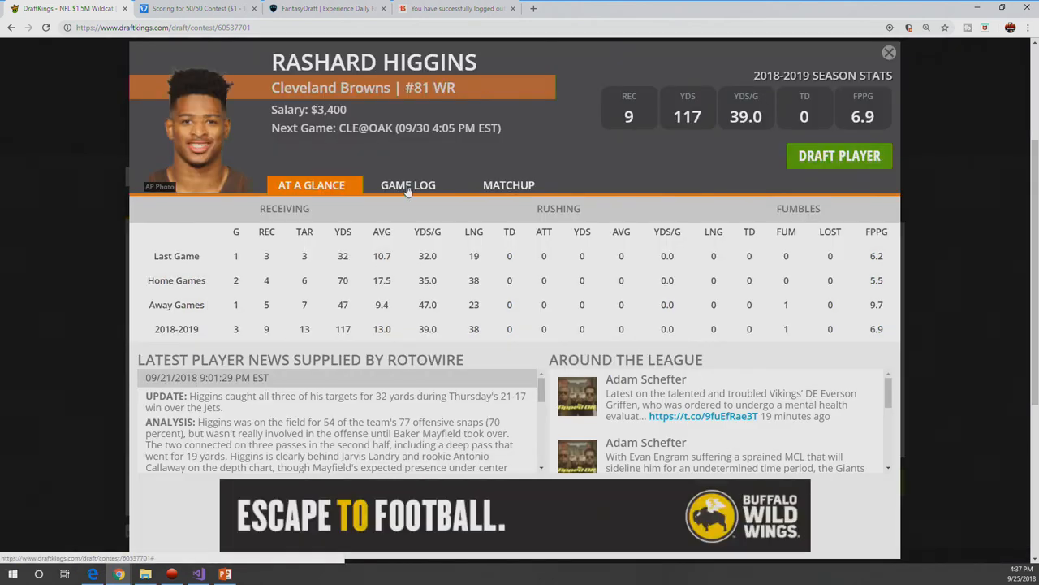
{"action": "left_click", "coordinate": [407, 185]}
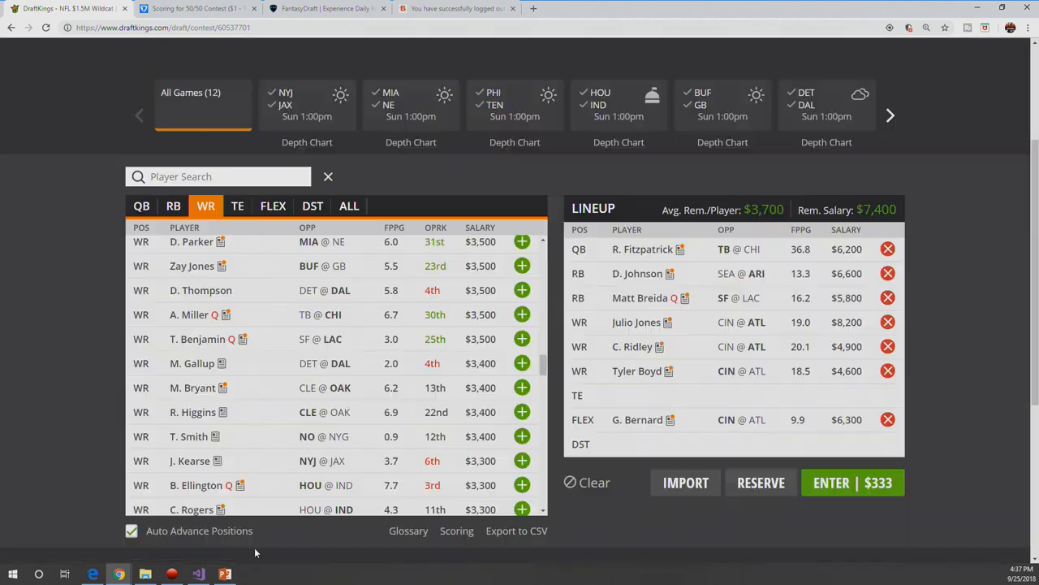
{"action": "mouse_move", "coordinate": [255, 201]}
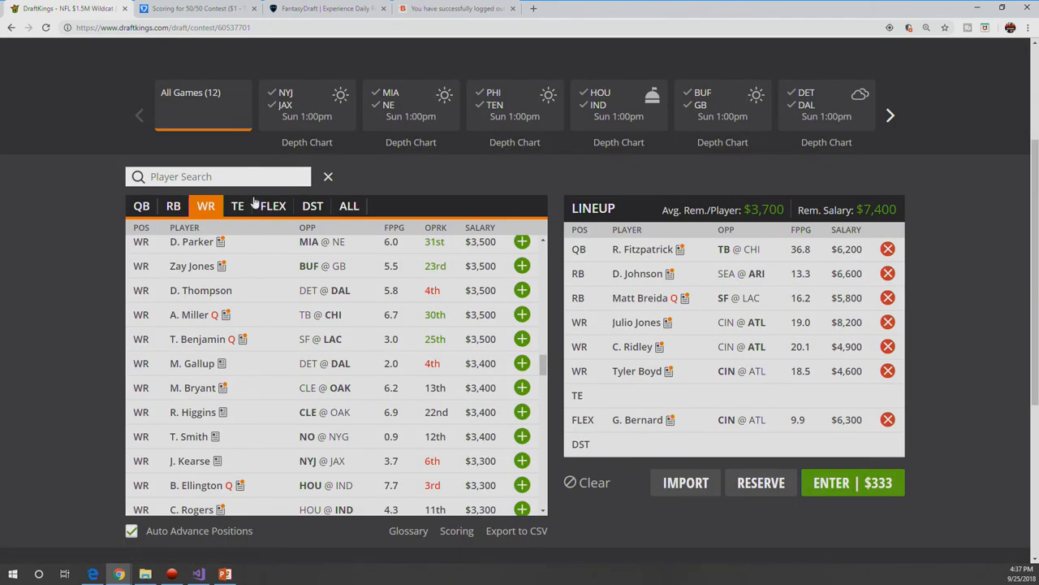
{"action": "left_click", "coordinate": [237, 205]}
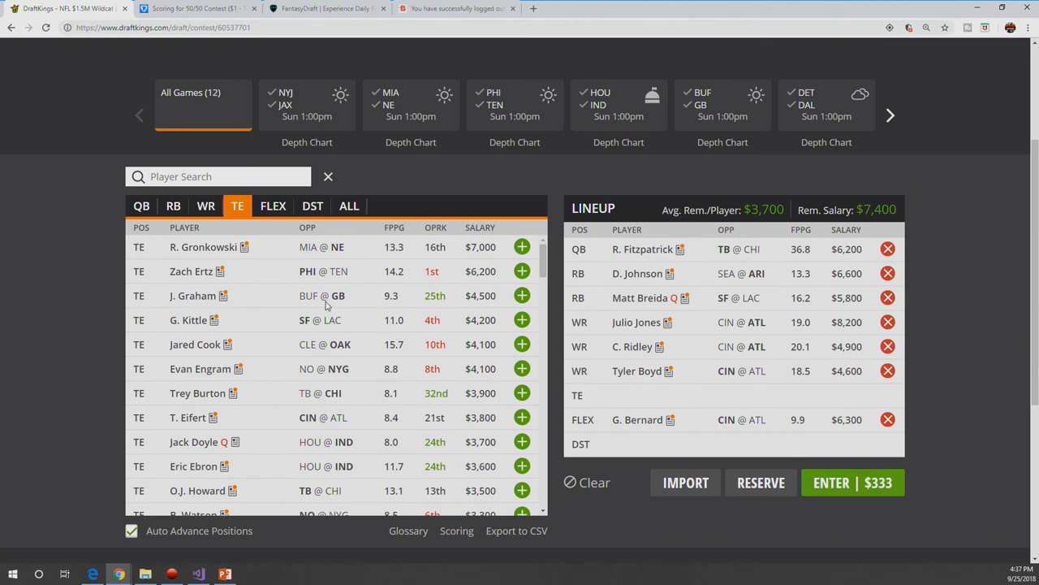
{"action": "mouse_move", "coordinate": [283, 338]}
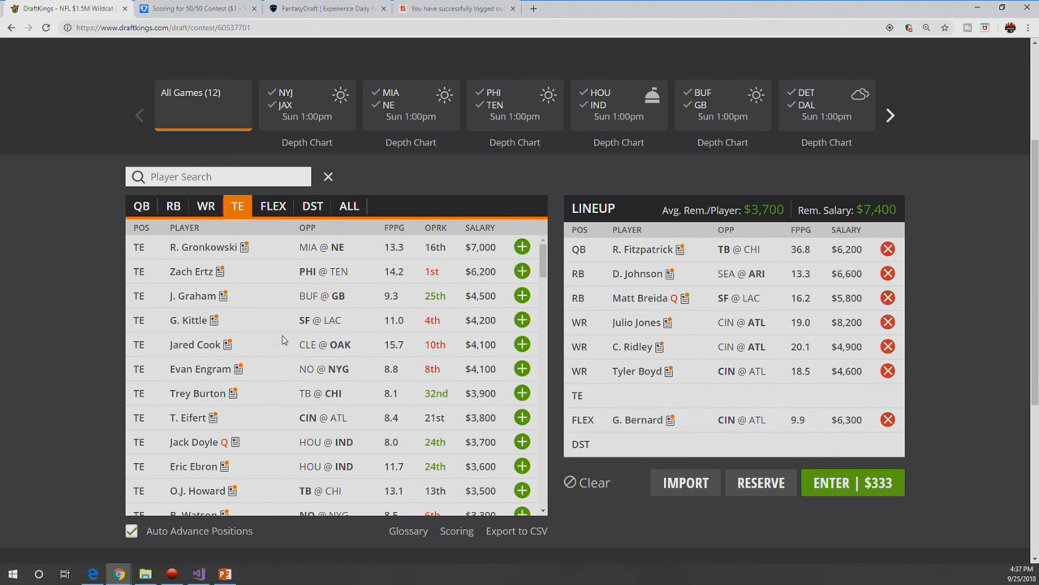
{"action": "mouse_move", "coordinate": [276, 346]}
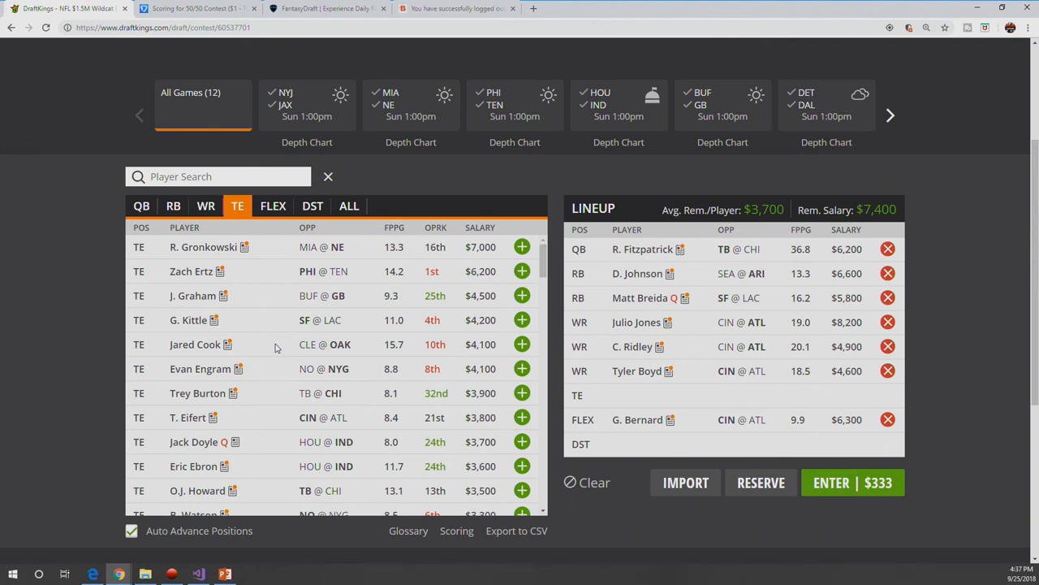
{"action": "mouse_move", "coordinate": [291, 406]}
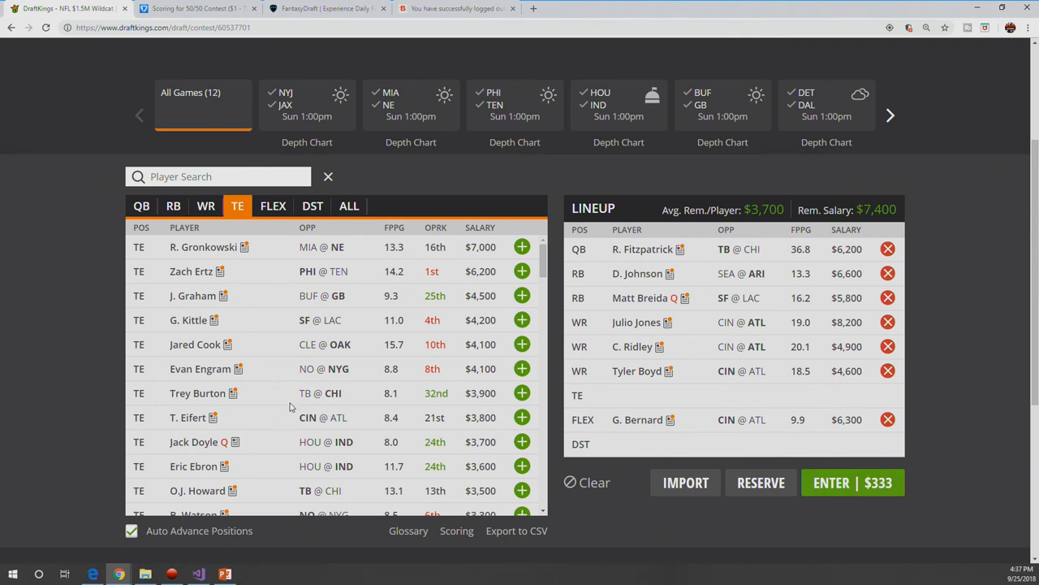
{"action": "scroll", "scroll_direction": "down", "scroll_amount": 3}
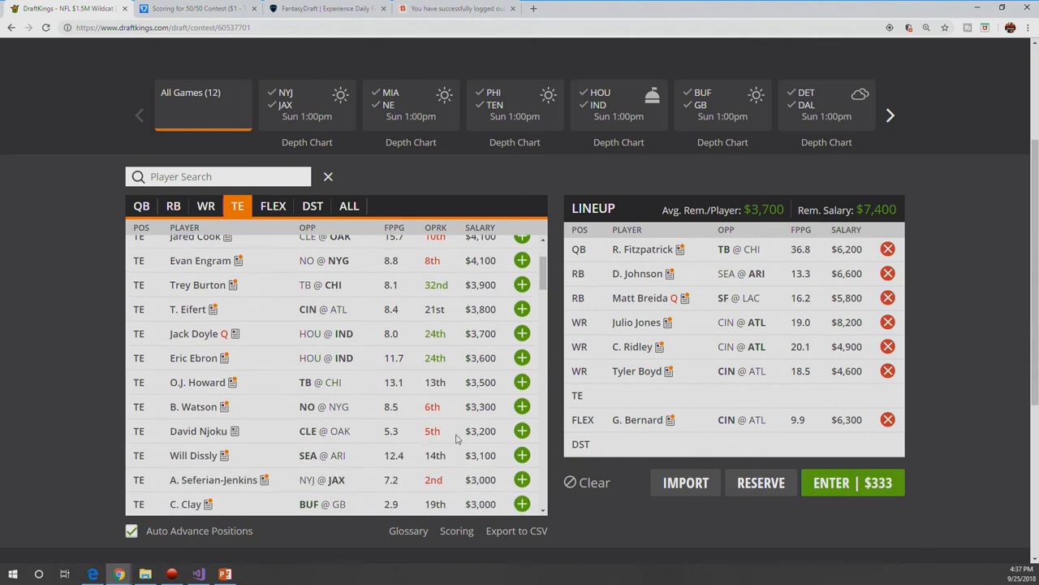
{"action": "left_click", "coordinate": [312, 205]}
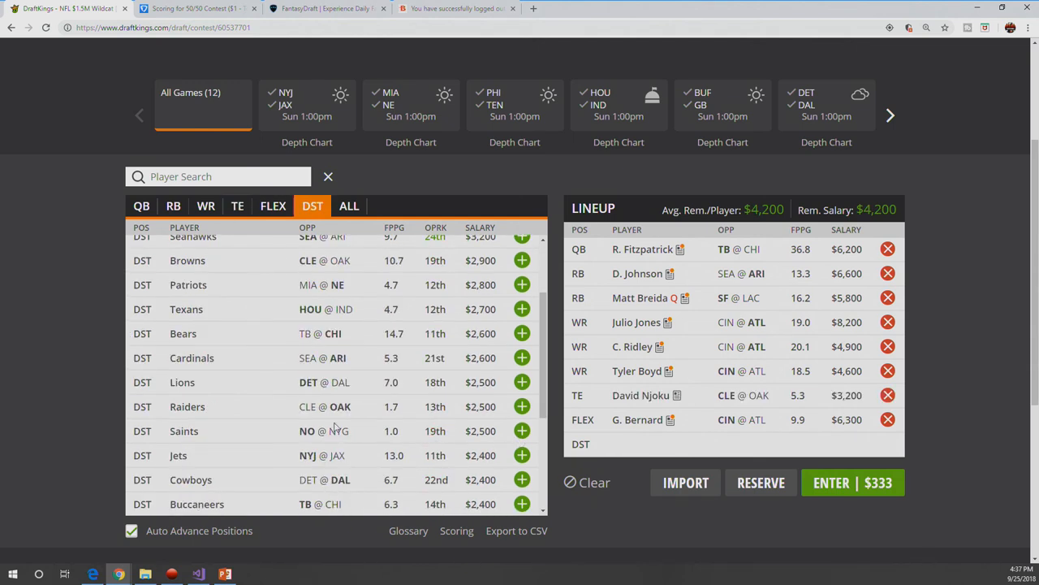
{"action": "left_click", "coordinate": [273, 205]}
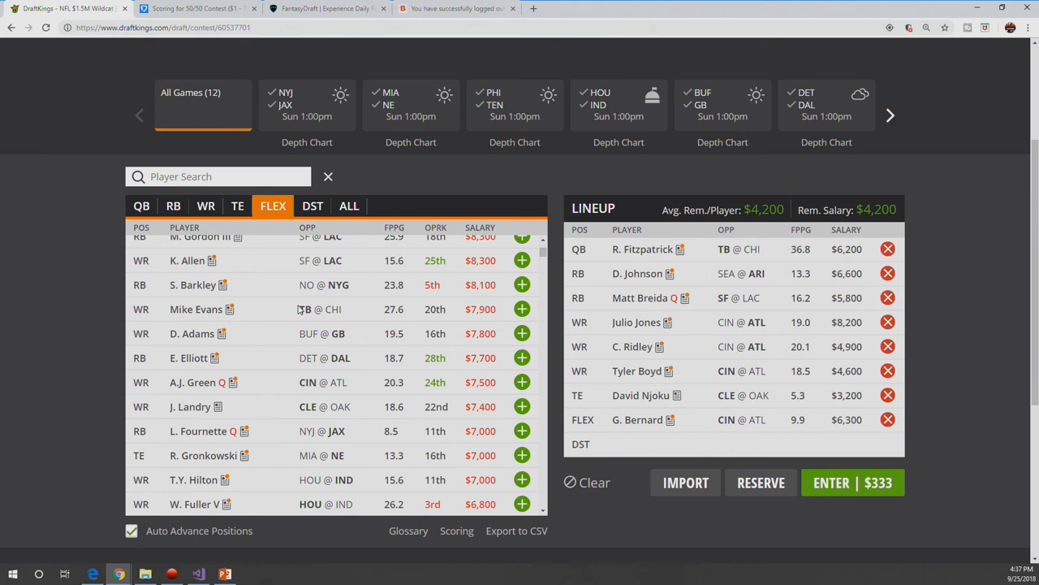
{"action": "left_click", "coordinate": [238, 205]}
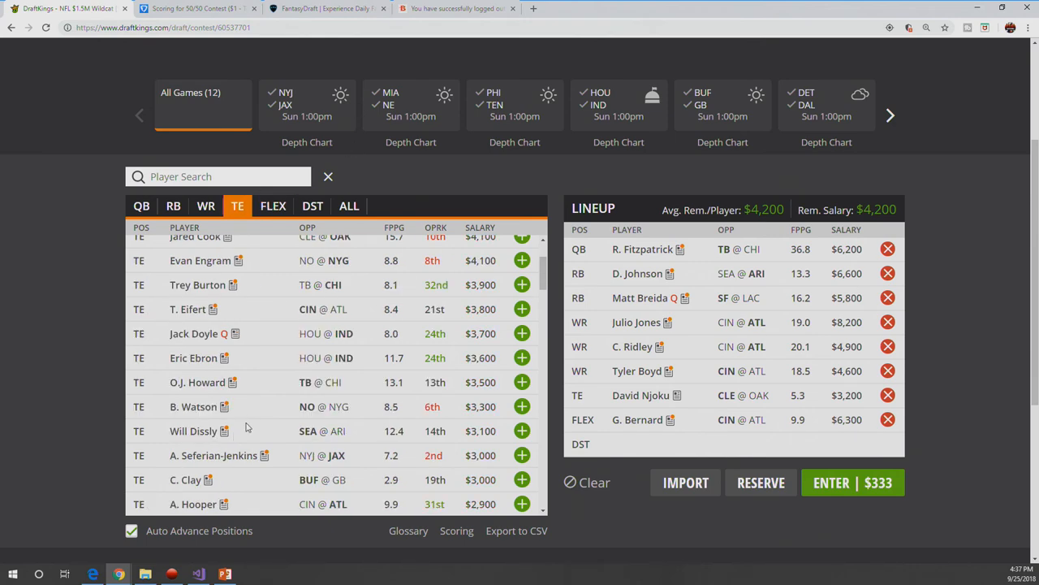
{"action": "mouse_move", "coordinate": [201, 432]}
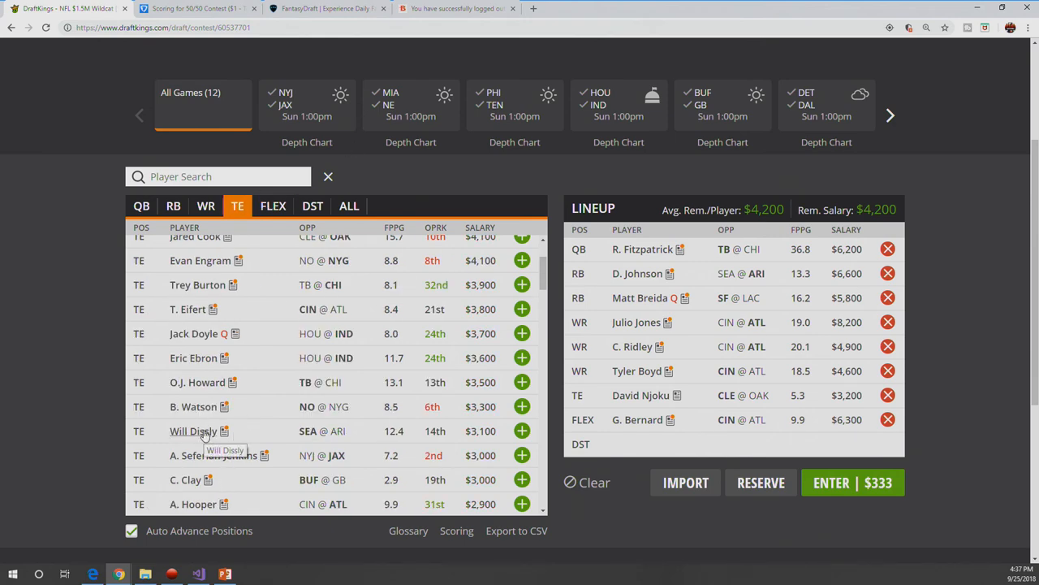
Step: Bring up Will Dissly's card ($3,100 Seahawks TE) on his game log
{"action": "left_click", "coordinate": [192, 430]}
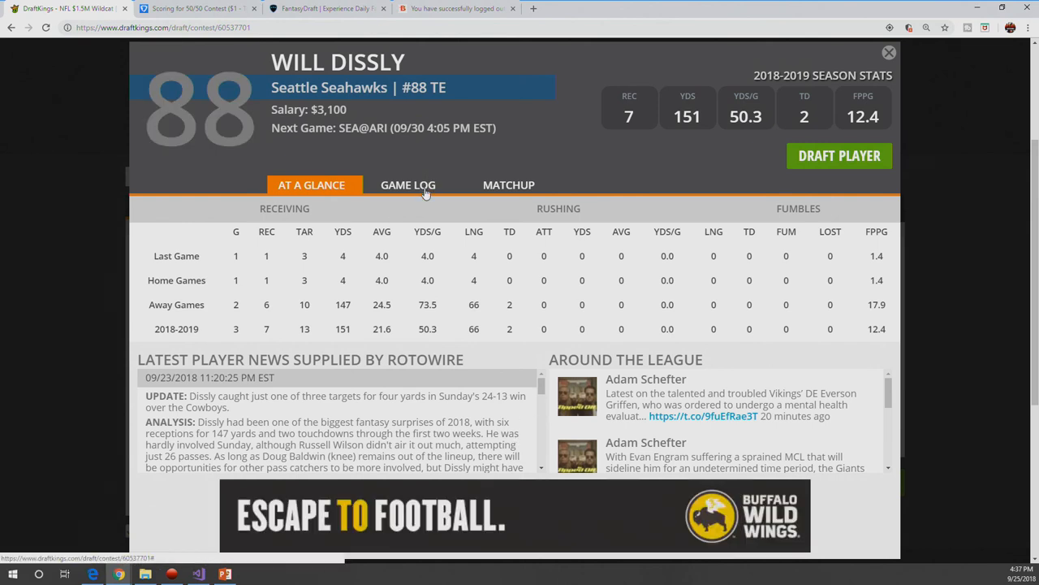
{"action": "left_click", "coordinate": [407, 185]}
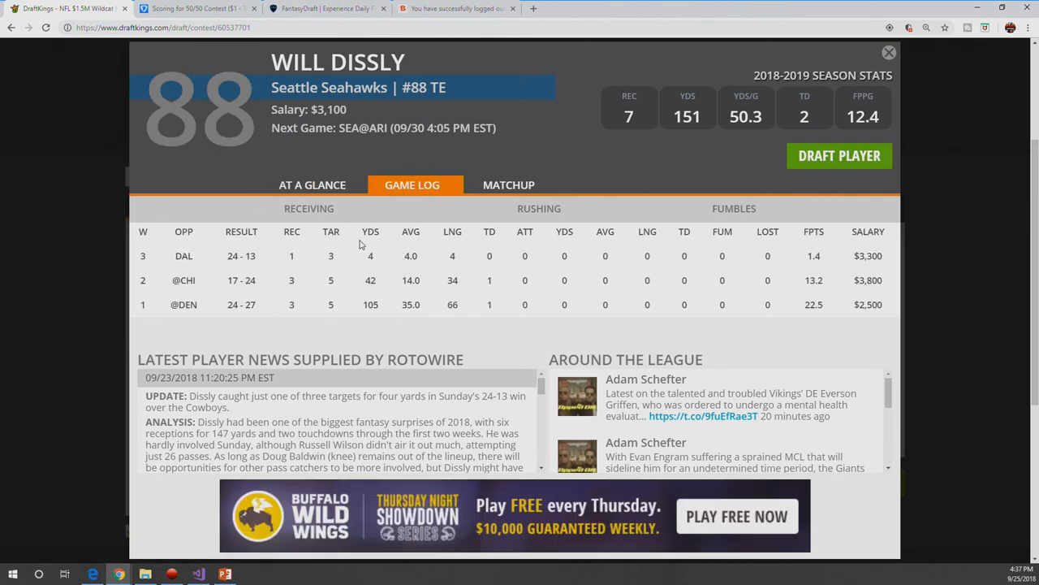
{"action": "mouse_move", "coordinate": [91, 286]}
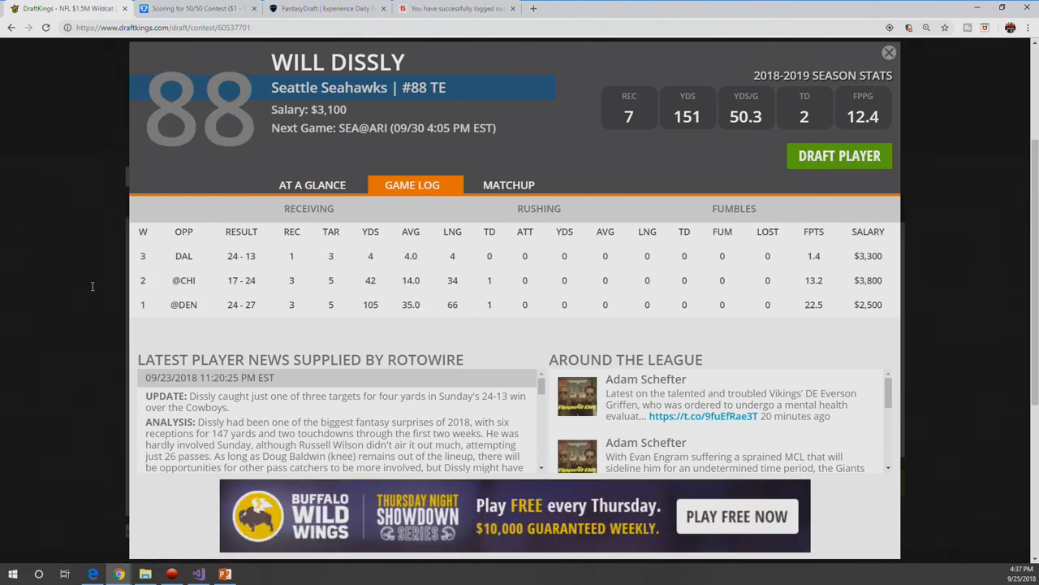
{"action": "mouse_move", "coordinate": [880, 57]}
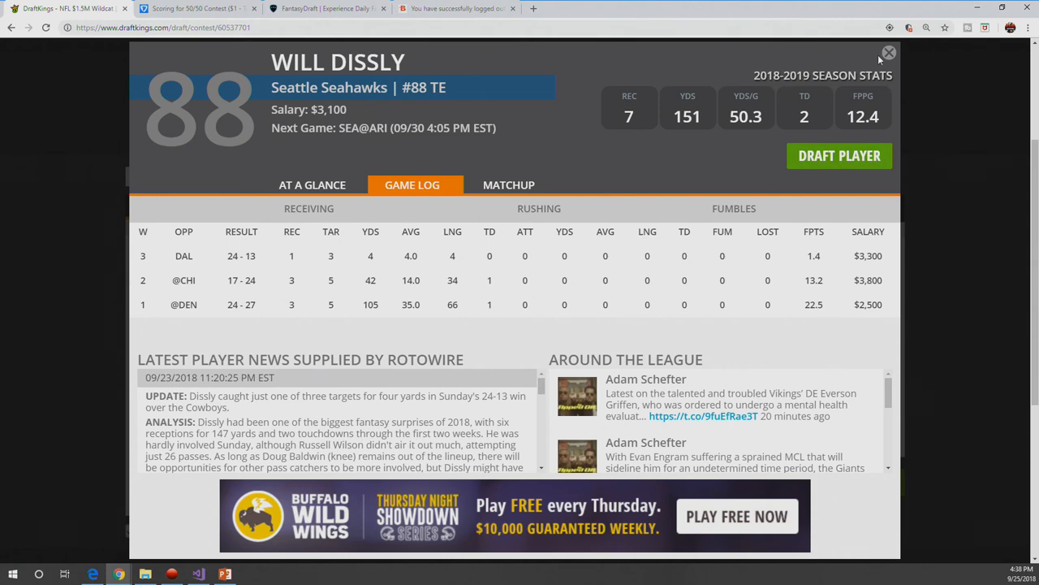
Step: Dismiss Will Dissly's card undrafted and browse cheaper tight ends
{"action": "left_click", "coordinate": [889, 52]}
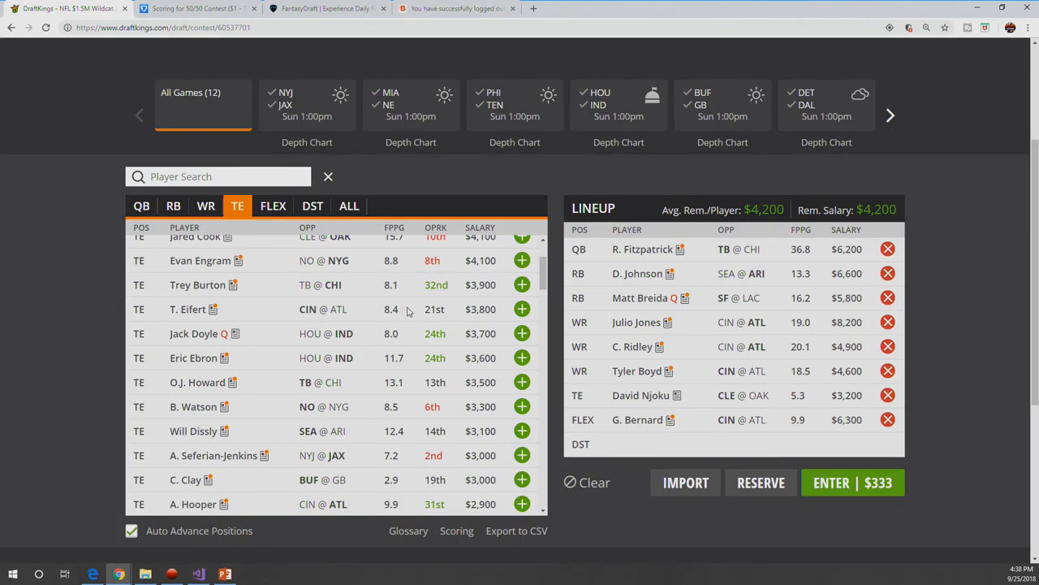
{"action": "mouse_move", "coordinate": [343, 406]}
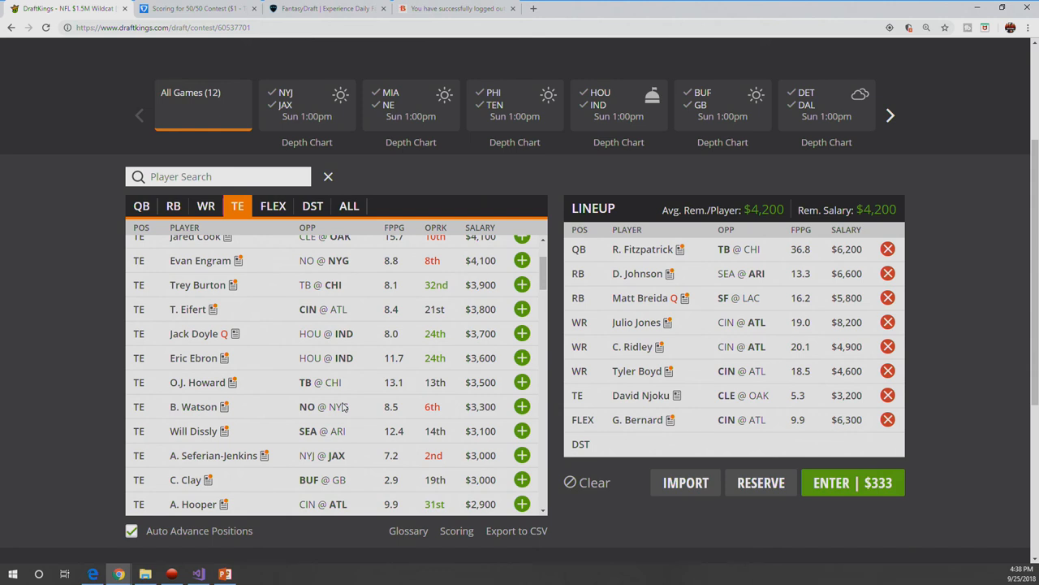
{"action": "scroll", "scroll_direction": "down", "scroll_amount": 3}
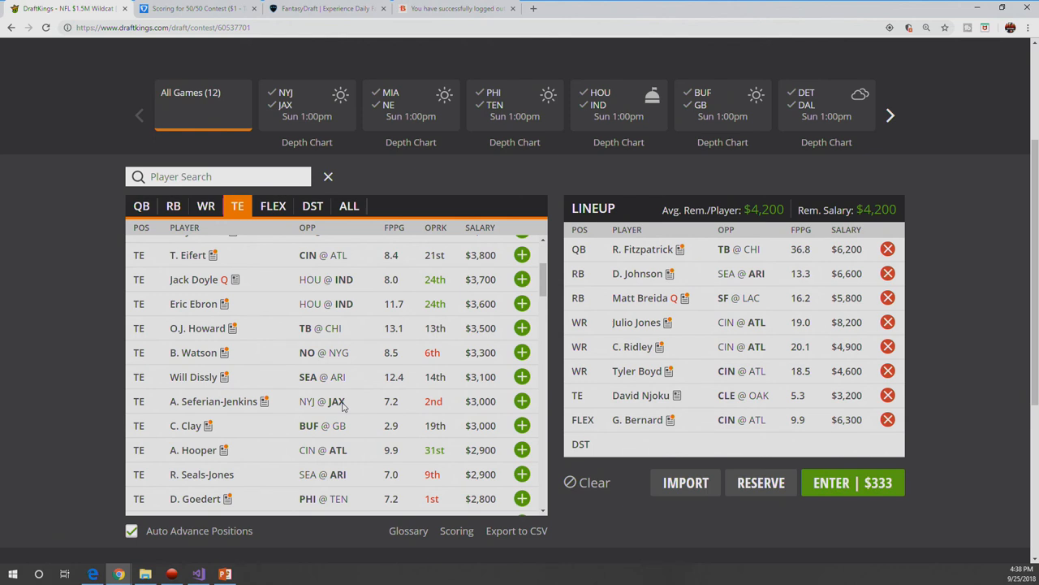
{"action": "mouse_move", "coordinate": [201, 474]}
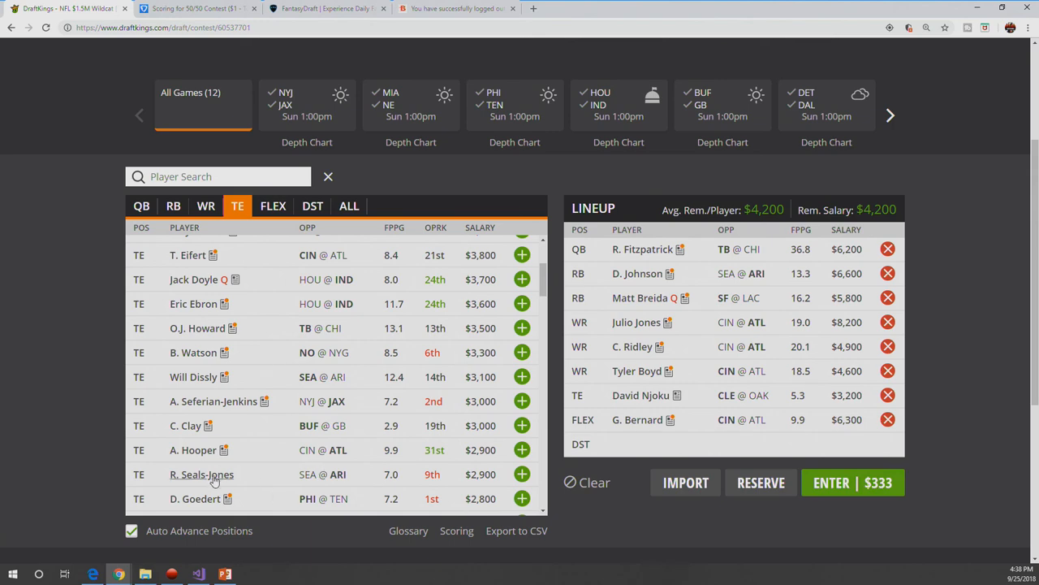
Step: View Ricky Seals-Jones's game log, a $2,900 Cardinals tight end
{"action": "left_click", "coordinate": [201, 474]}
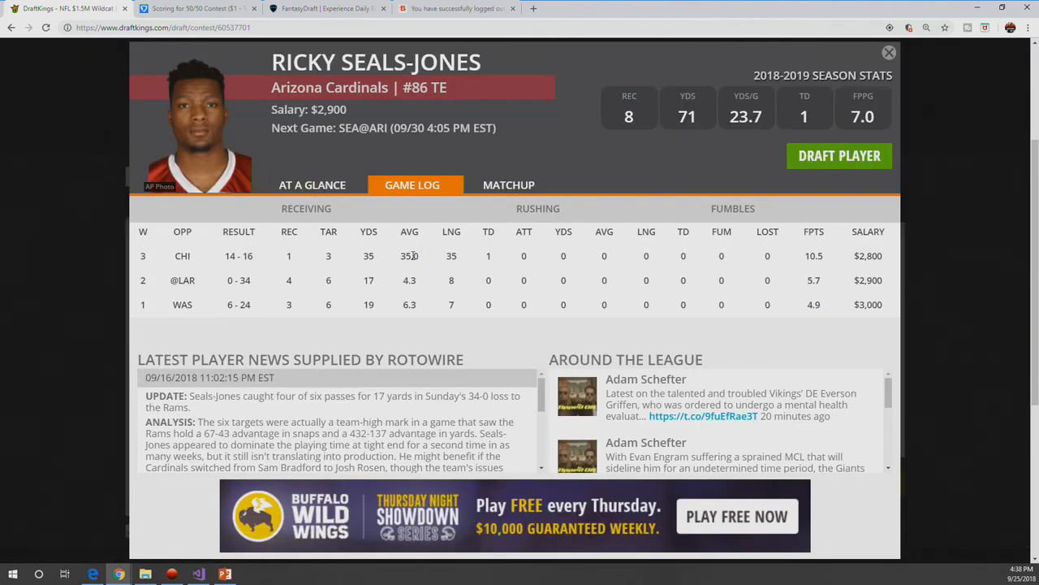
{"action": "mouse_move", "coordinate": [289, 304]}
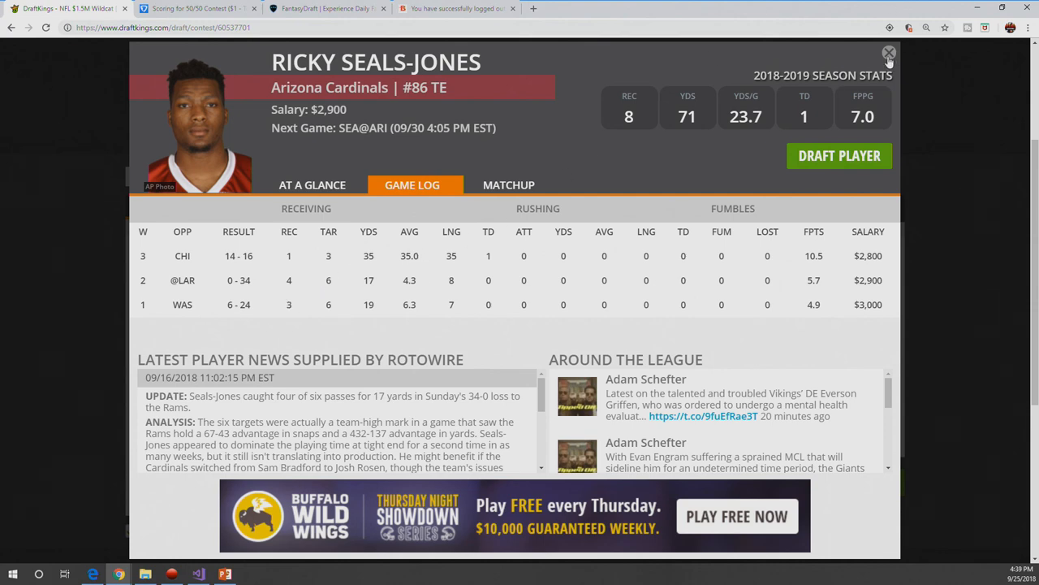
Step: Dismiss Seals-Jones's card undrafted and browse the $2,600–$3,000 tight ends
{"action": "left_click", "coordinate": [887, 50]}
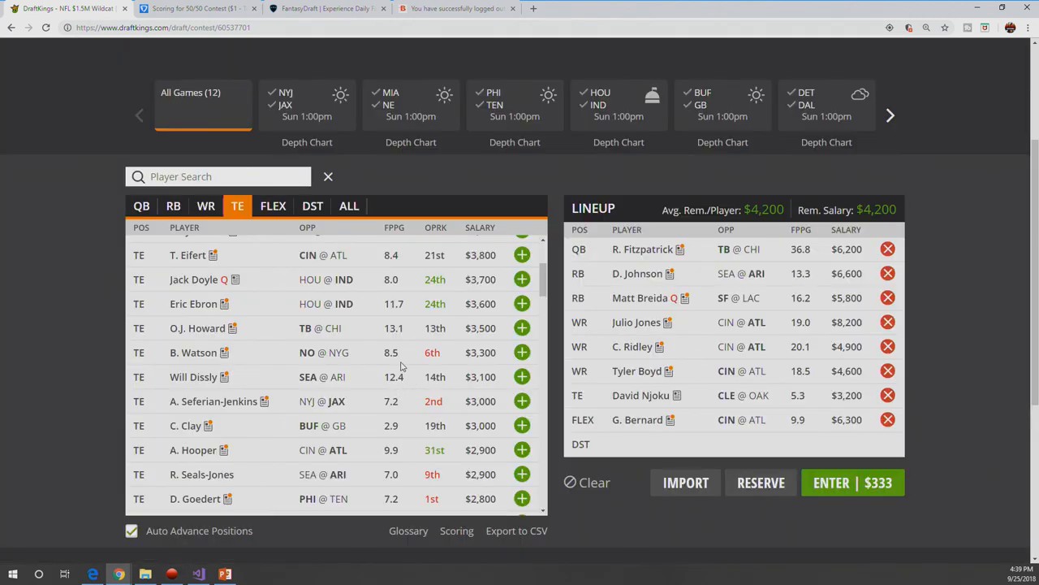
{"action": "scroll", "scroll_direction": "down", "scroll_amount": 3}
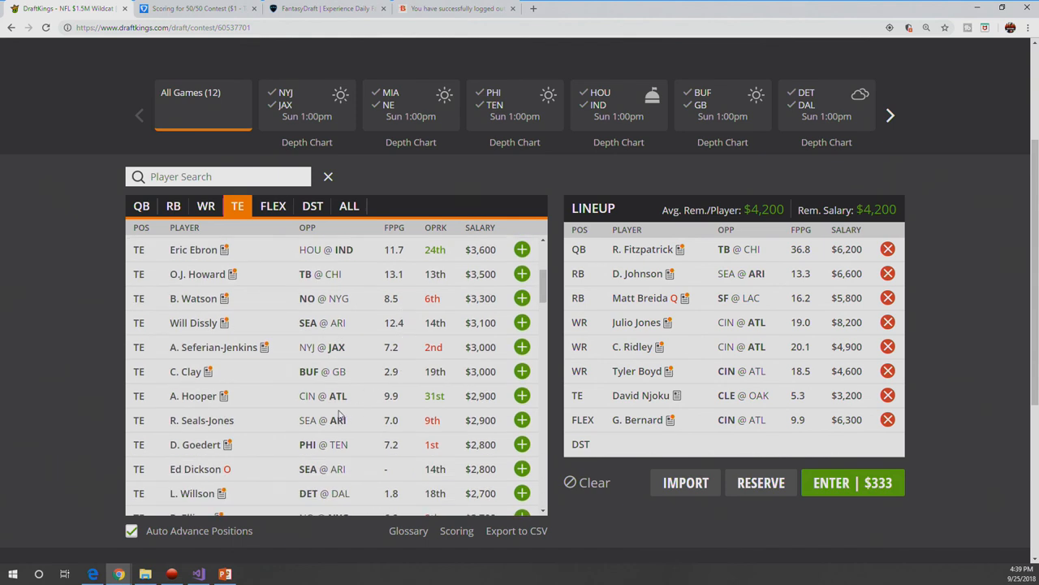
{"action": "scroll", "scroll_direction": "down", "scroll_amount": 3}
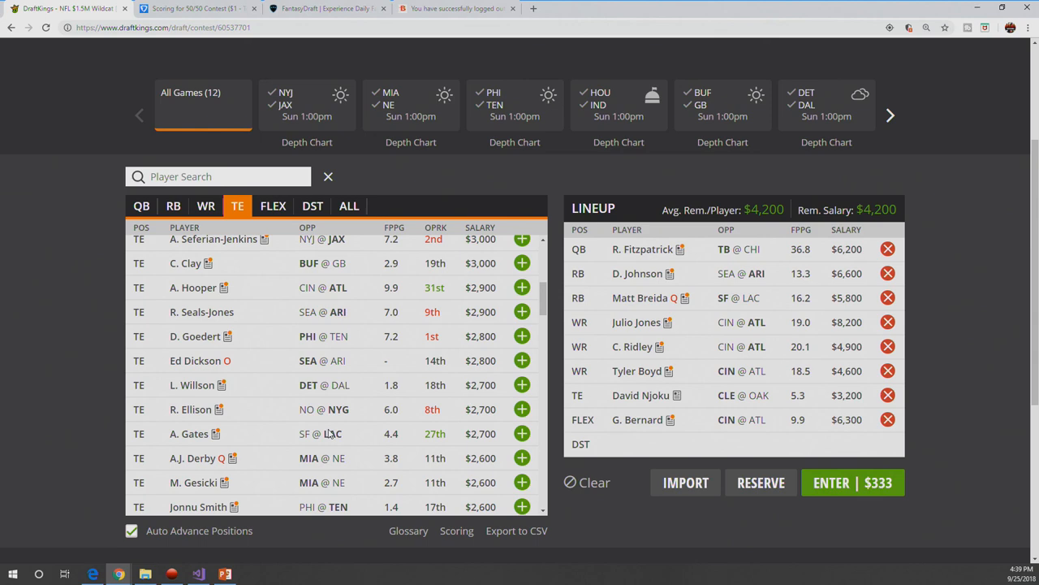
Step: Draft the Jaguars defense at $4,100 into the DST slot, leaving $100
{"action": "left_click", "coordinate": [312, 205]}
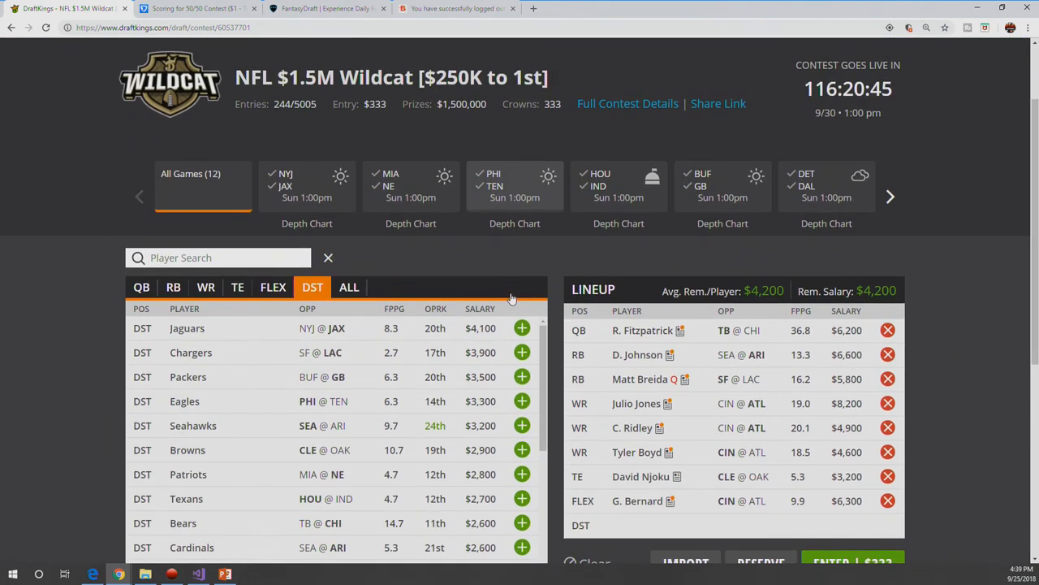
{"action": "scroll", "scroll_direction": "down", "scroll_amount": 3}
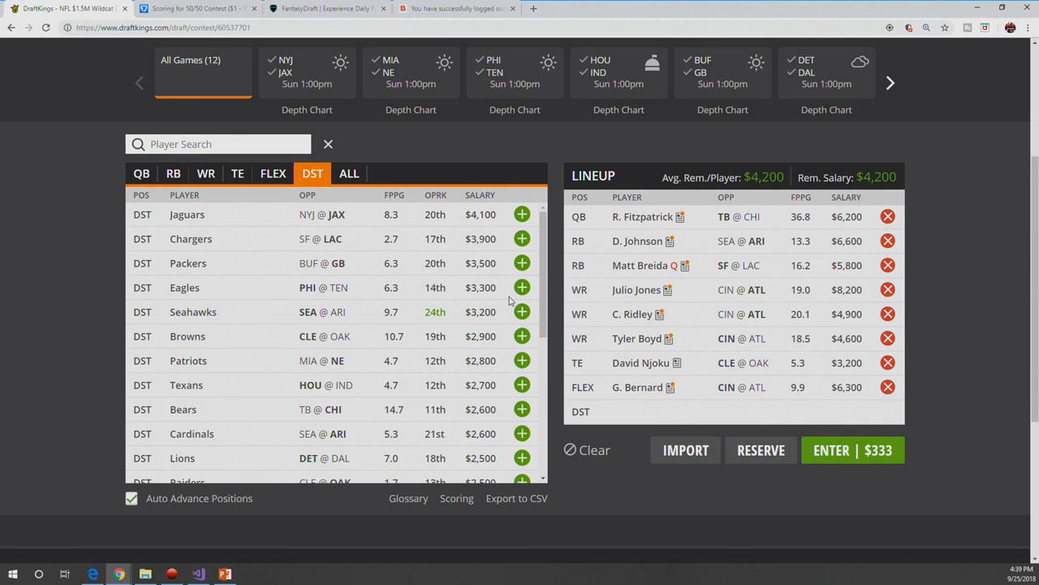
{"action": "mouse_move", "coordinate": [520, 218]}
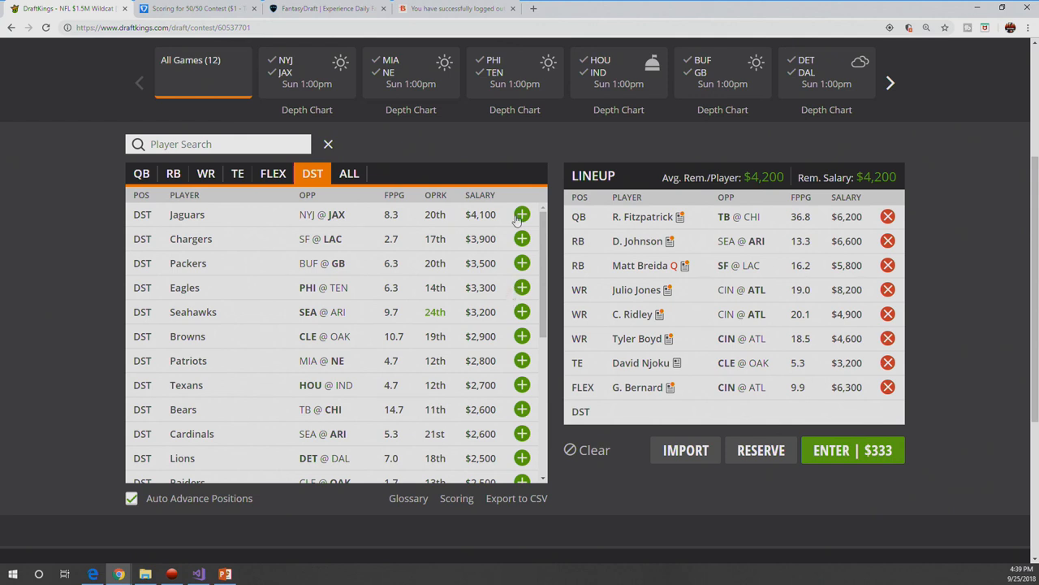
{"action": "left_click", "coordinate": [522, 214]}
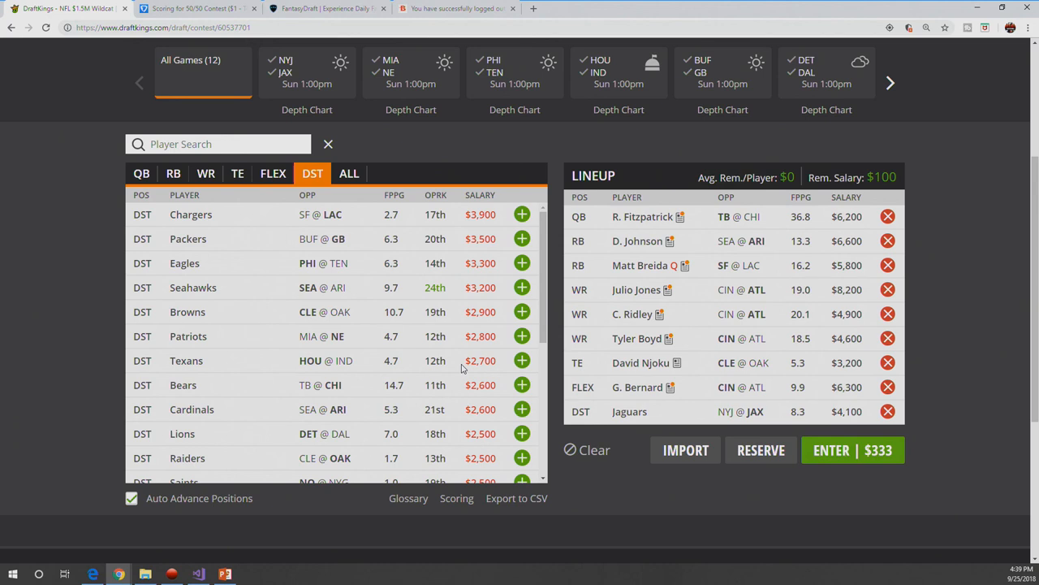
Step: Browse the cheaper $2,100–$2,400 defenses in the DST list
{"action": "scroll", "scroll_direction": "down", "scroll_amount": 3}
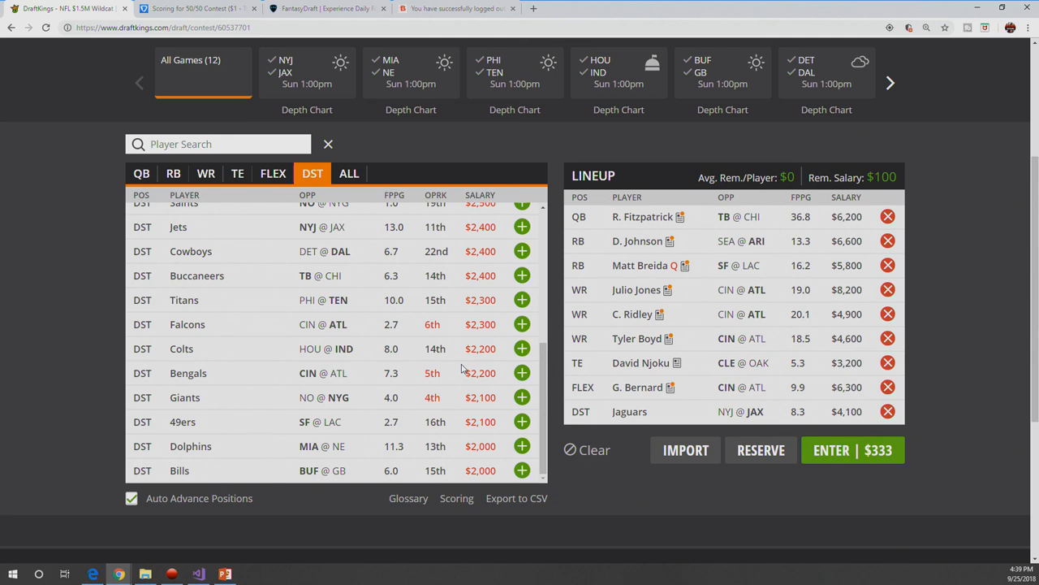
{"action": "mouse_move", "coordinate": [445, 370]}
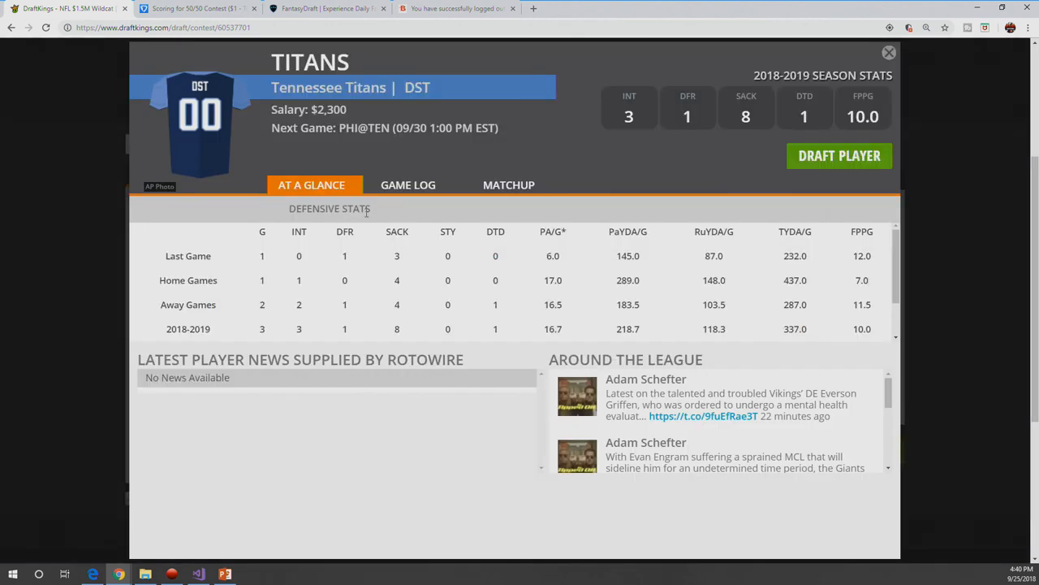
Step: Review the Titans defense's game log, then dismiss the card keeping the Jaguars
{"action": "left_click", "coordinate": [407, 185]}
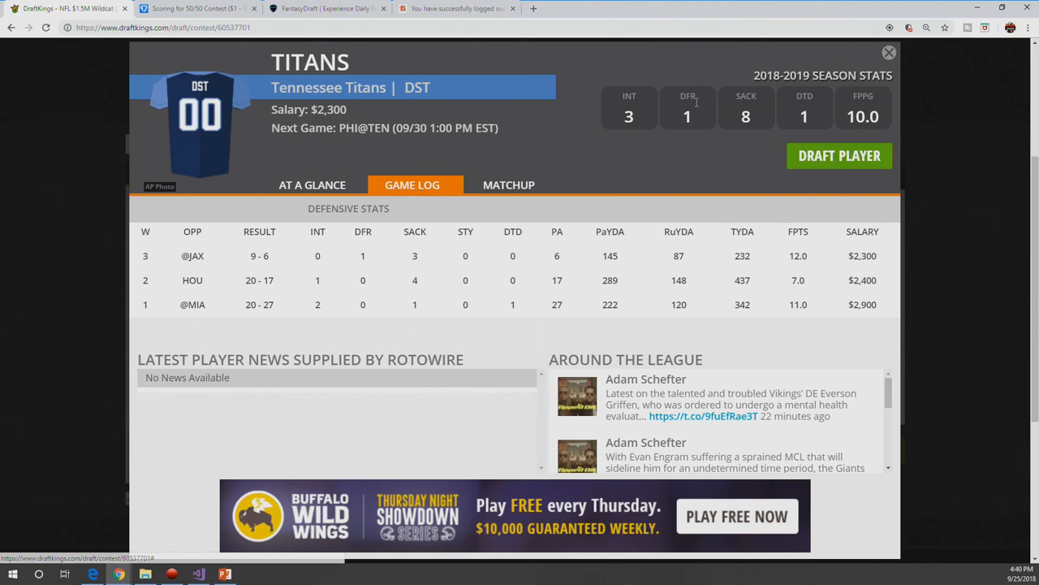
{"action": "left_click", "coordinate": [888, 50]}
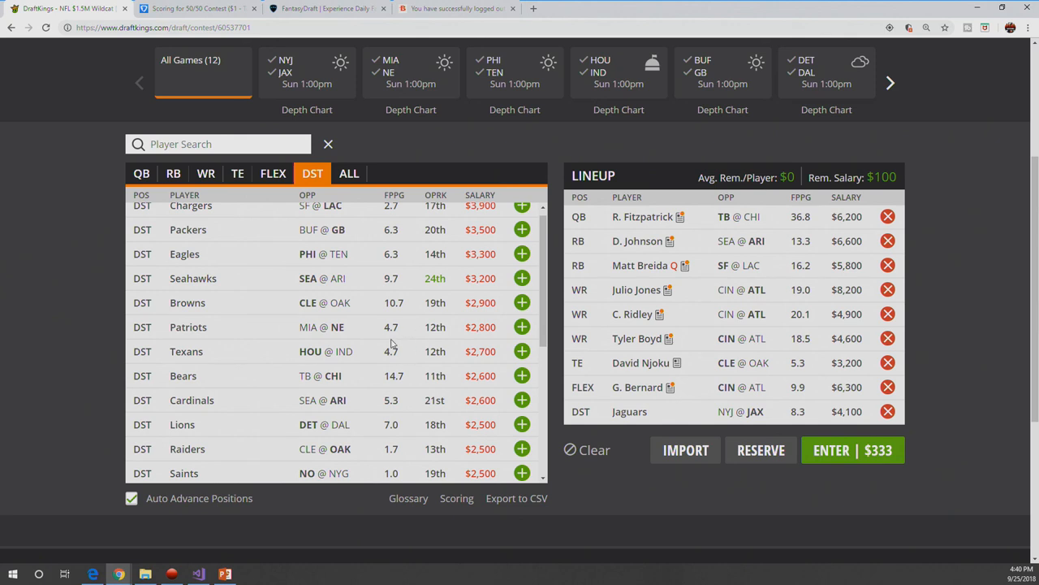
{"action": "mouse_move", "coordinate": [380, 336]}
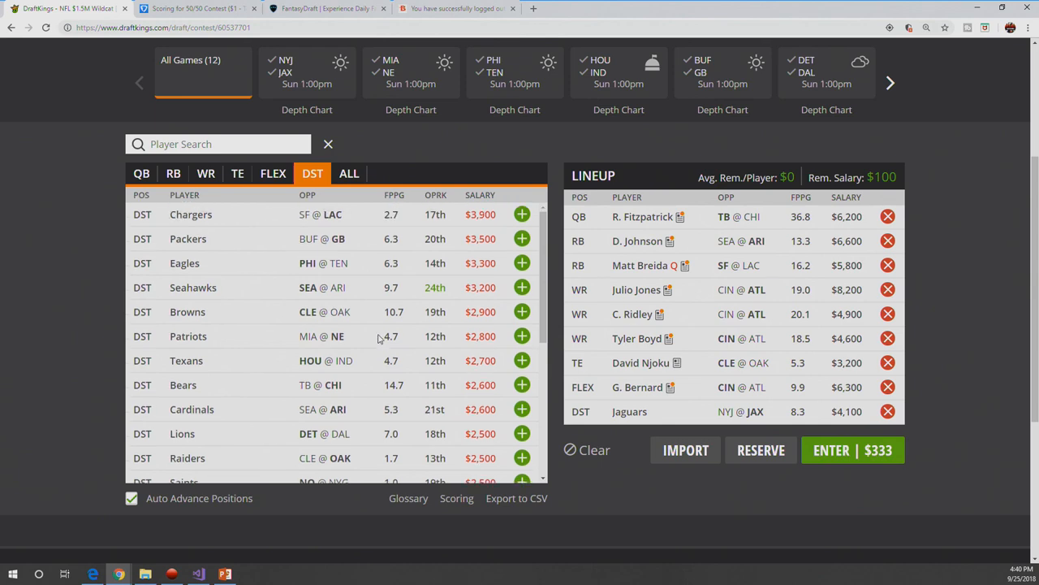
{"action": "scroll", "scroll_direction": "up", "scroll_amount": 3}
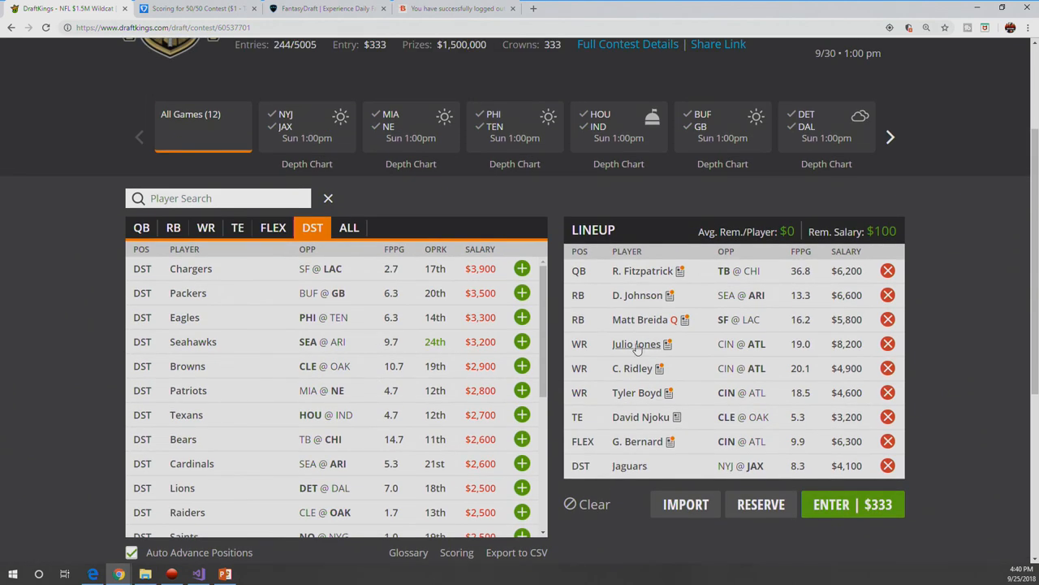
{"action": "scroll", "scroll_direction": "down", "scroll_amount": 3}
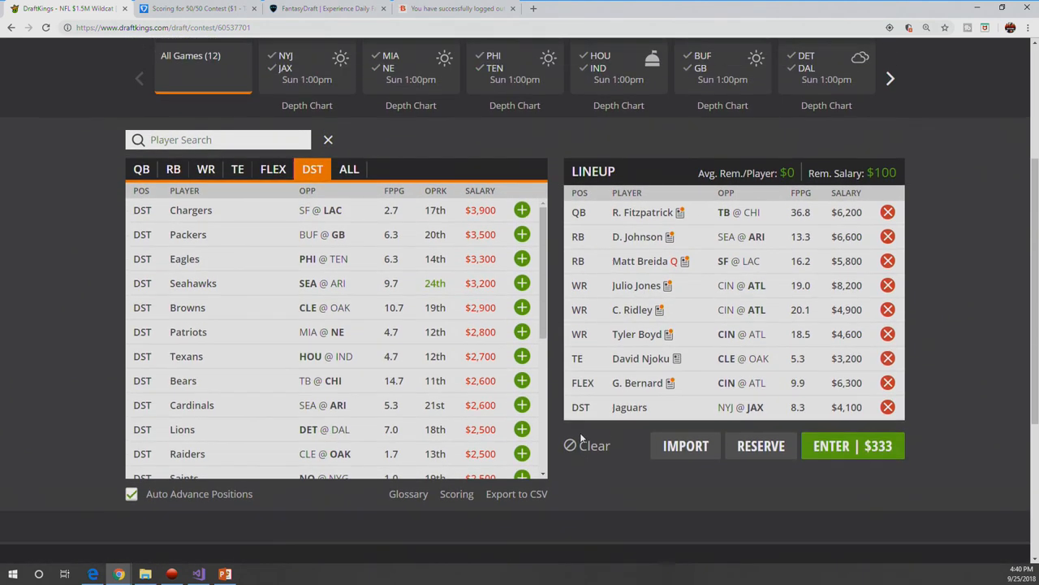